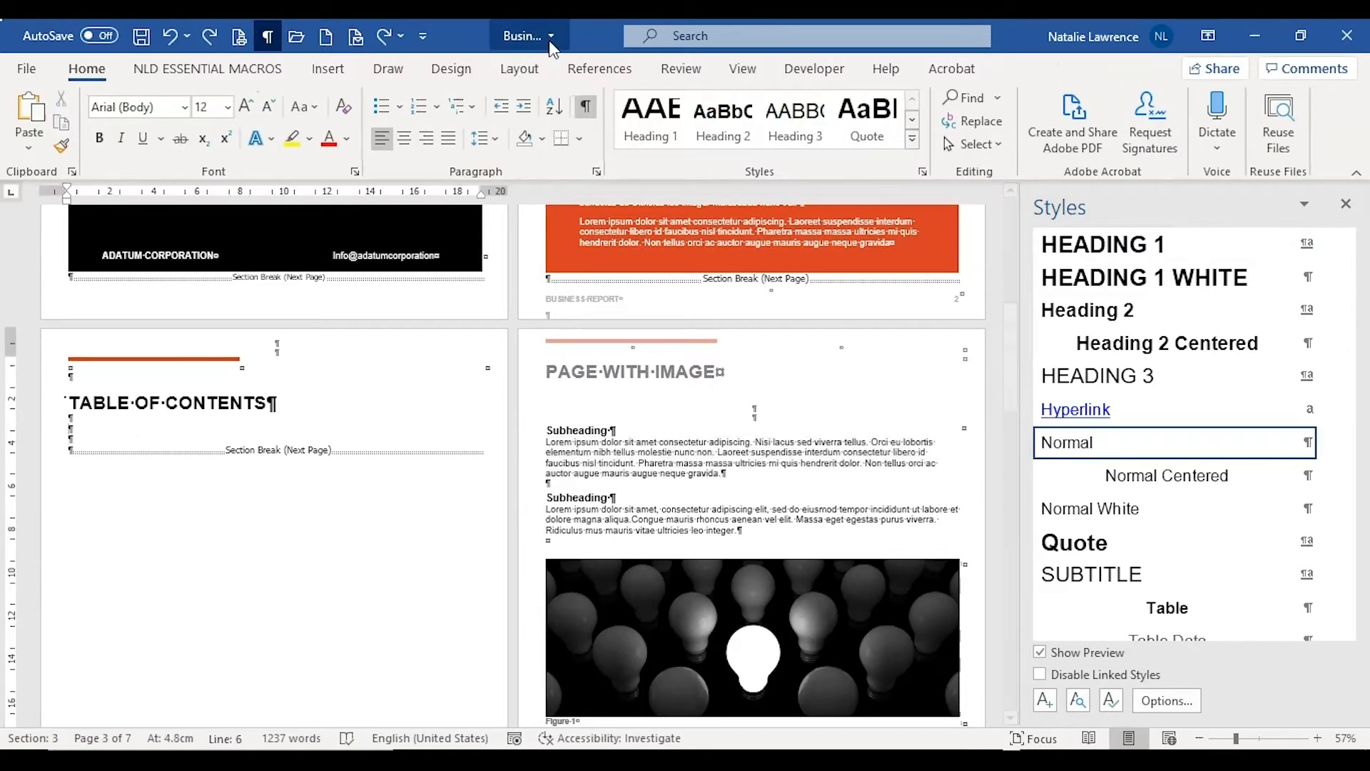
# Switch to the References tools to work on the report's table of contents
pyautogui.click(39, 123)
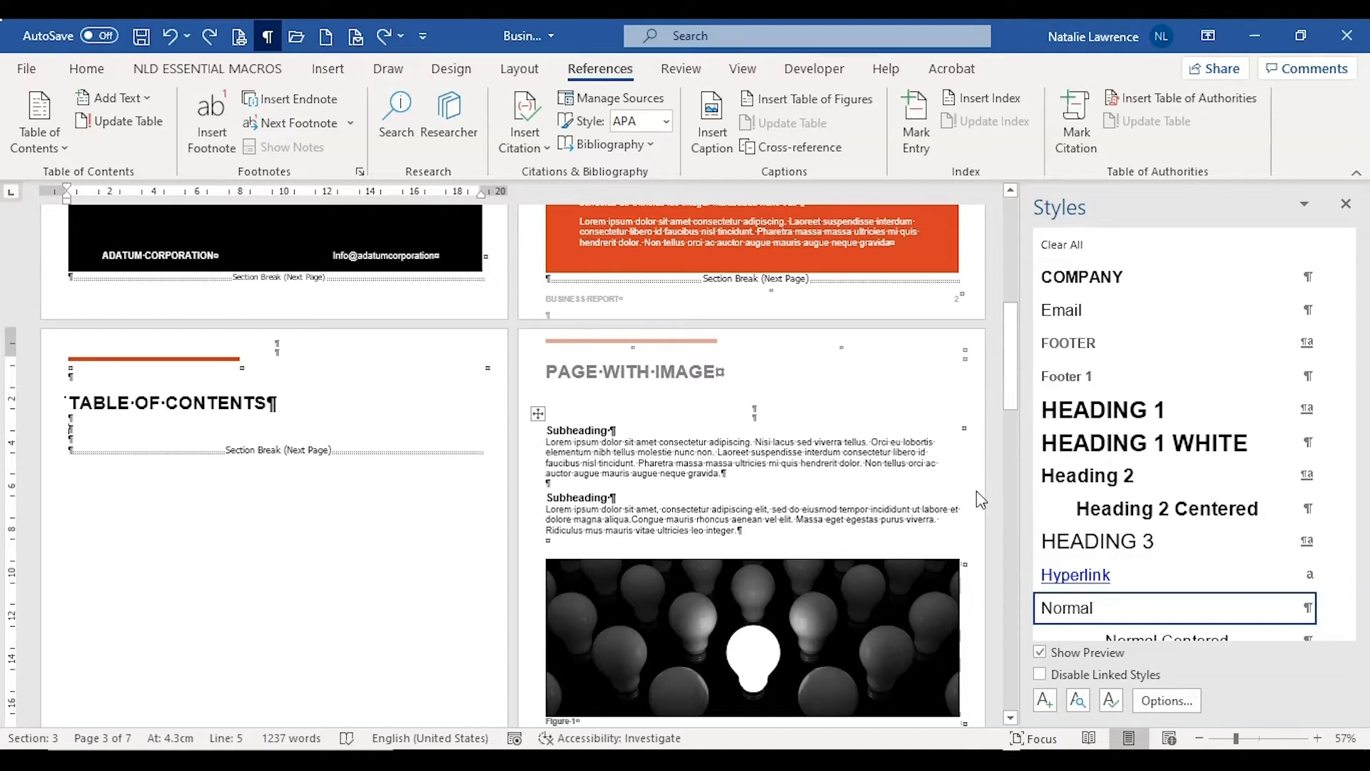
# Scroll to the first Subheading under PAGE WITH IMAGE and show the Quick Parts insertion choices
pyautogui.click(1316, 738)
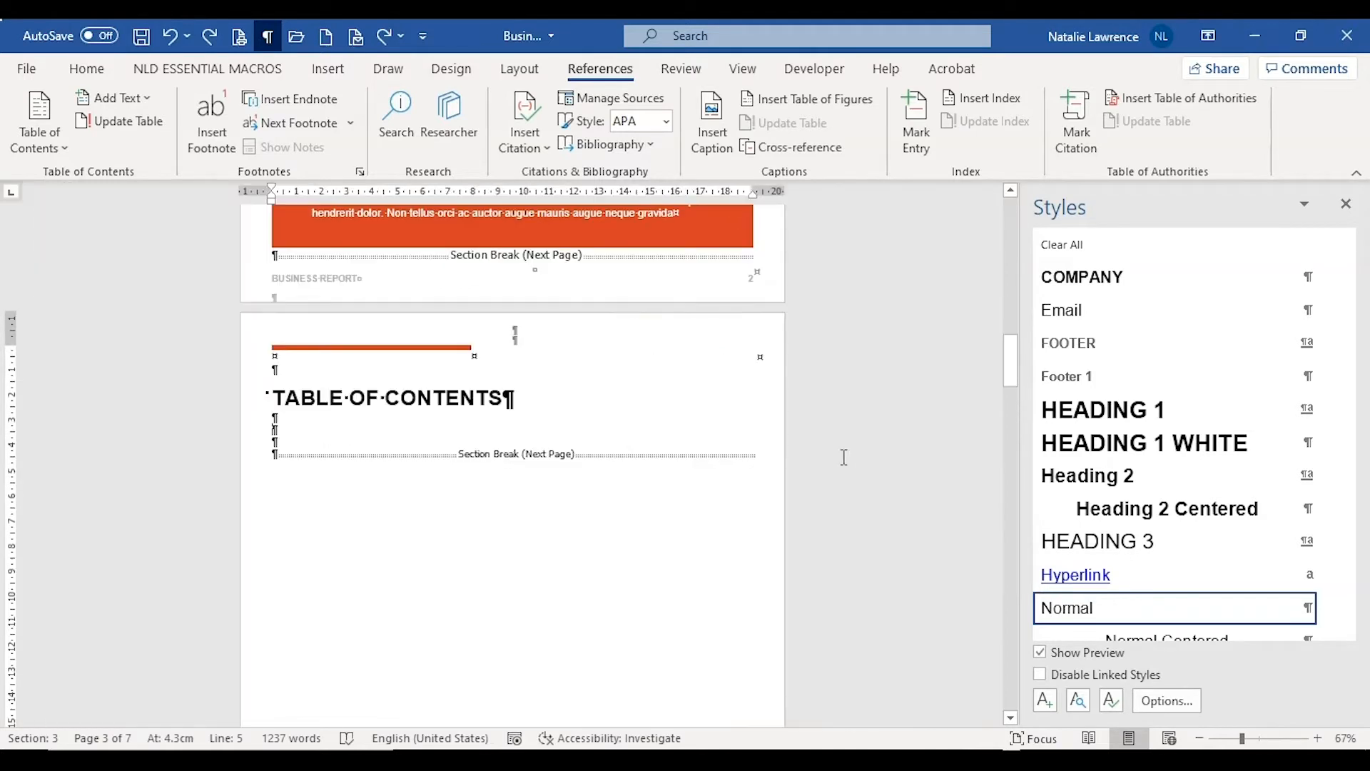
pyautogui.scroll(-3)
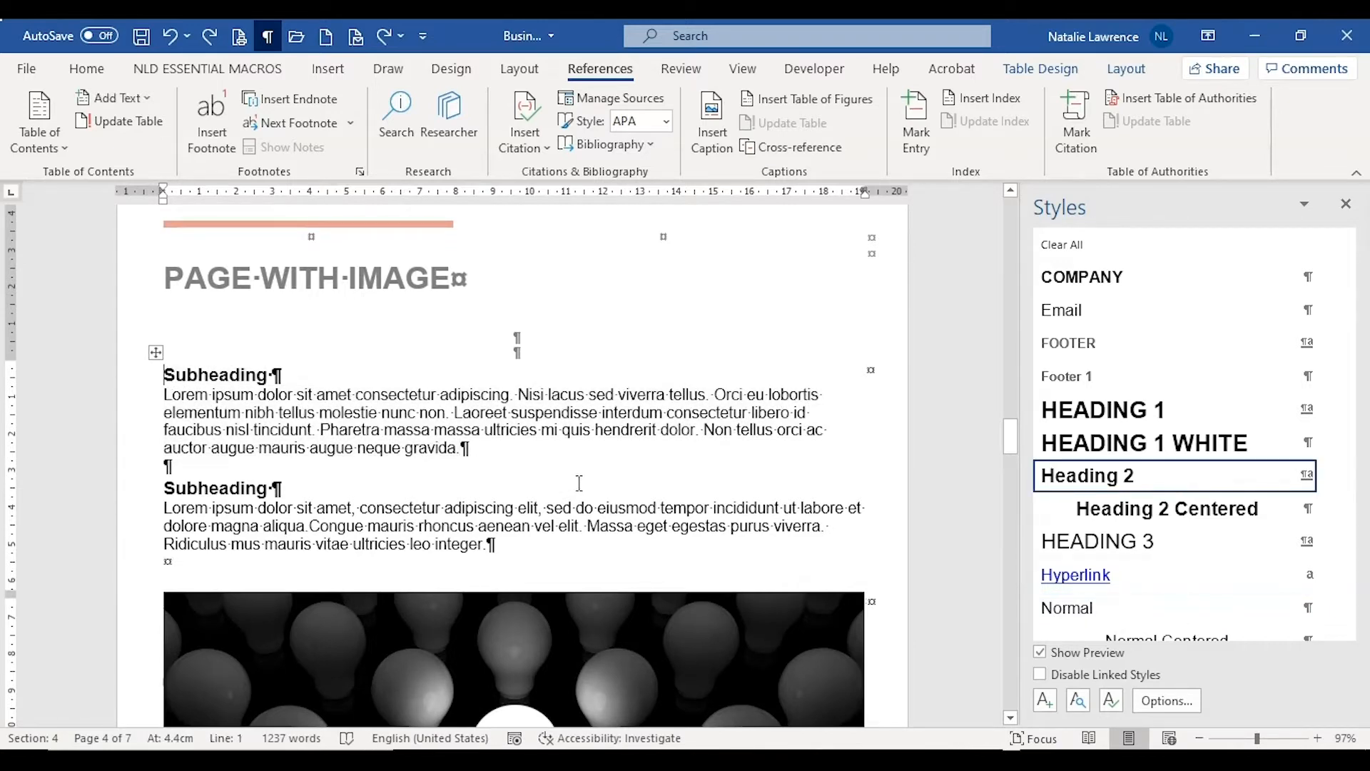
pyautogui.click(328, 68)
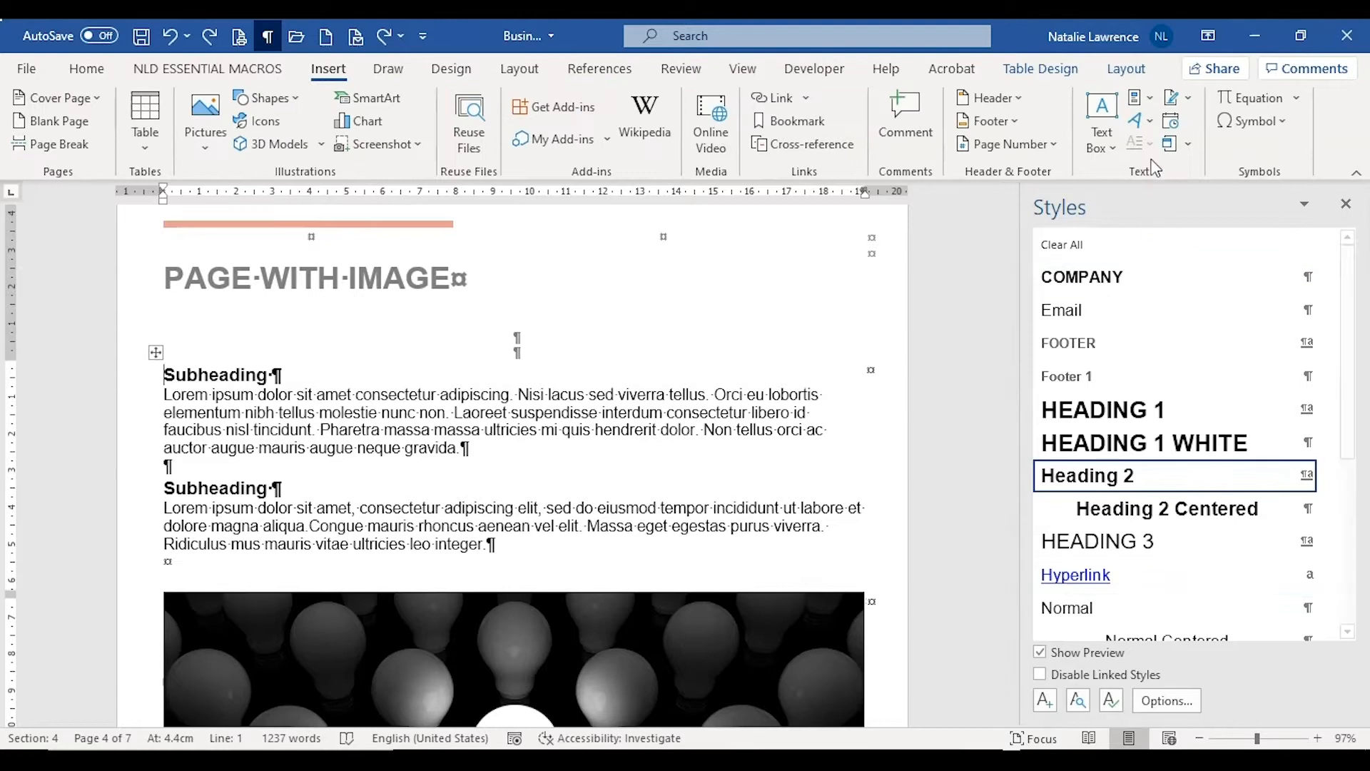
pyautogui.moveTo(1136, 98)
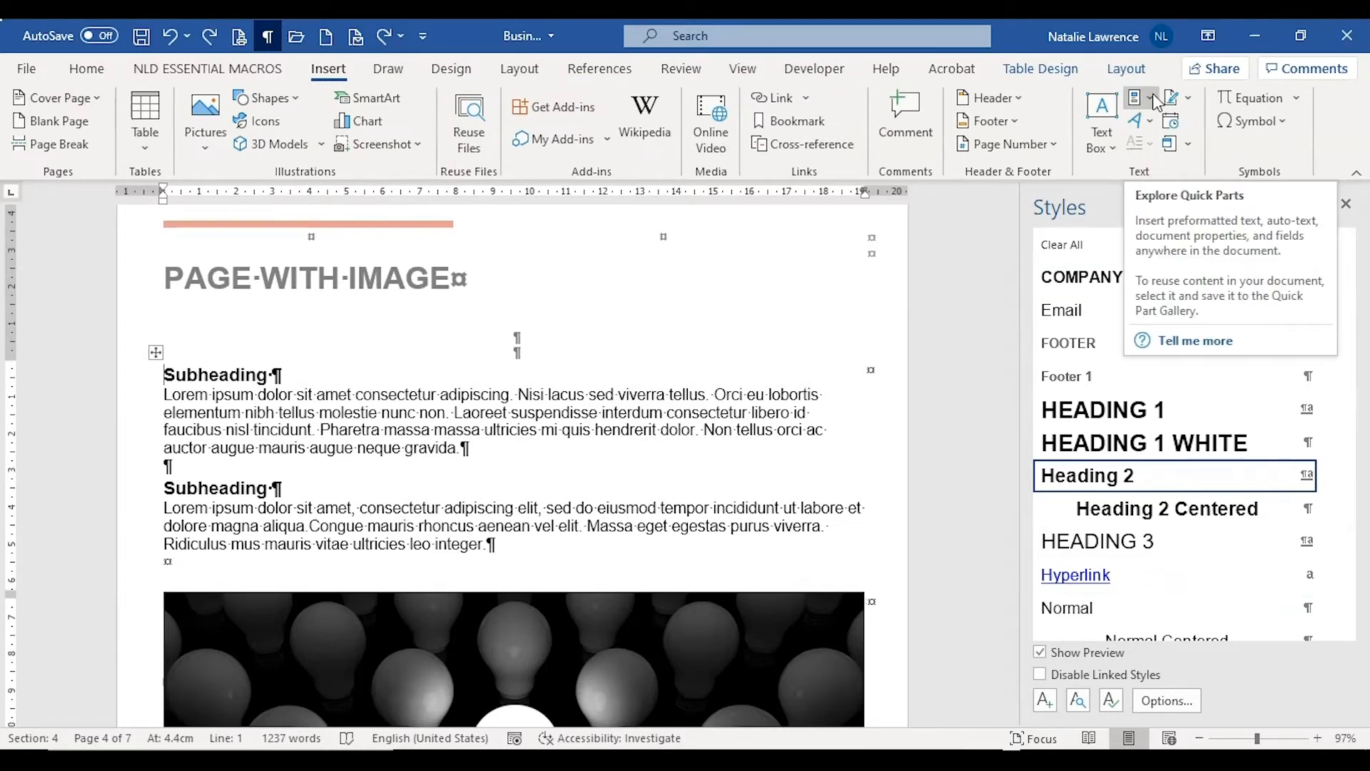
pyautogui.click(1135, 97)
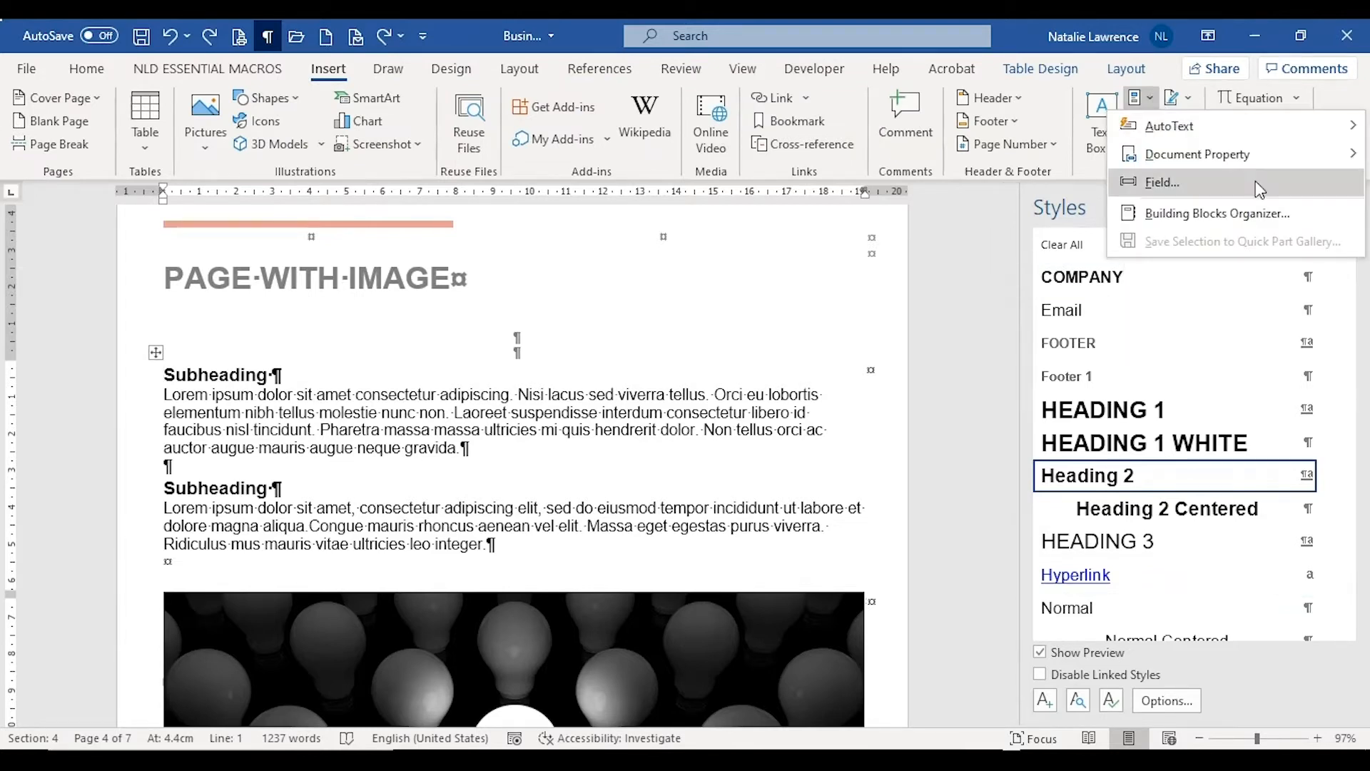
# Start a TC field and enter PAGE WITH IMAGE as its contents entry text
pyautogui.click(1162, 181)
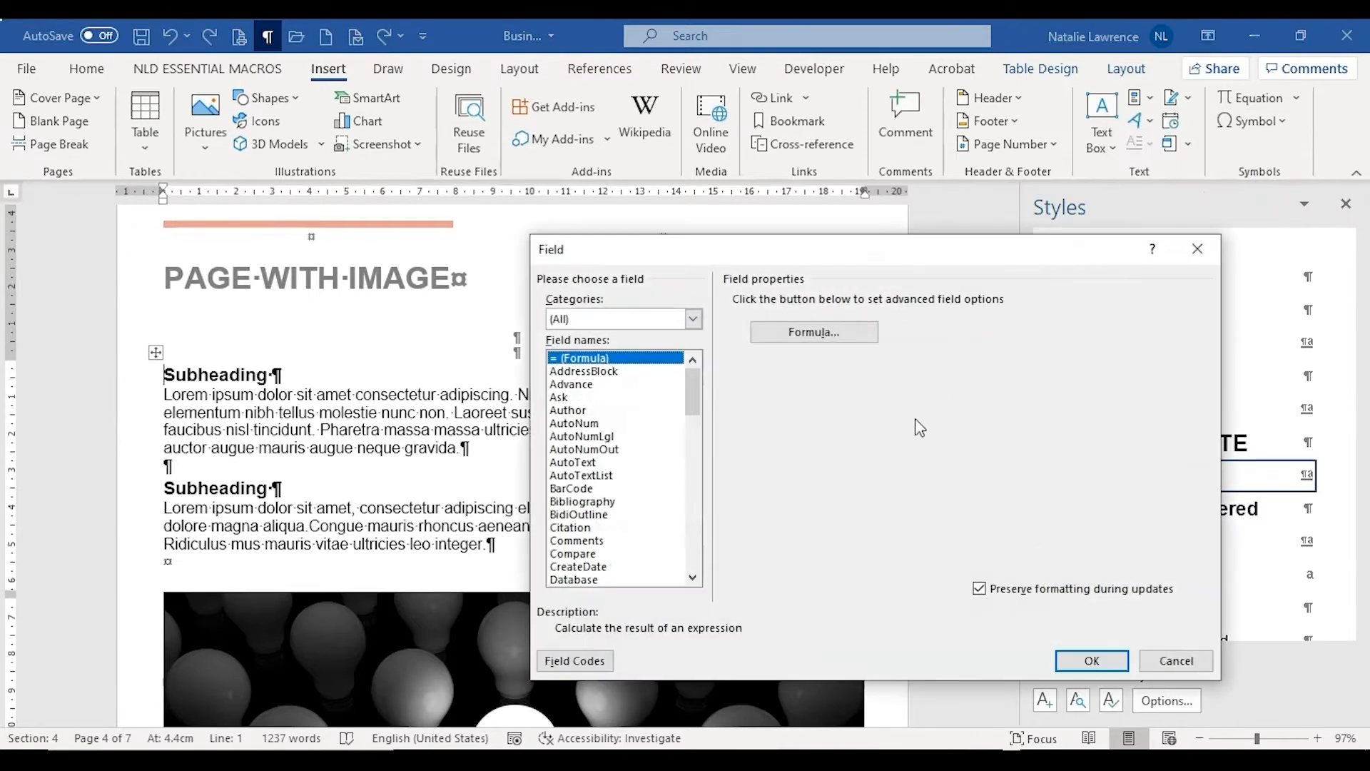
pyautogui.moveTo(913, 452)
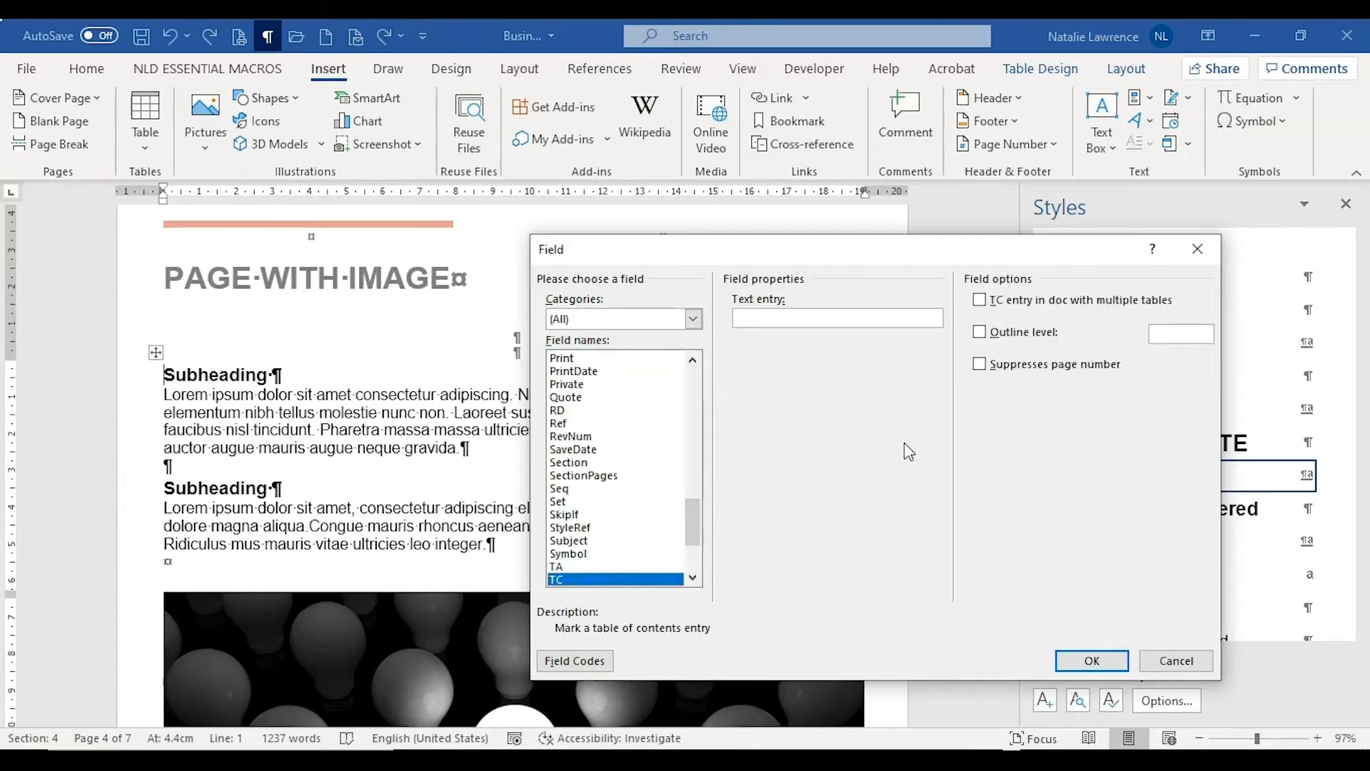
pyautogui.click(837, 317)
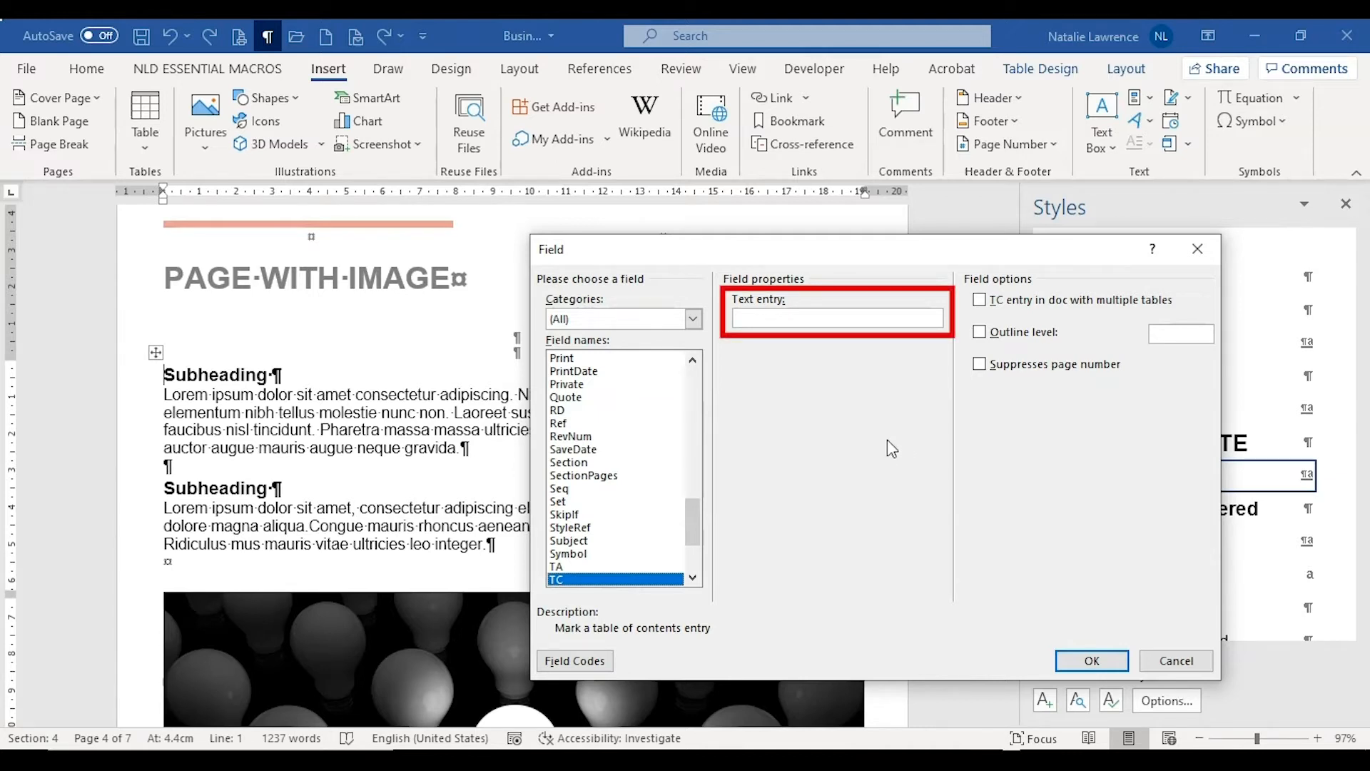
pyautogui.click(835, 317)
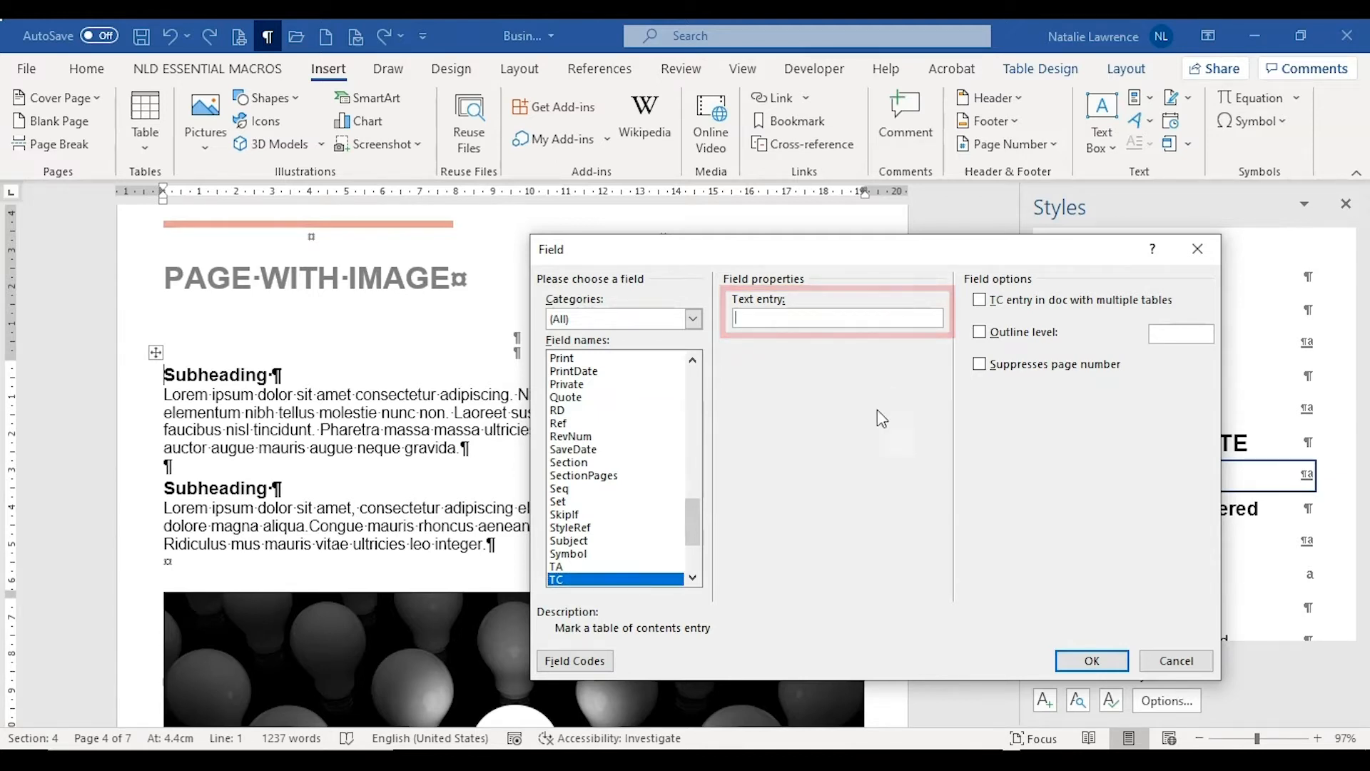
pyautogui.write('PAGE')
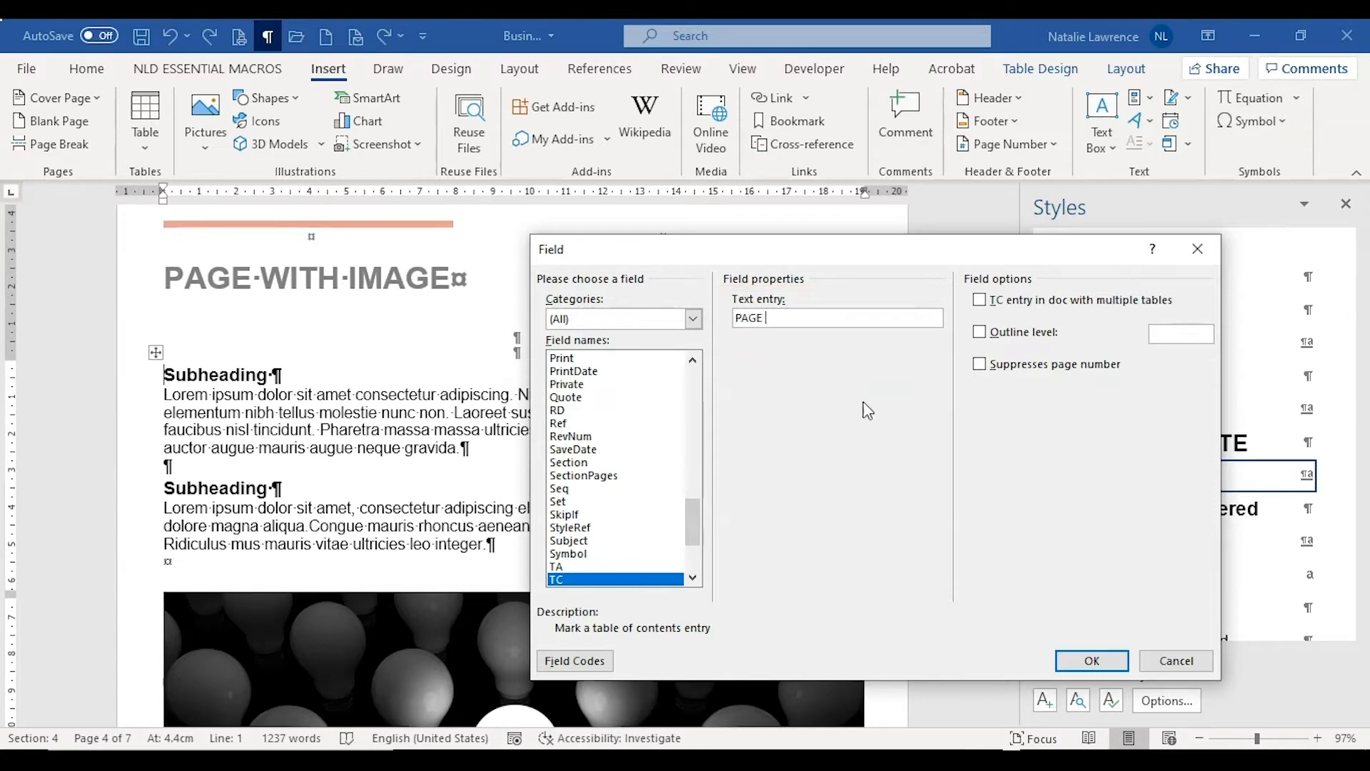
pyautogui.write('WITH IMAGE')
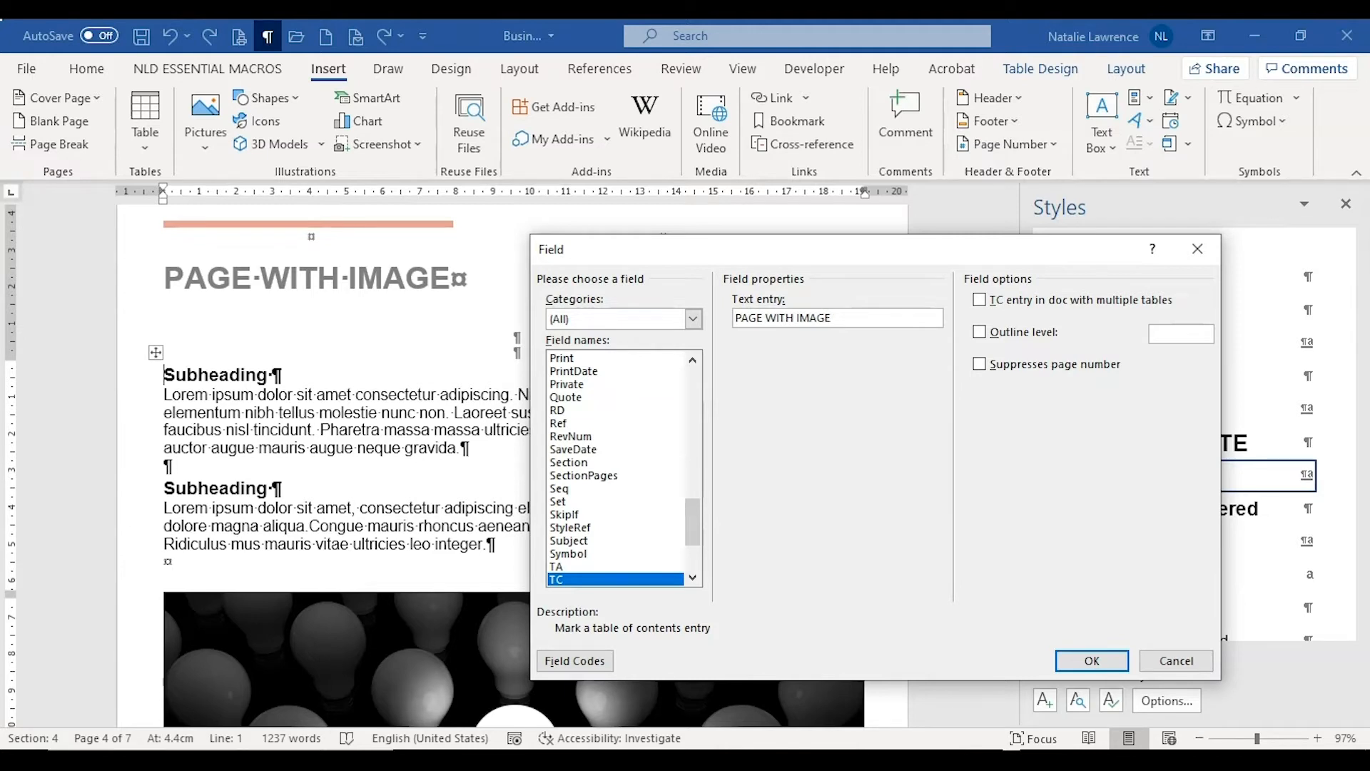
# Turn on the Outline level option for the entry and set it to 1
pyautogui.click(835, 317)
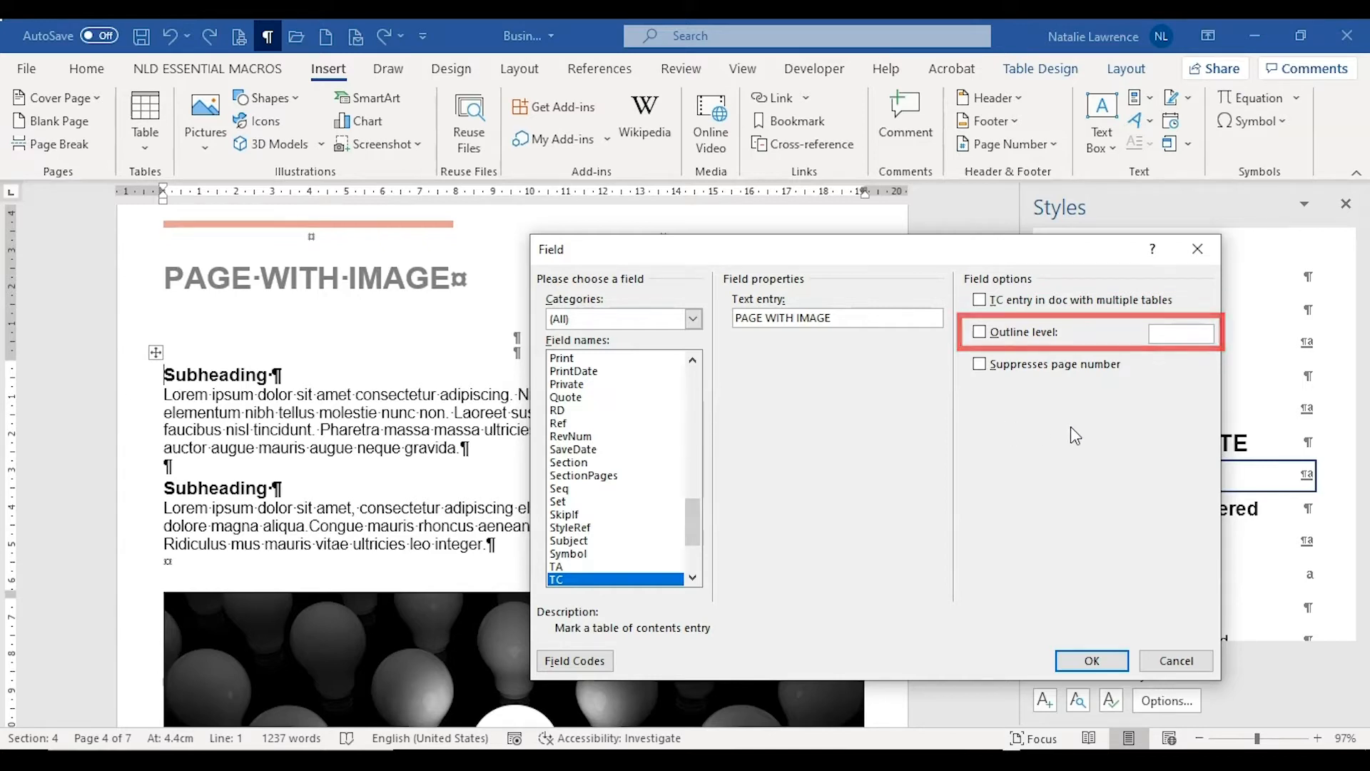
pyautogui.click(980, 331)
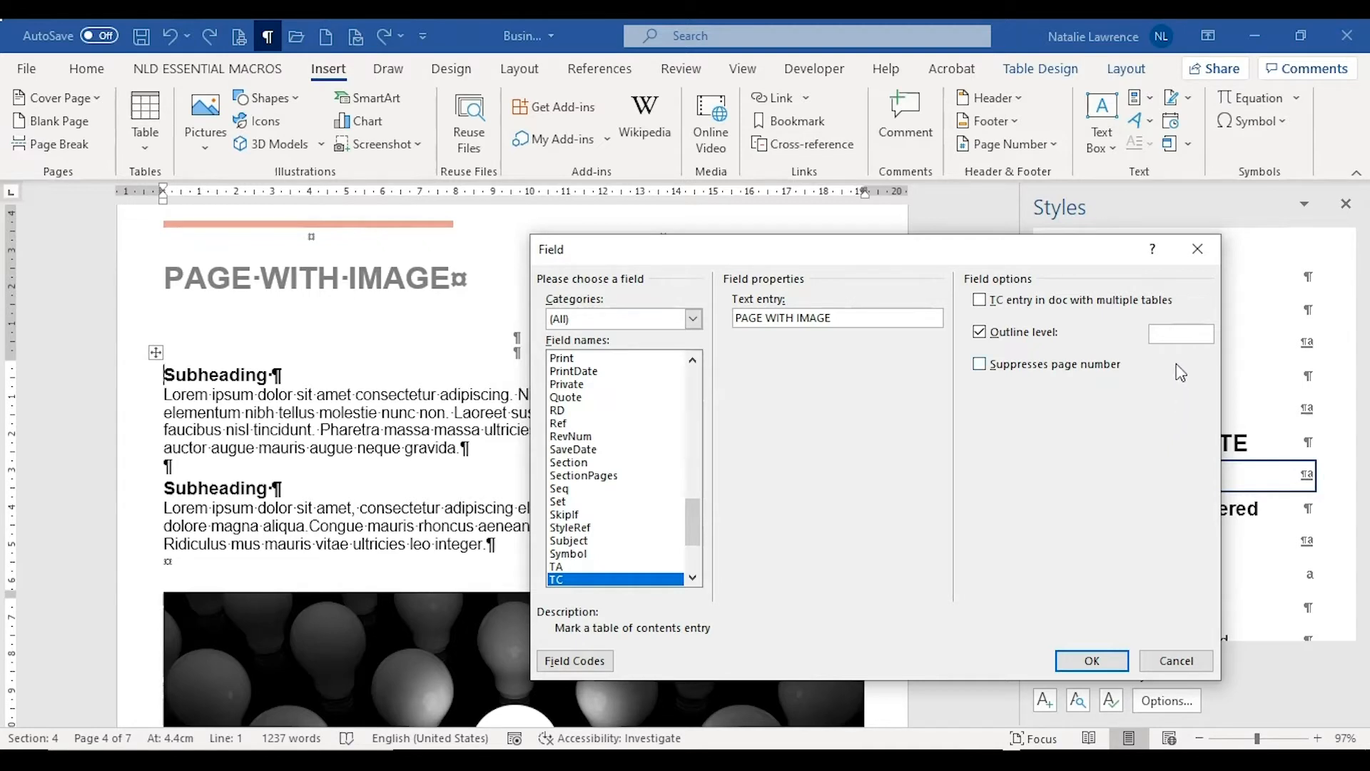
pyautogui.write('1')
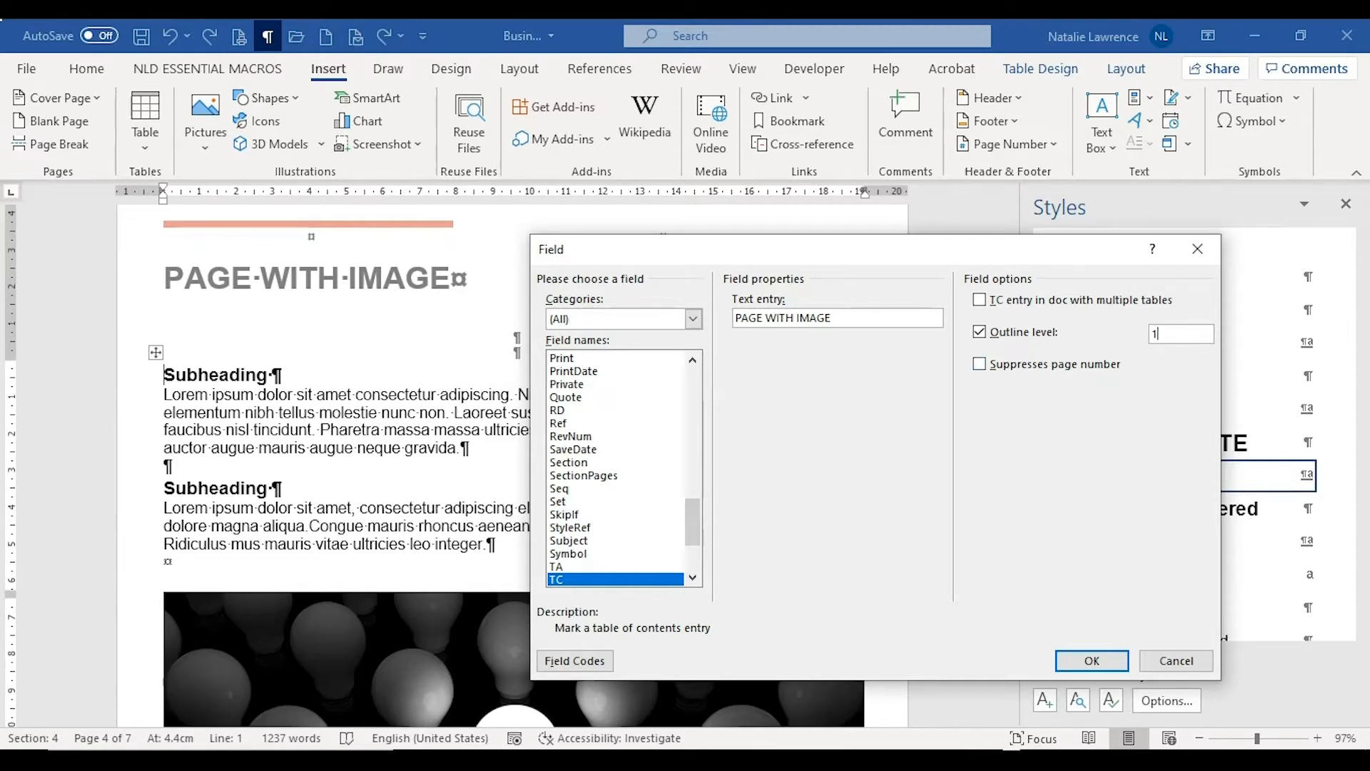
pyautogui.moveTo(1165, 399)
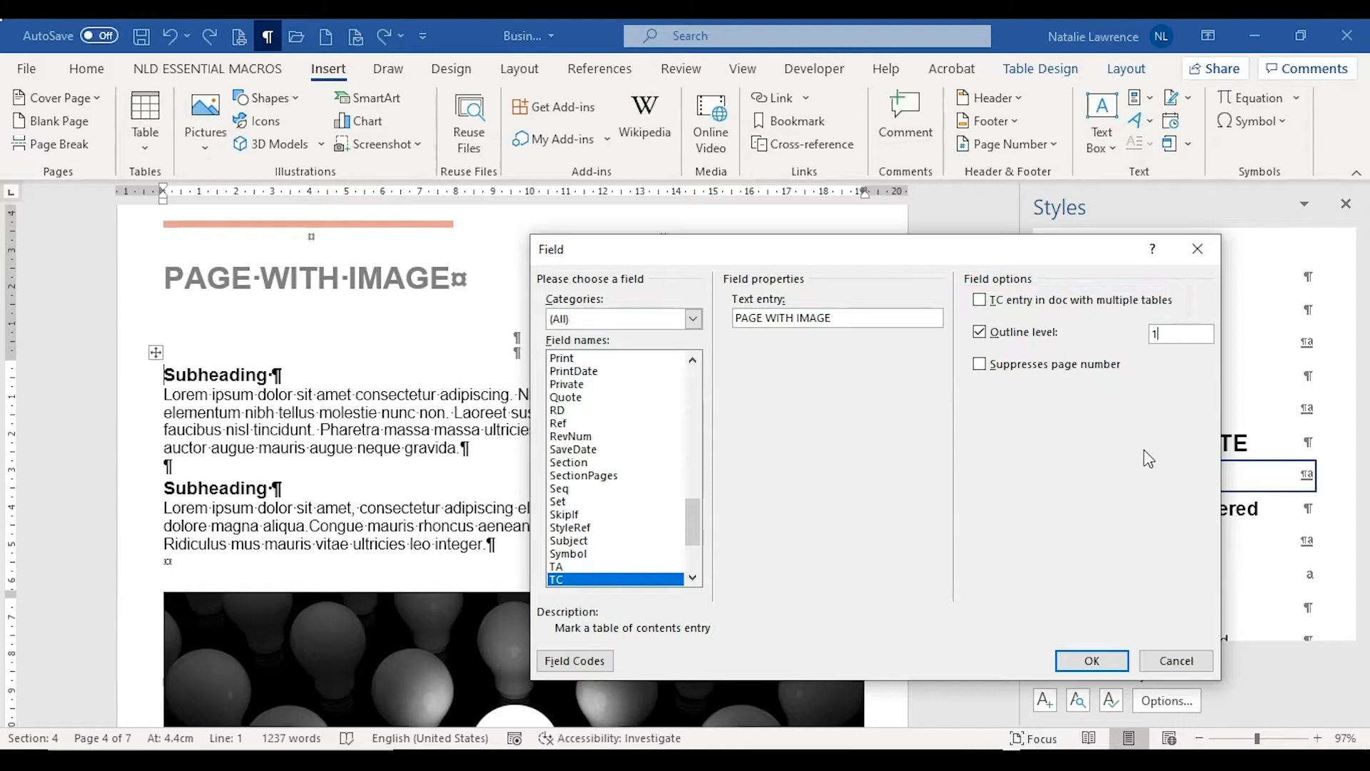
# Insert the TC field, then start a custom table of contents below the TABLE OF CONTENTS heading
pyautogui.click(1091, 660)
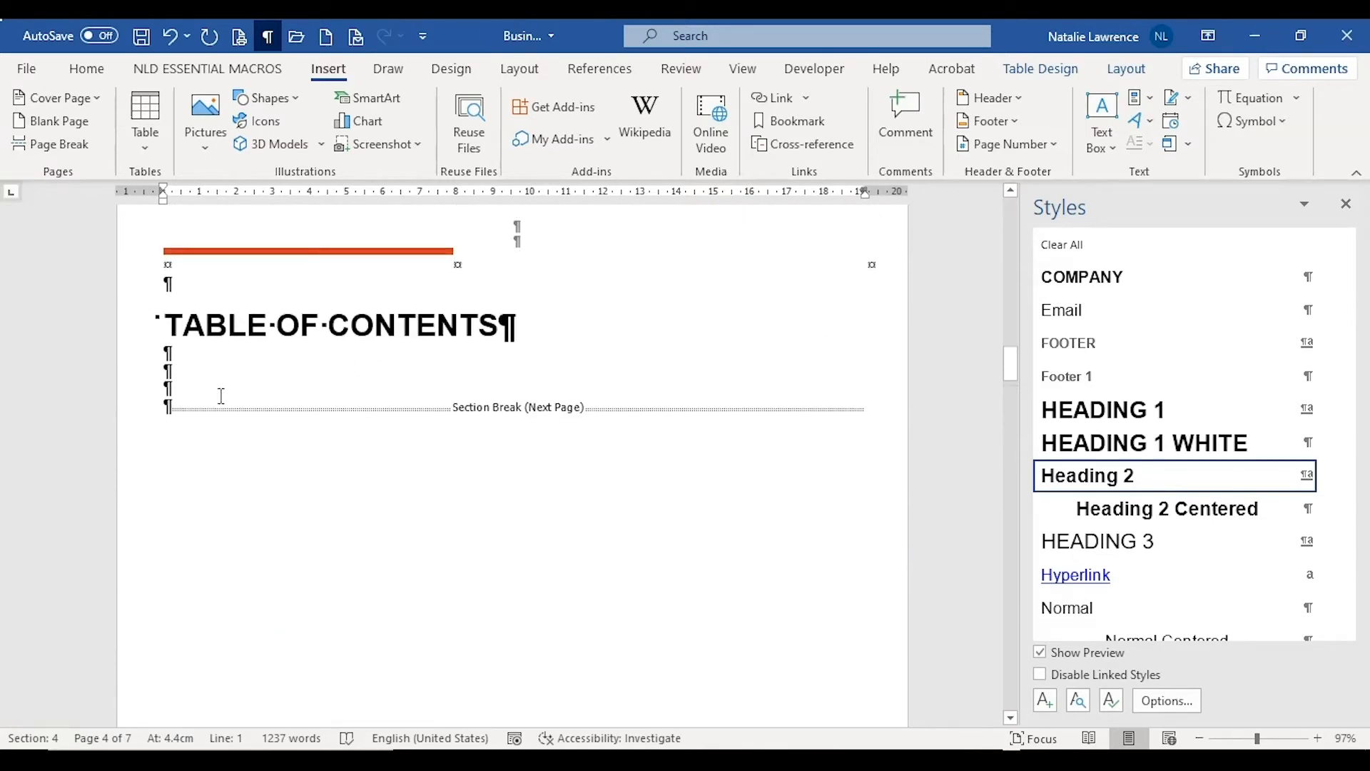
pyautogui.click(599, 68)
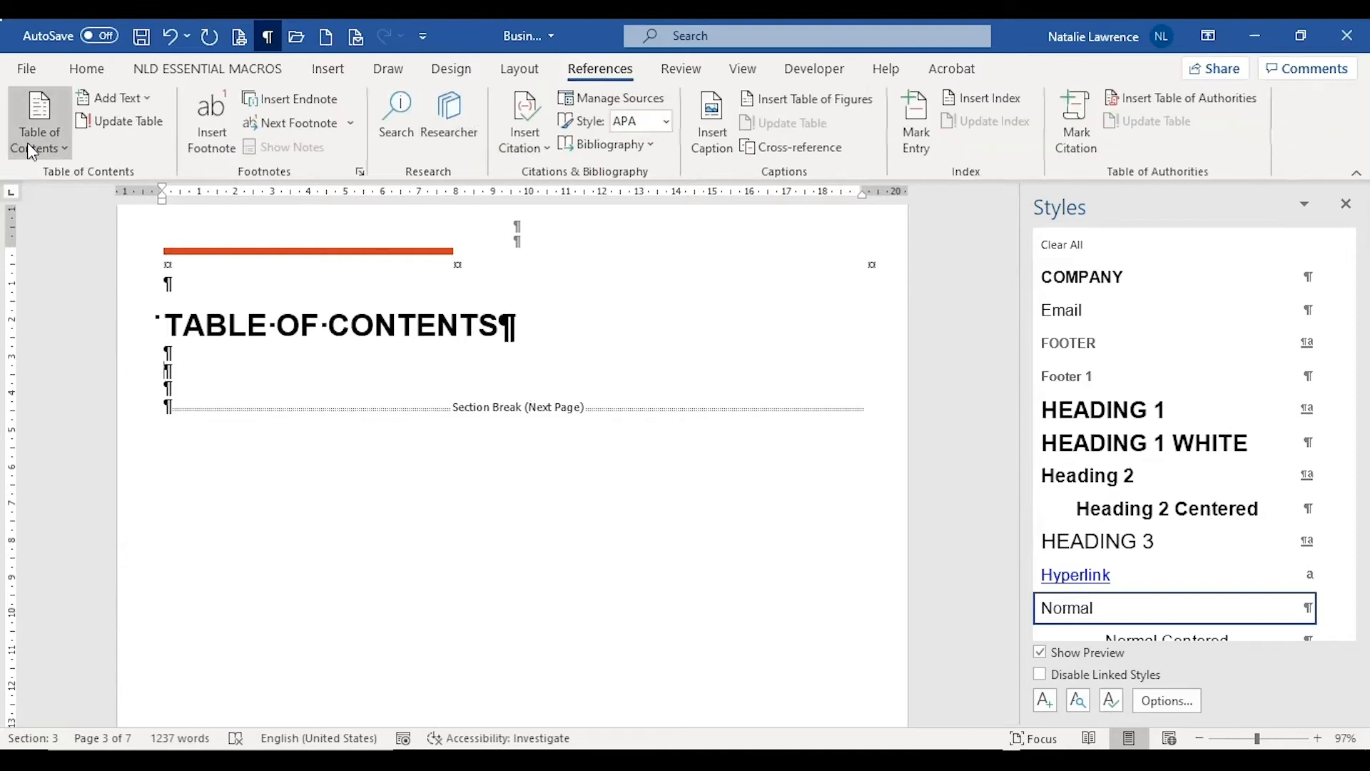
pyautogui.click(38, 123)
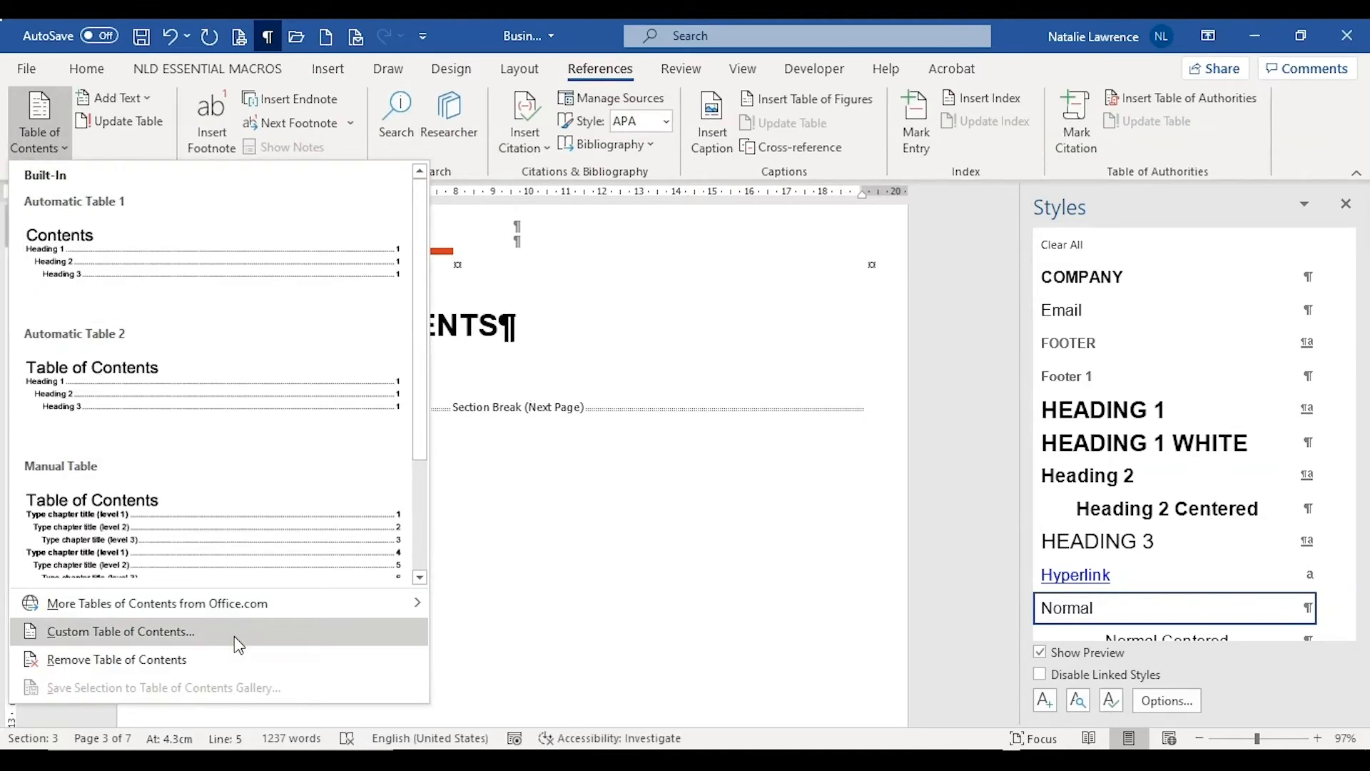
pyautogui.click(120, 631)
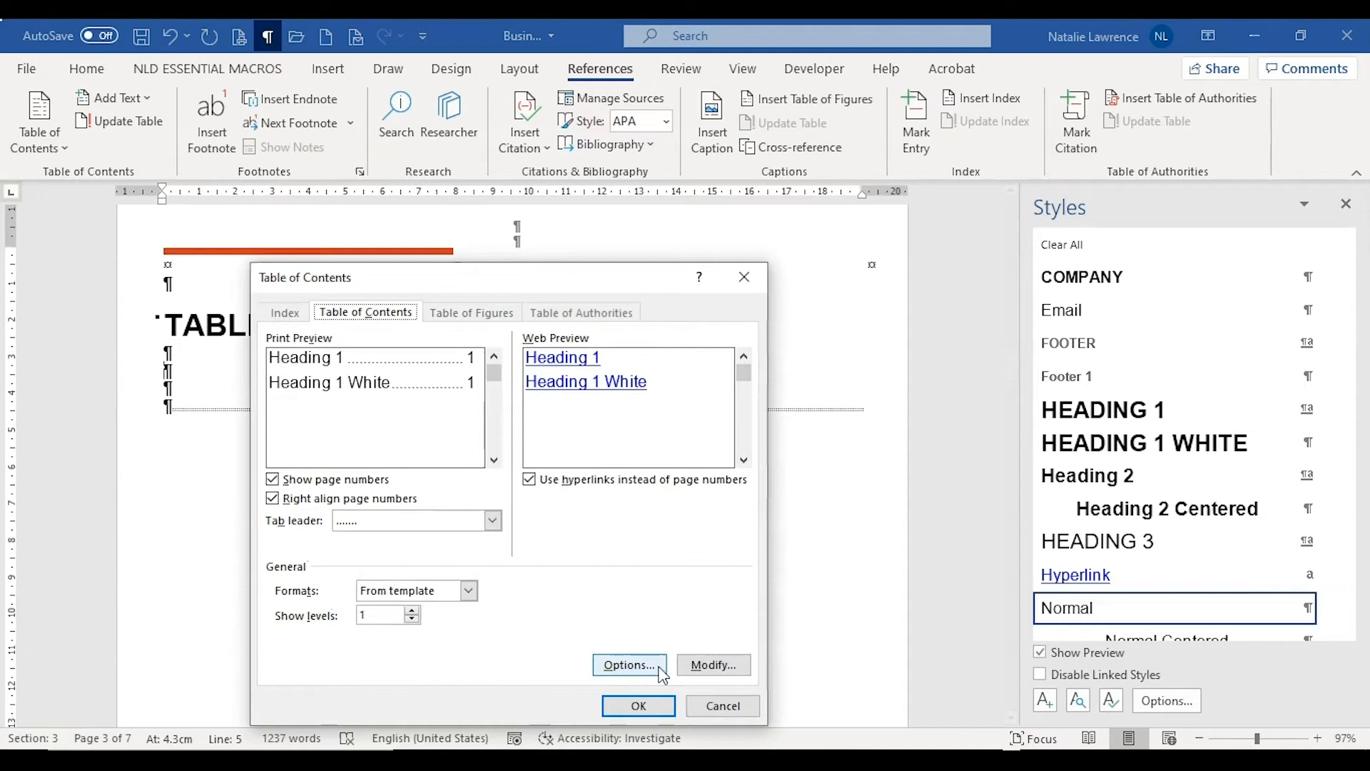
# Enable Table entry fields and insert the table listing EXECUTIVE SUMMARY and PAGE WITH IMAGE
pyautogui.click(629, 663)
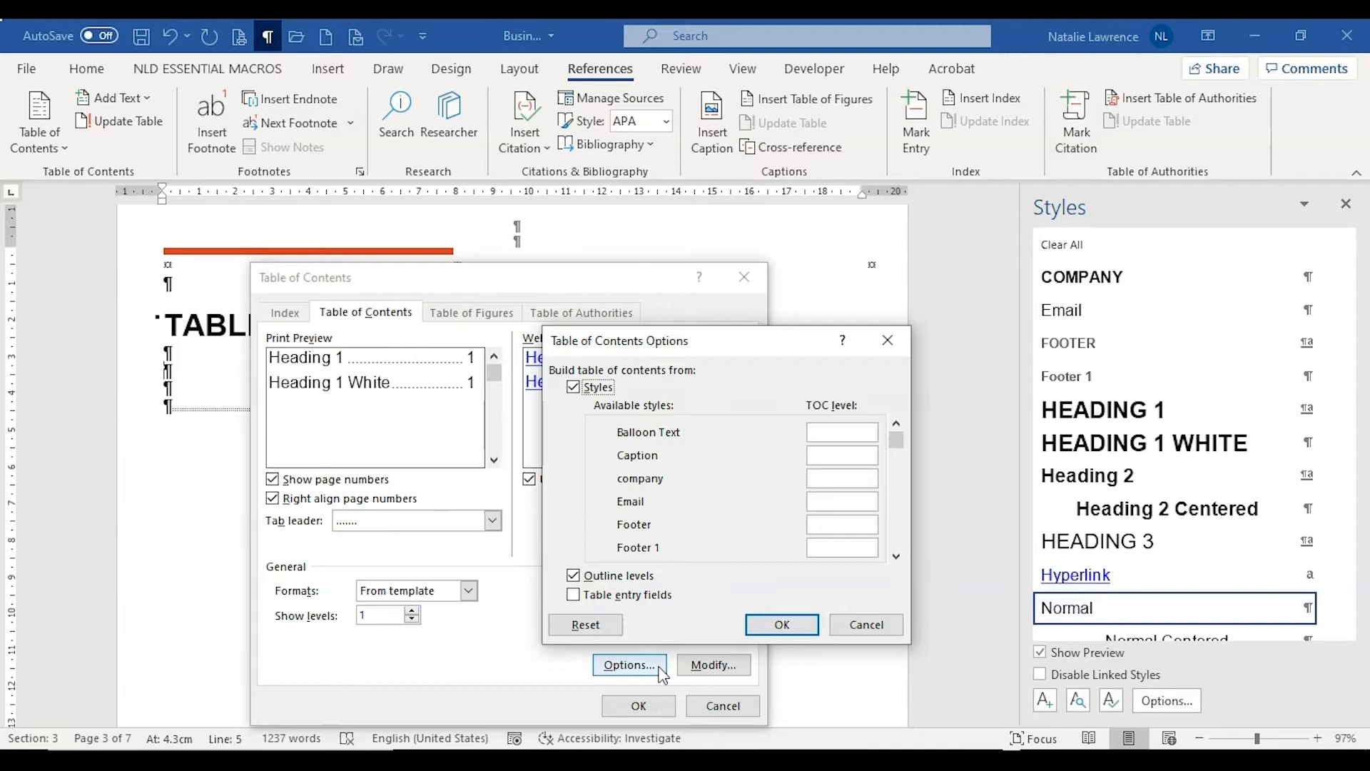
pyautogui.click(574, 594)
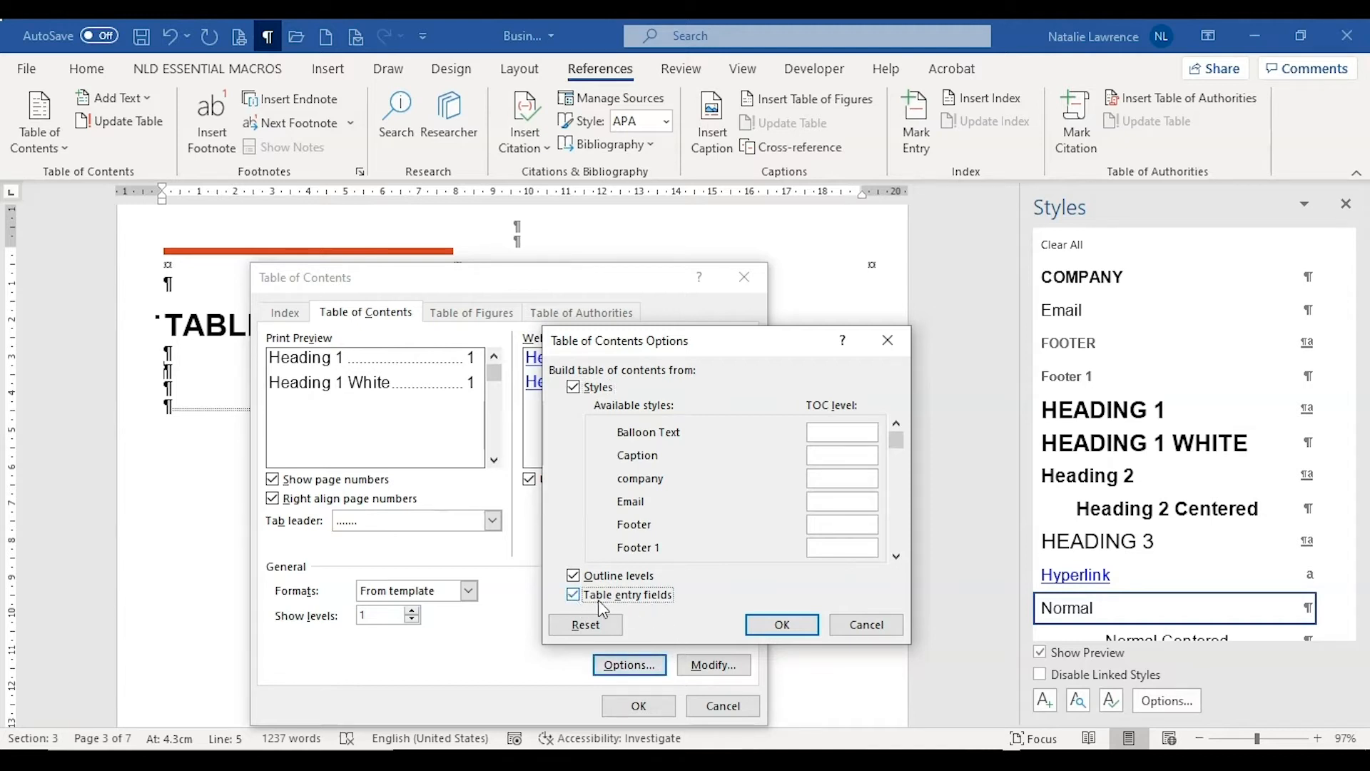
pyautogui.click(779, 623)
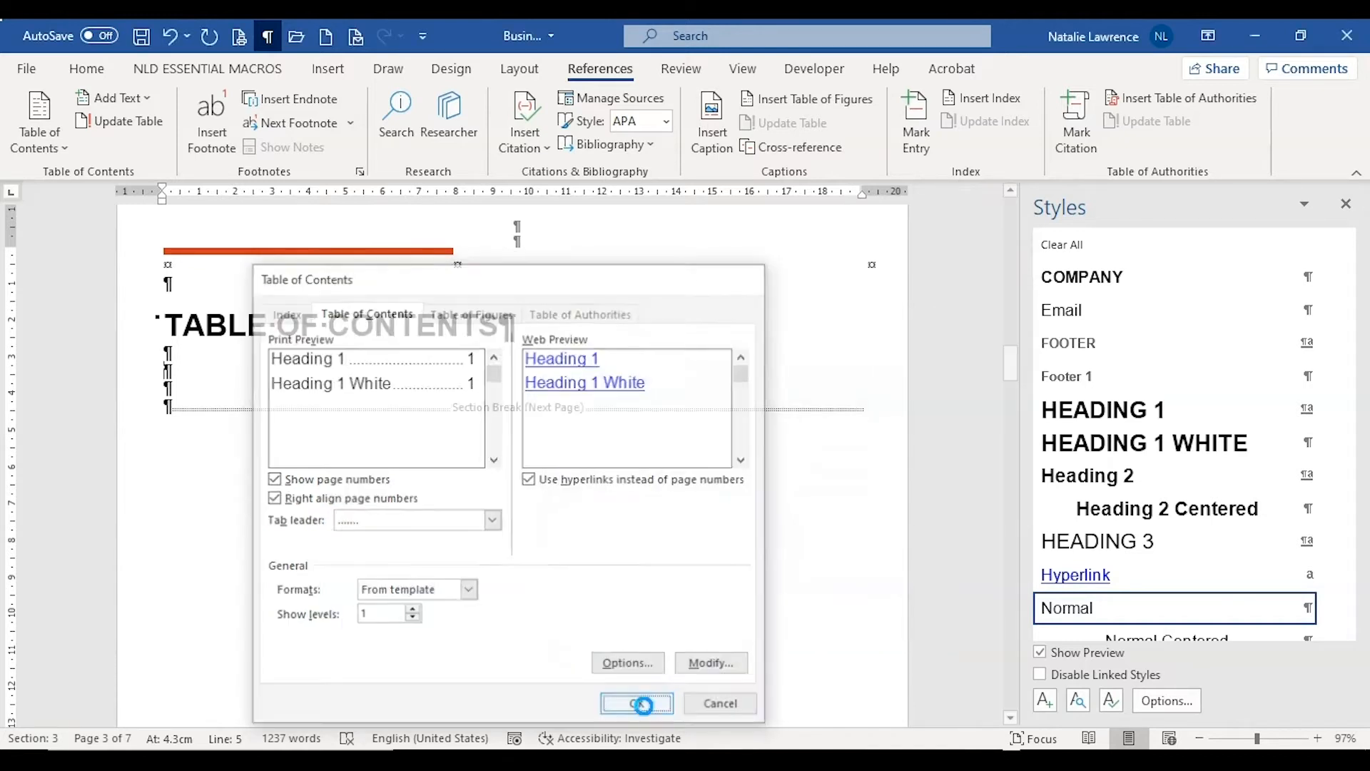
pyautogui.click(637, 704)
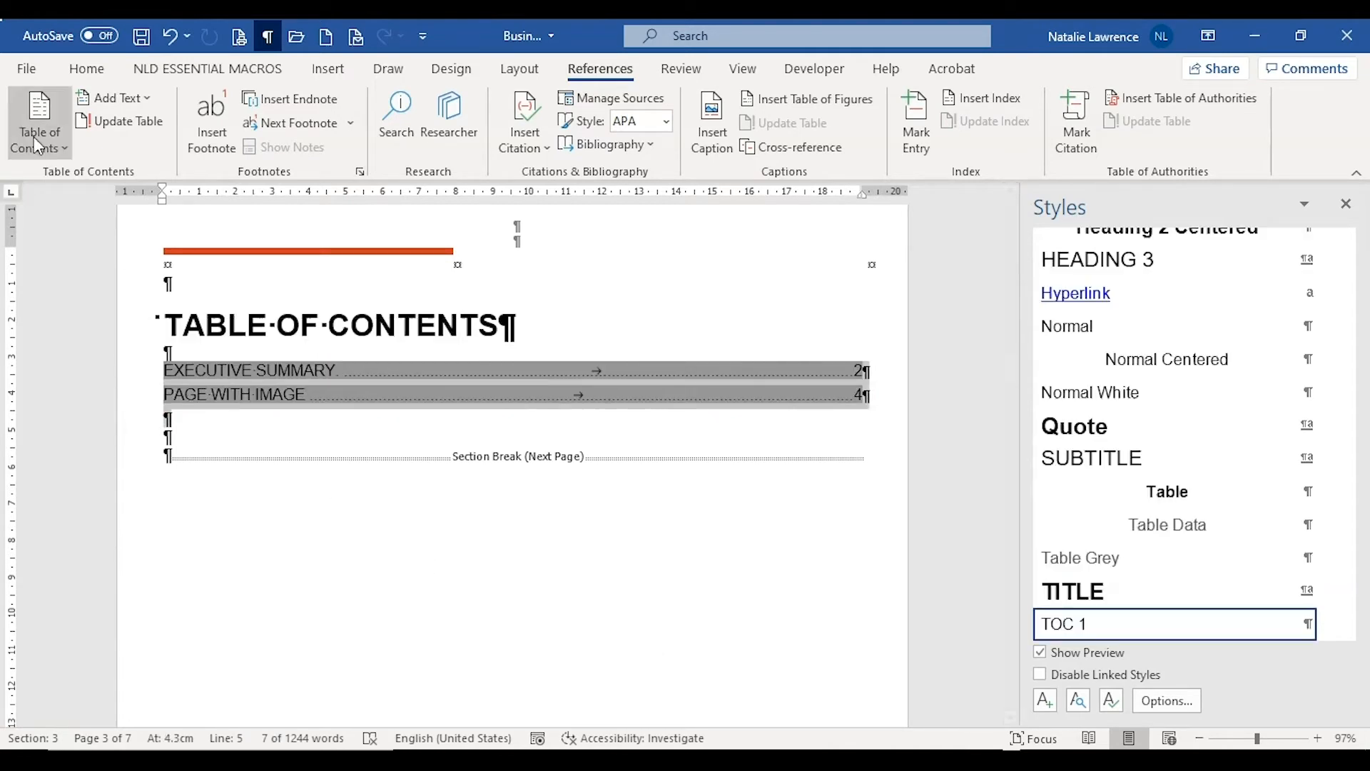
# Rebuild the custom table of contents with Table entry fields kept on, replacing the existing table
pyautogui.click(39, 119)
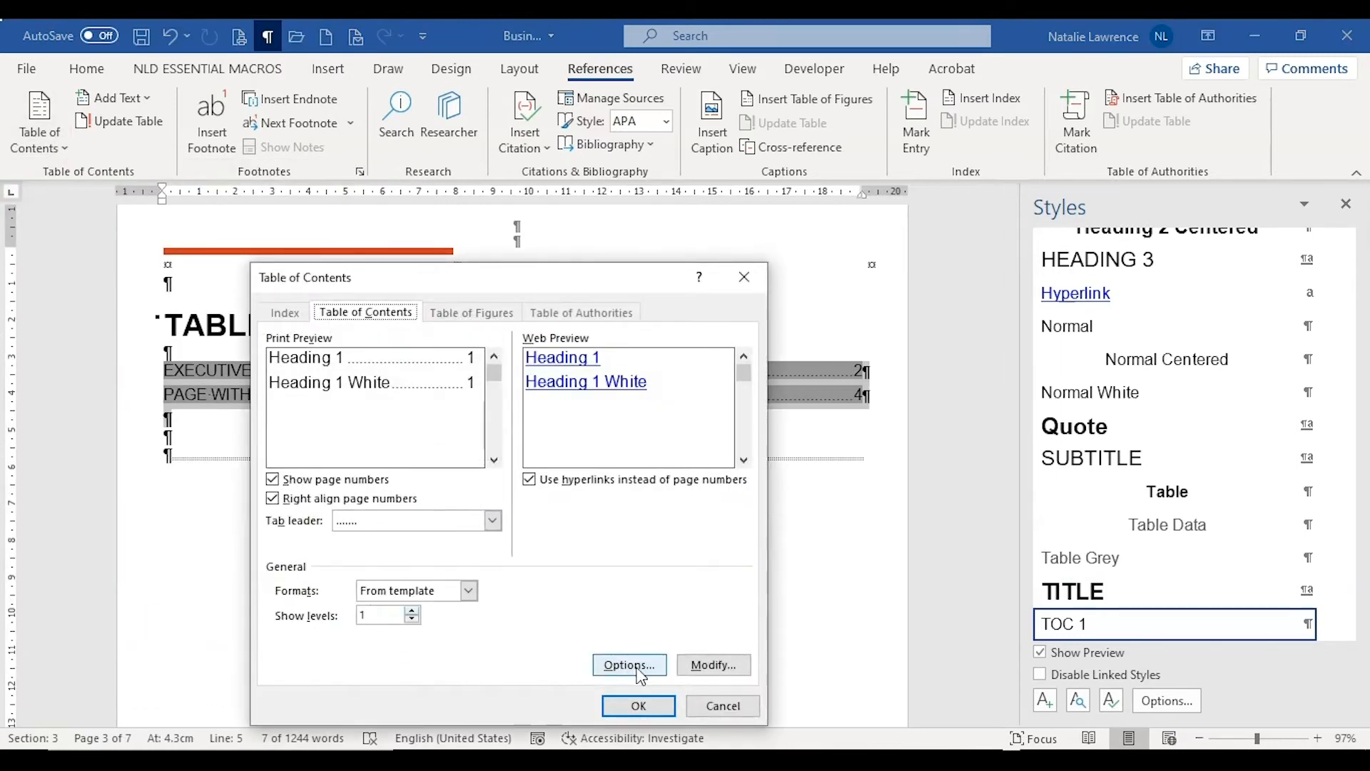
pyautogui.click(628, 664)
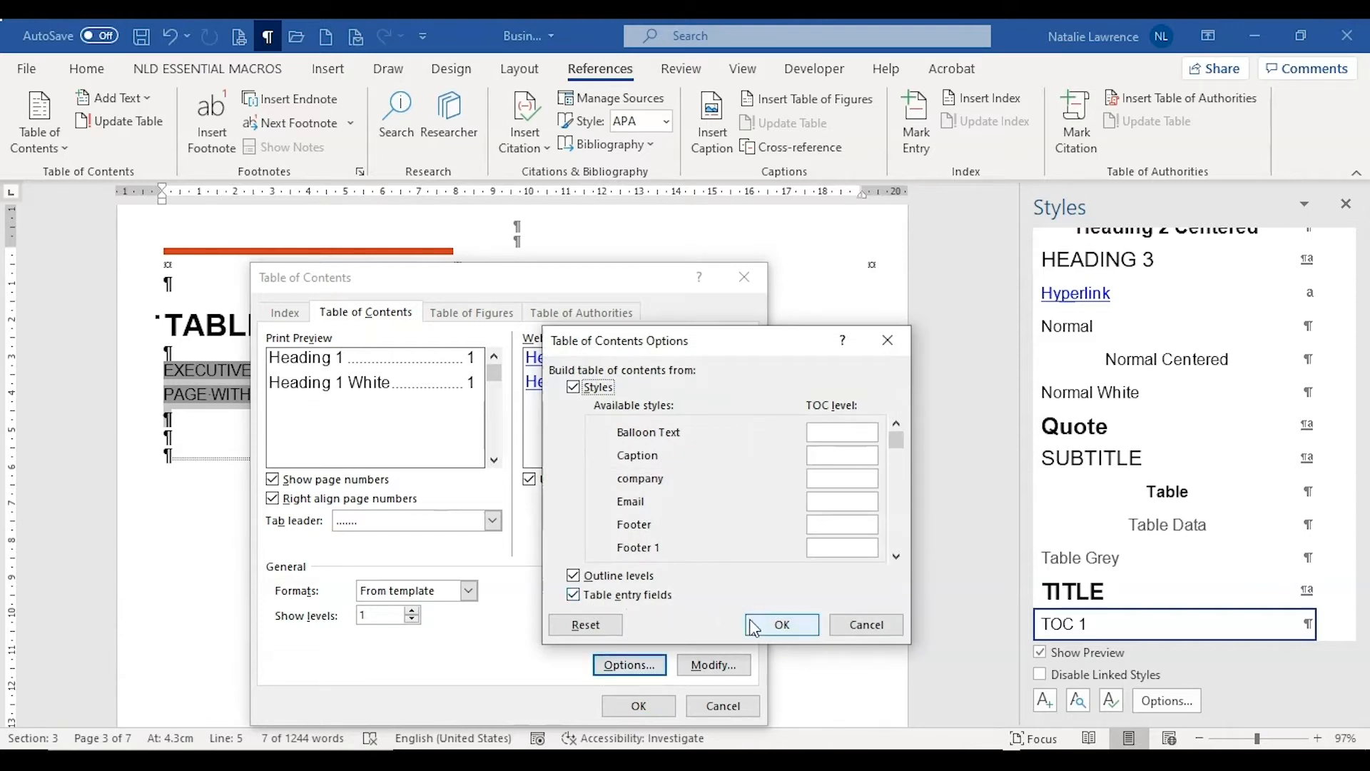
pyautogui.click(781, 624)
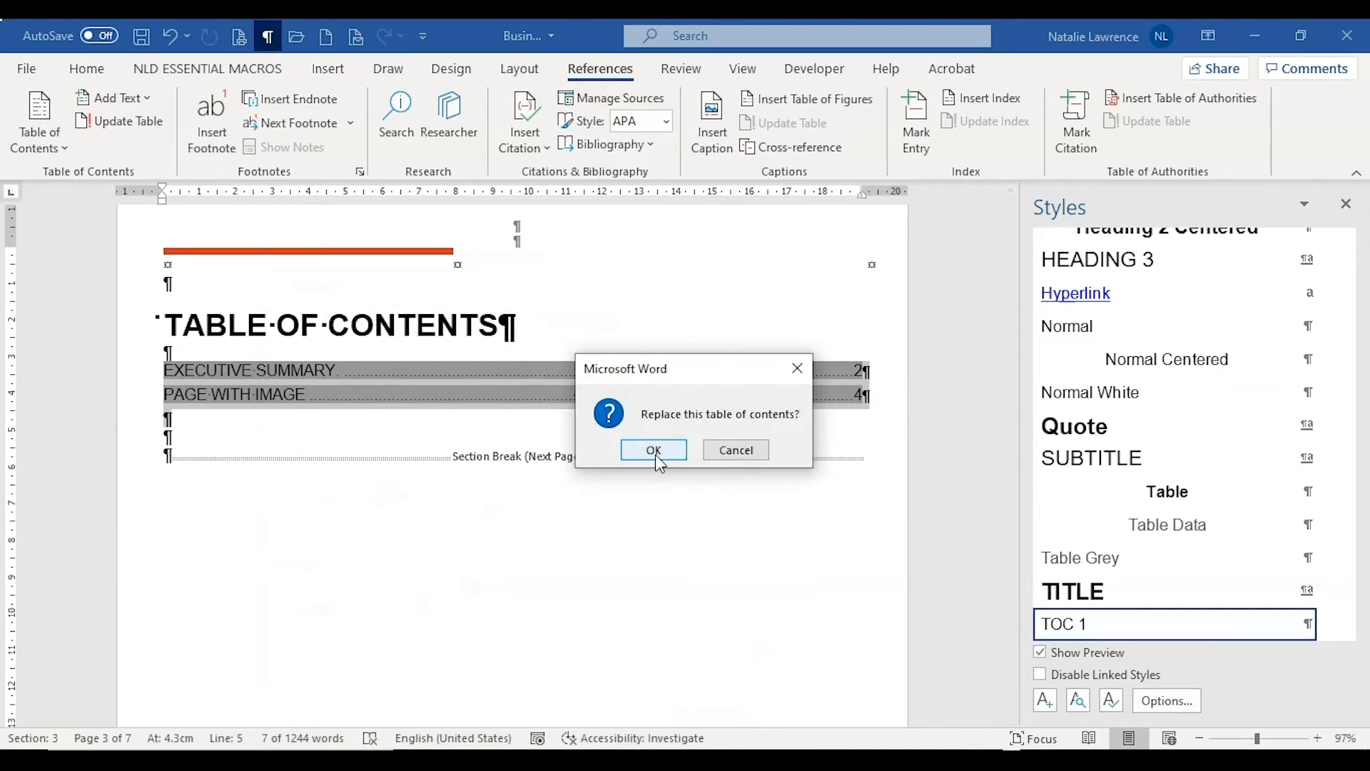
pyautogui.click(652, 450)
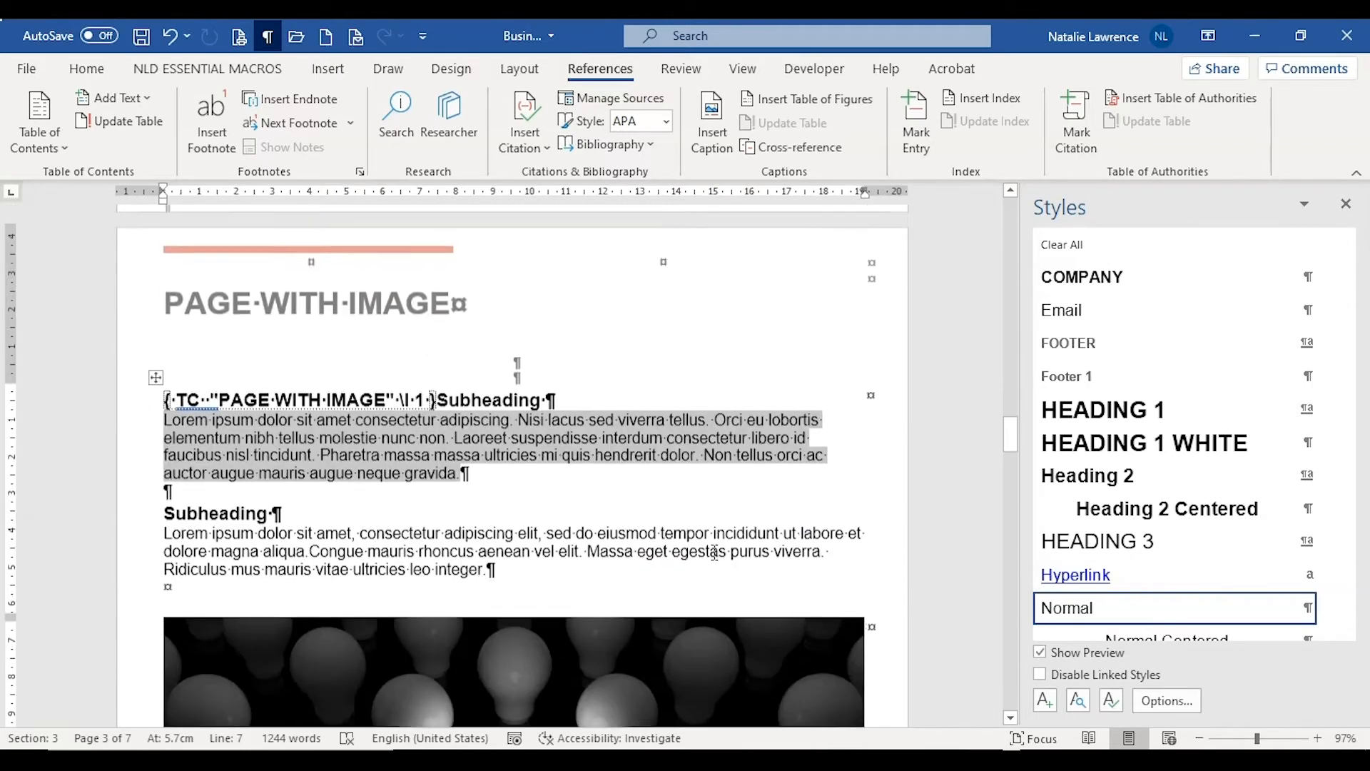
# Update the entire table of contents so PAGE WITH ICONS appears on page 5
pyautogui.scroll(-3)
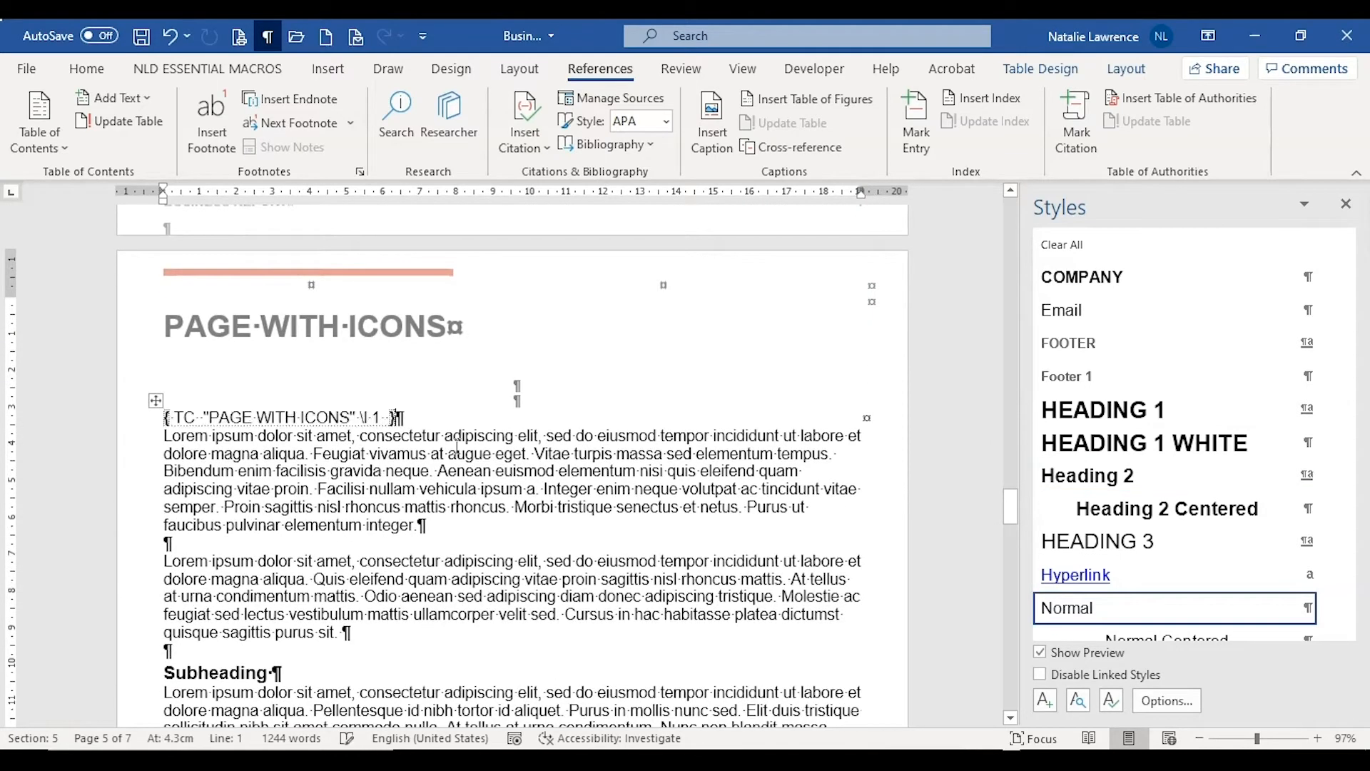
pyautogui.scroll(-3)
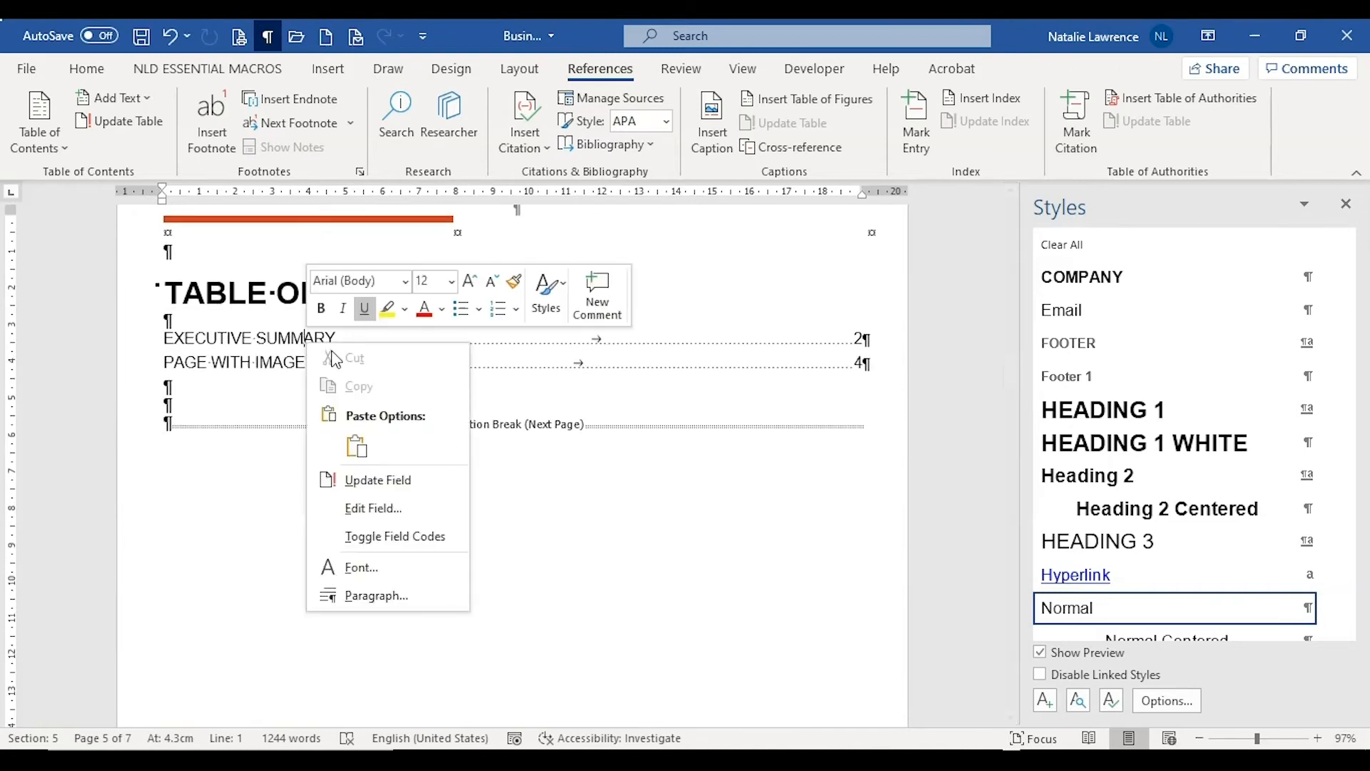
pyautogui.click(377, 479)
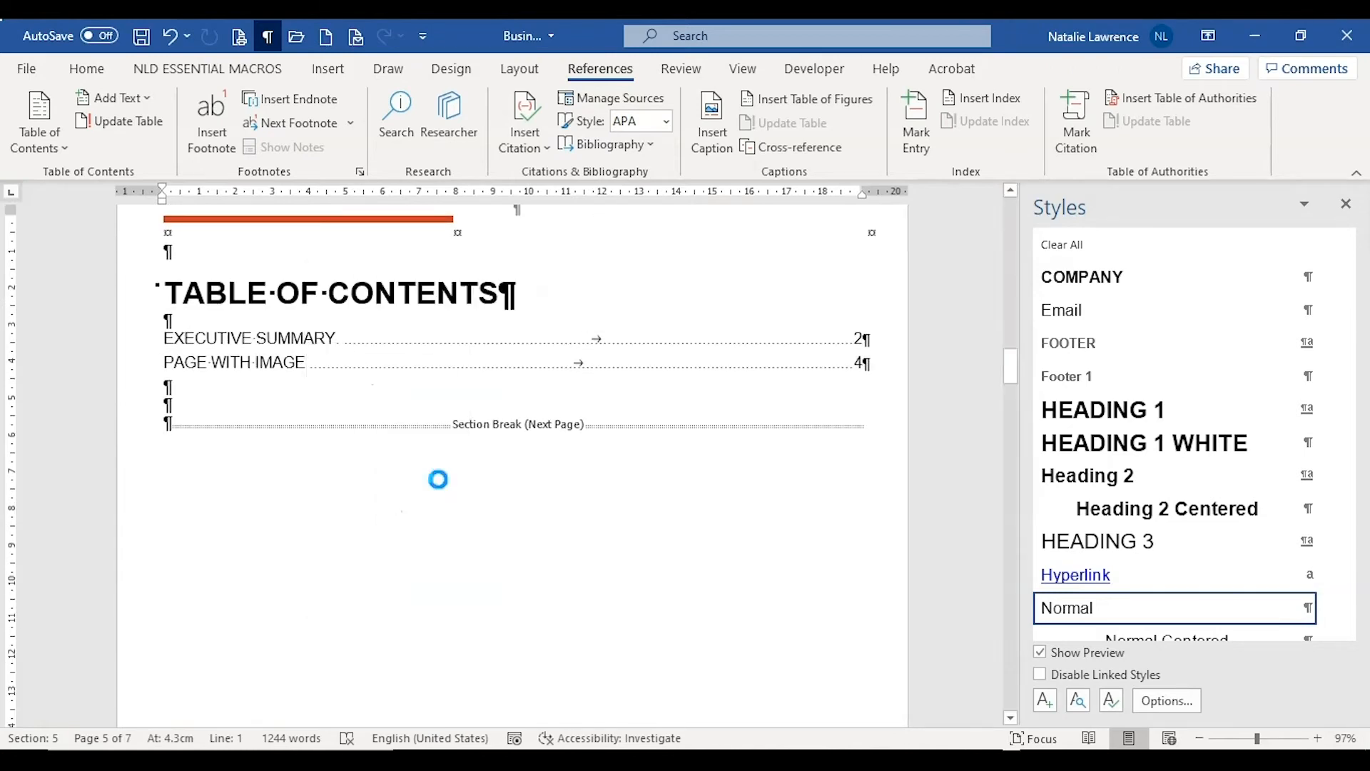
pyautogui.click(126, 121)
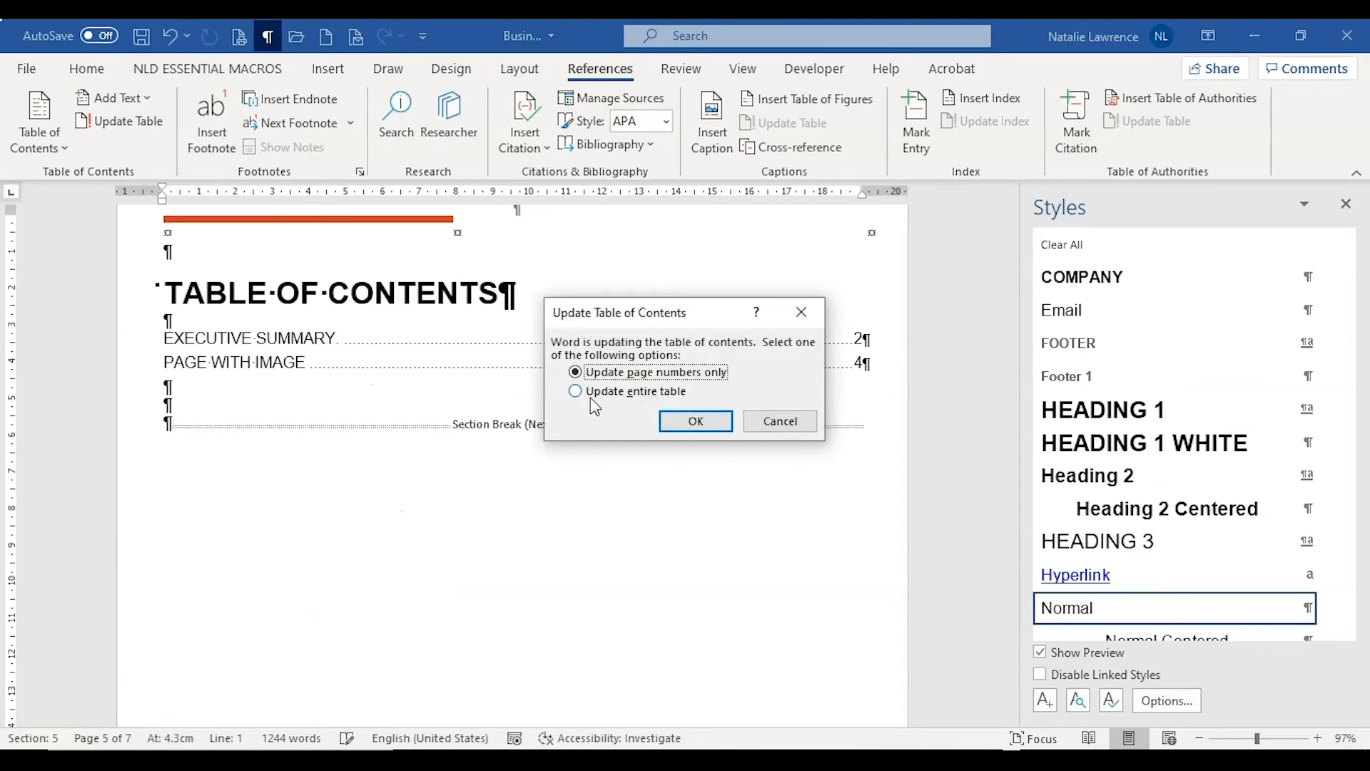
pyautogui.click(575, 391)
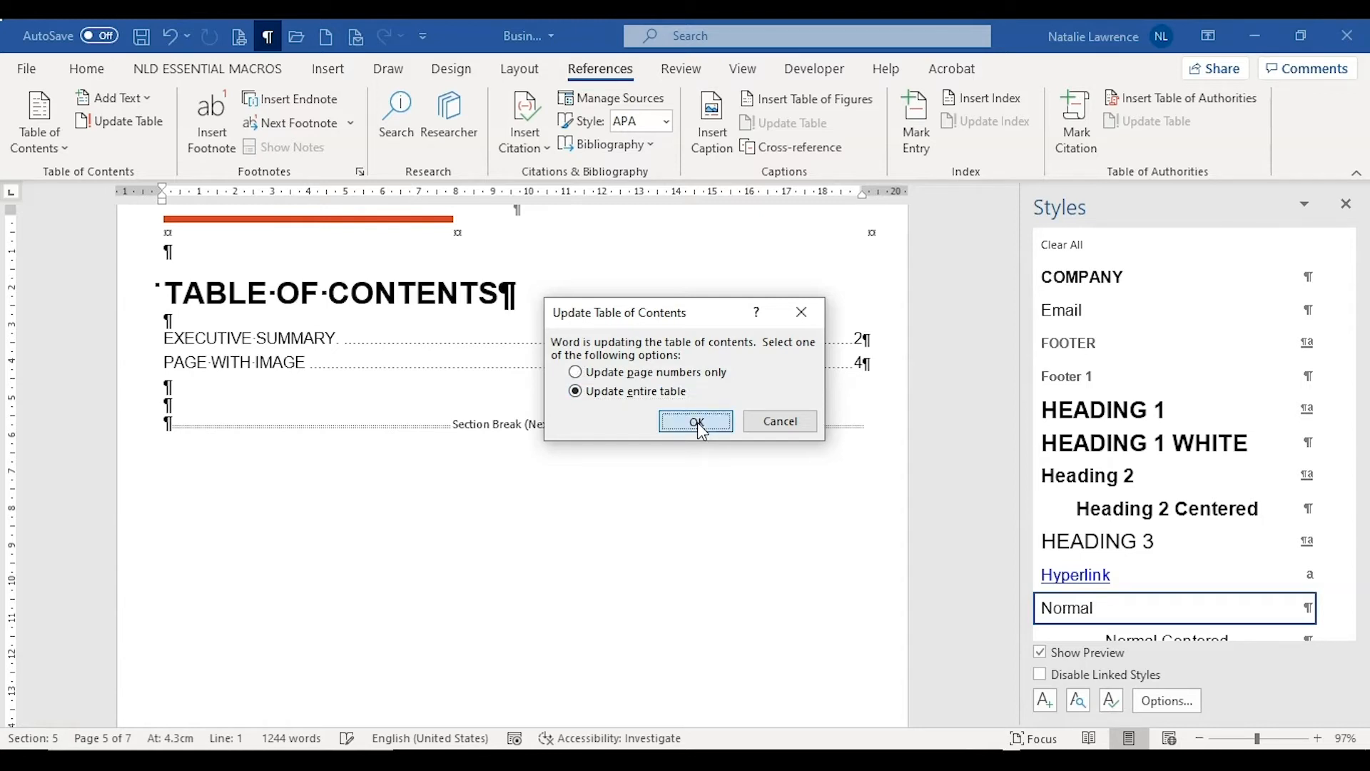
pyautogui.click(696, 422)
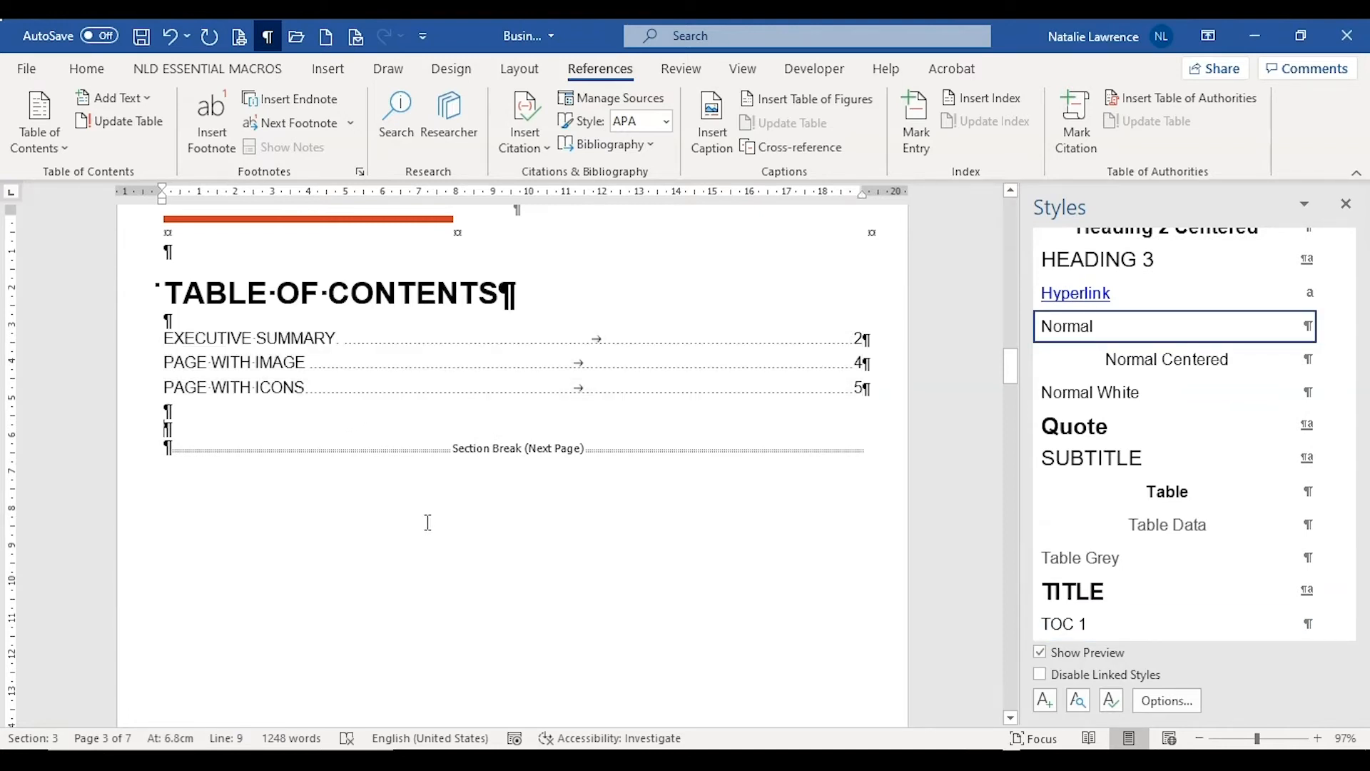
# Scroll to the PAGE WITH IMAGE page and turn off the formatting marks with Show/Hide ¶
pyautogui.scroll(-3)
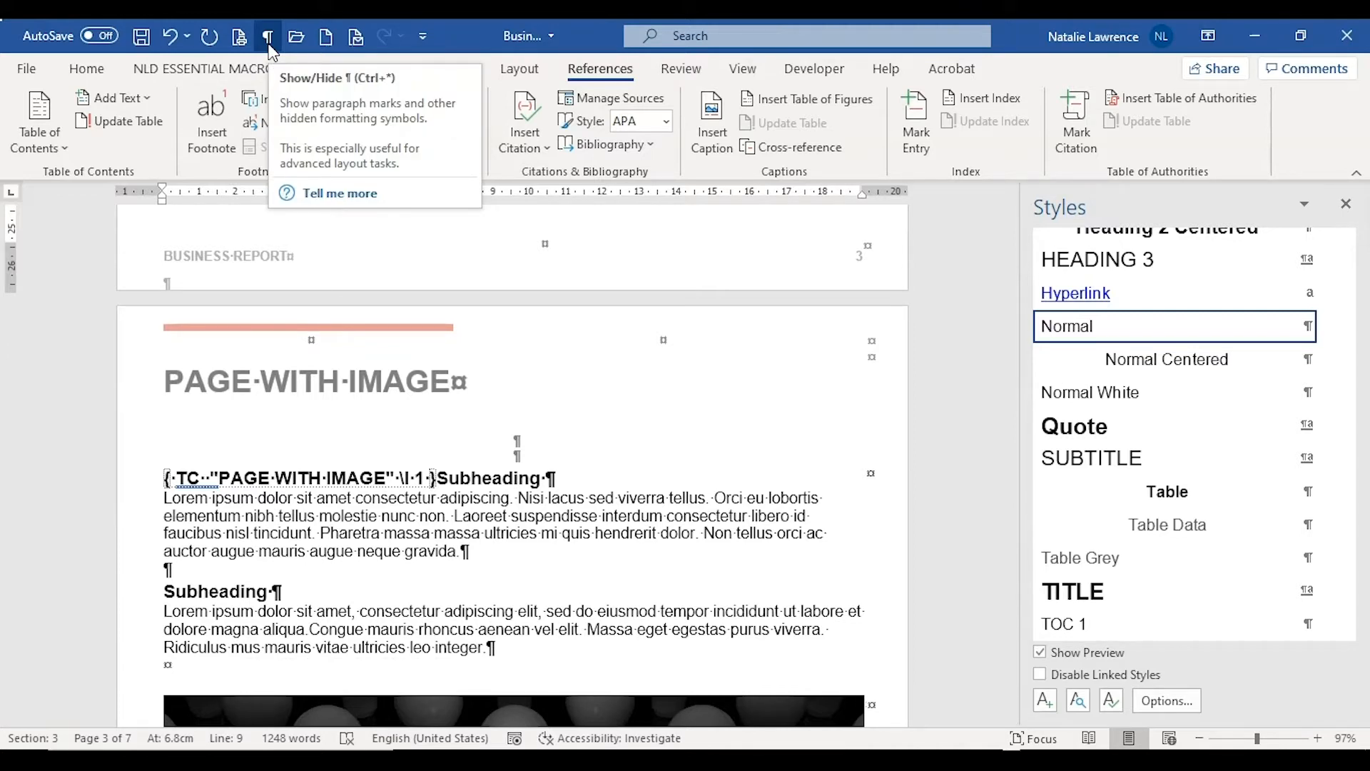
pyautogui.click(267, 35)
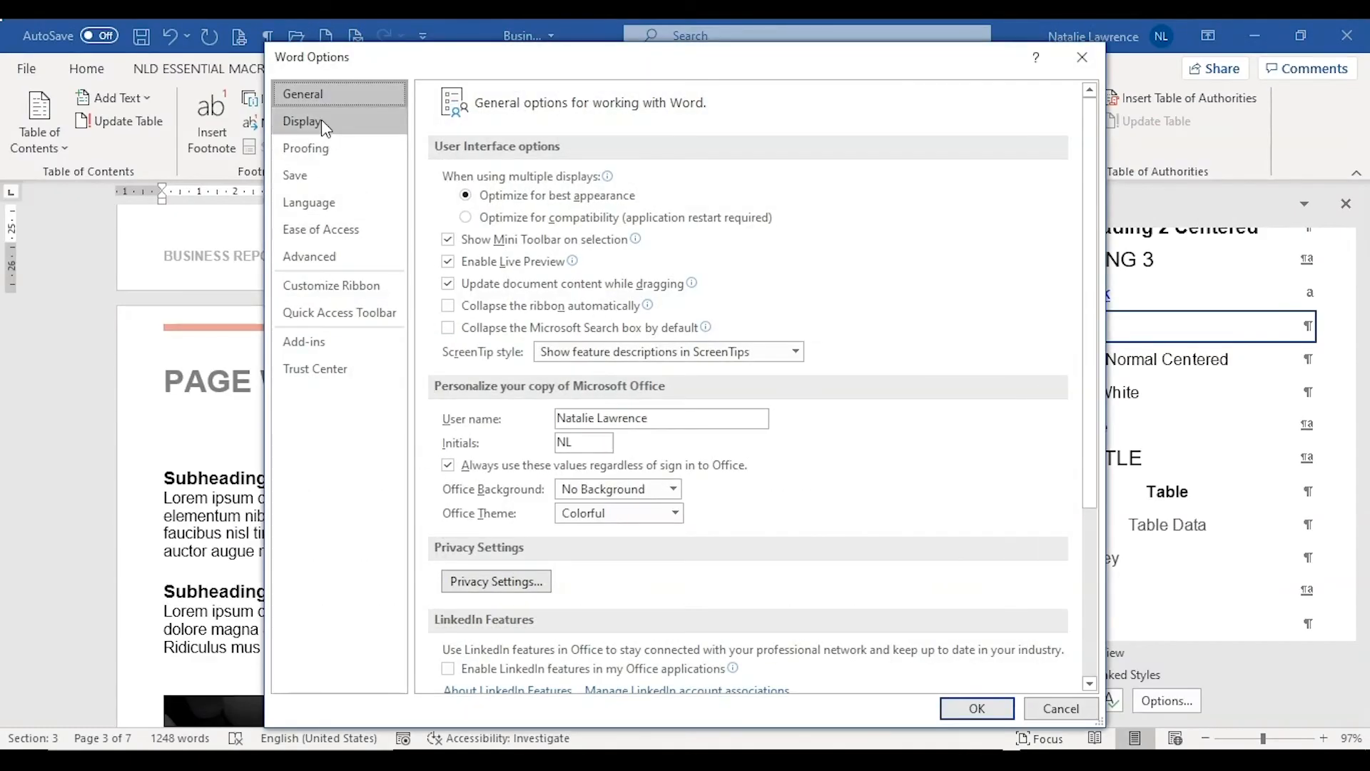
# Review the Display options that control which formatting marks and hidden text always show
pyautogui.click(303, 120)
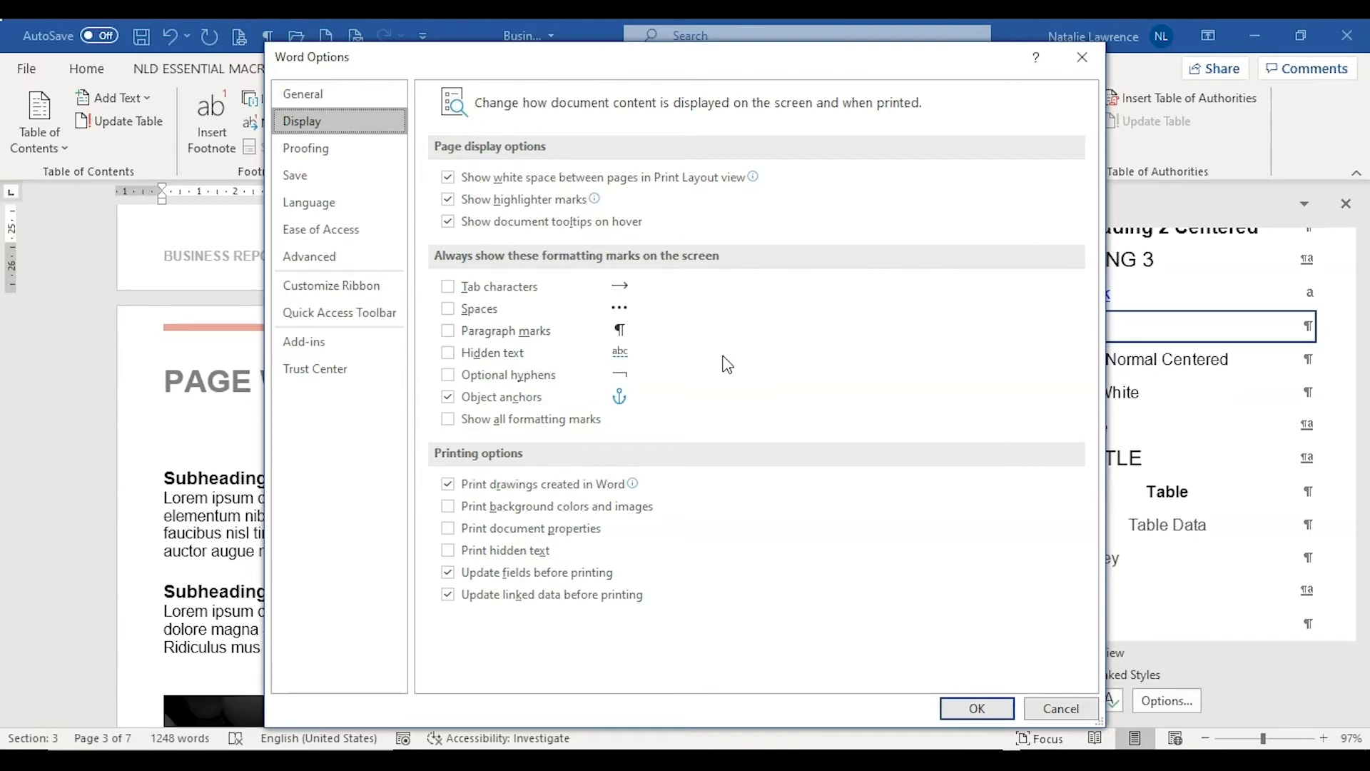
pyautogui.moveTo(737, 474)
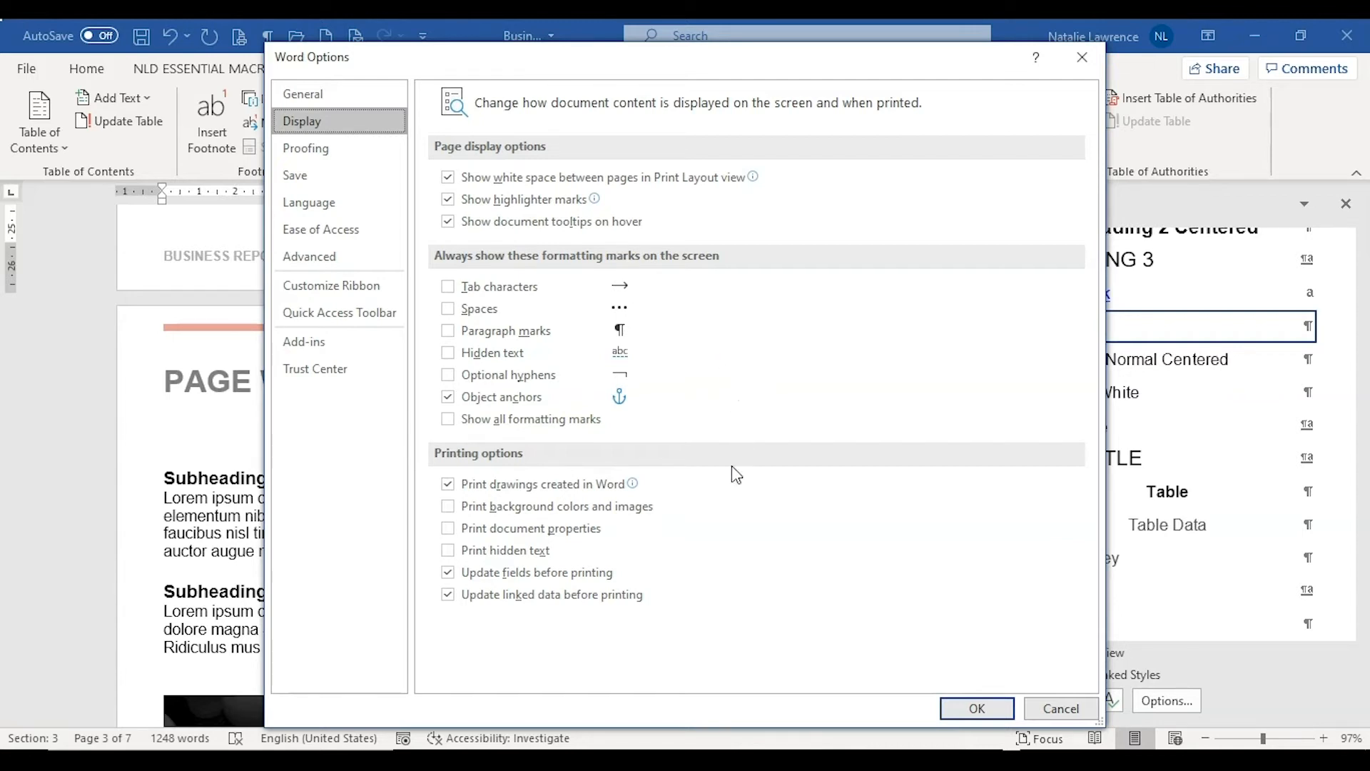
pyautogui.click(447, 549)
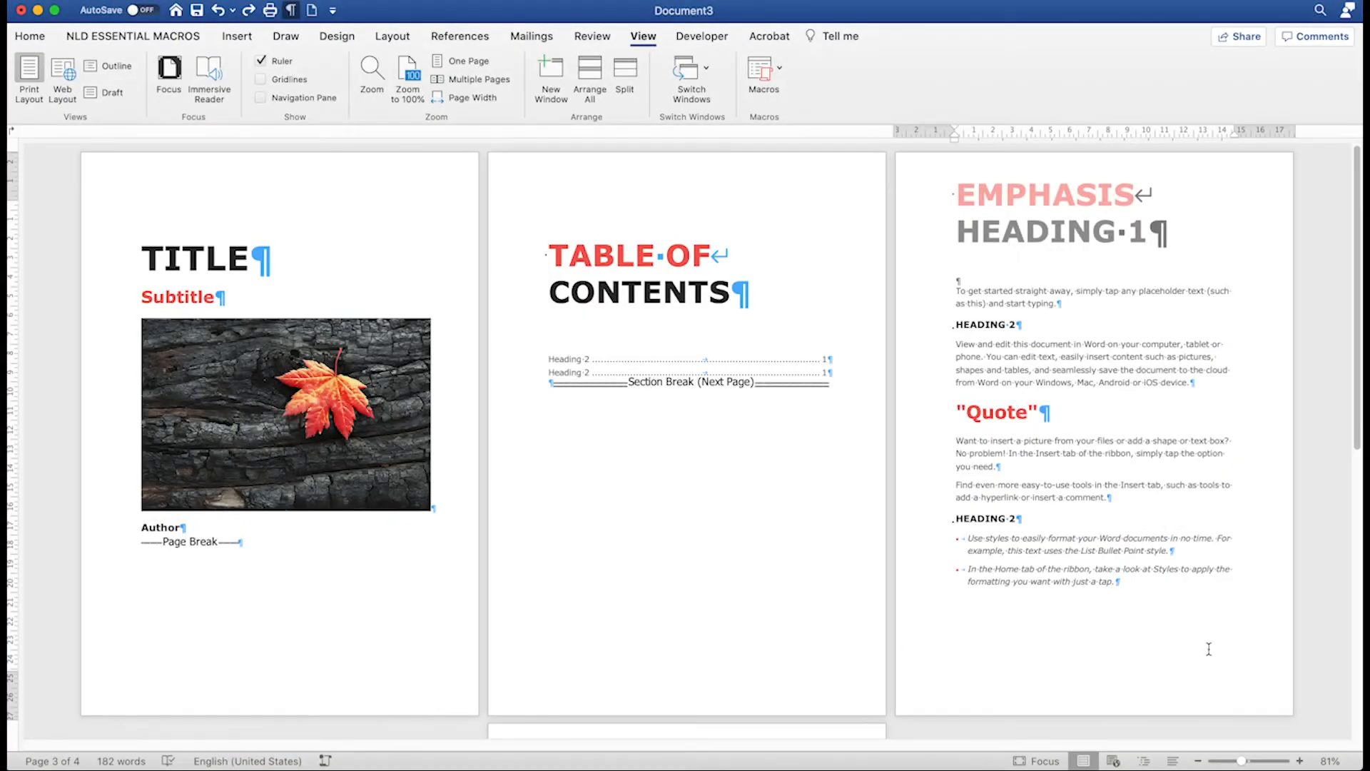
pyautogui.moveTo(1314, 641)
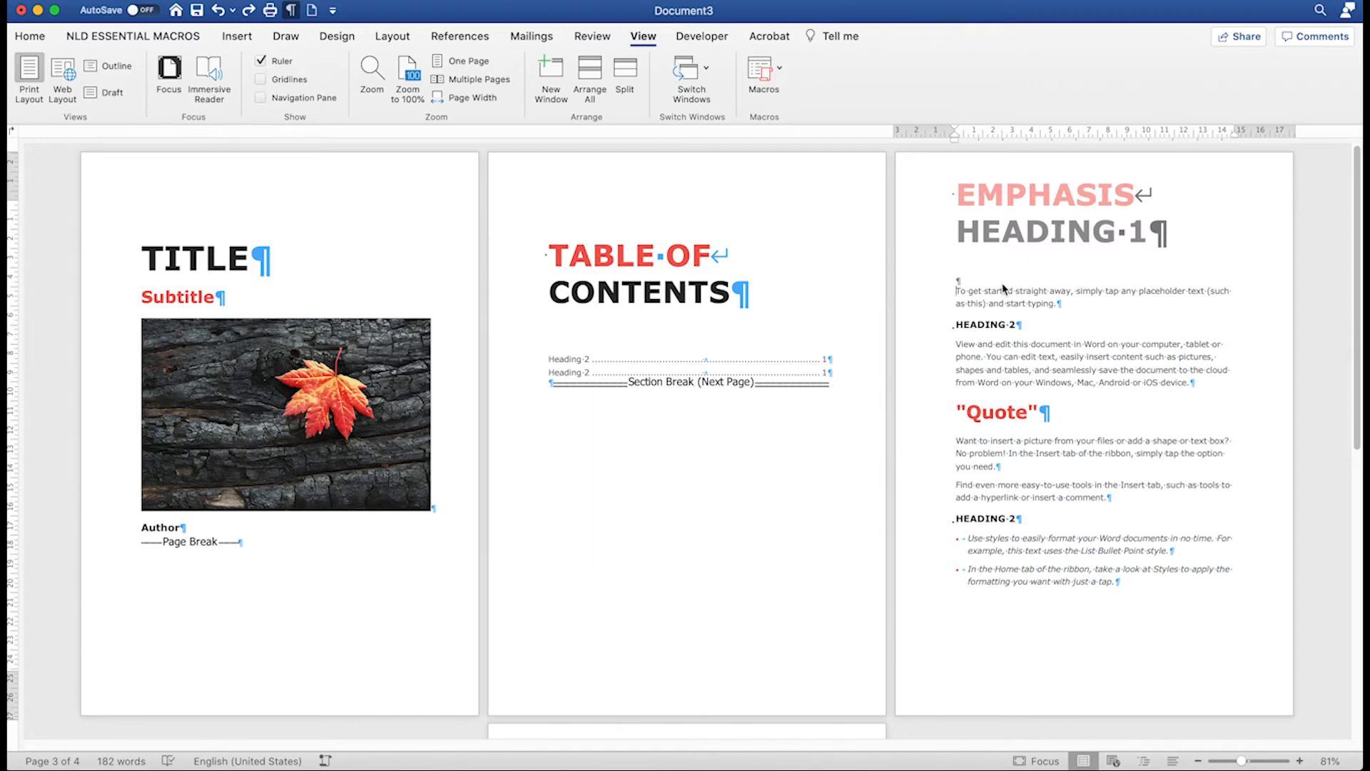
pyautogui.moveTo(1019, 257)
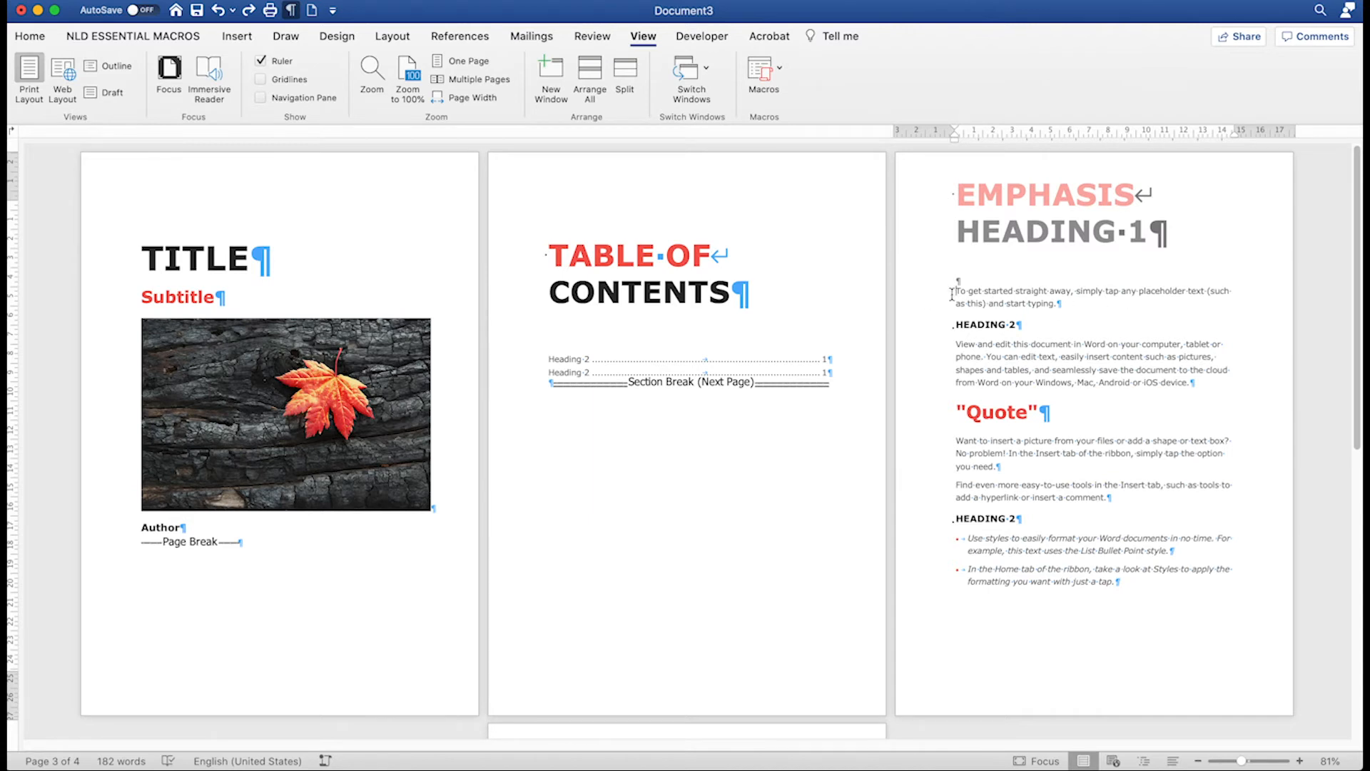
pyautogui.moveTo(1190, 326)
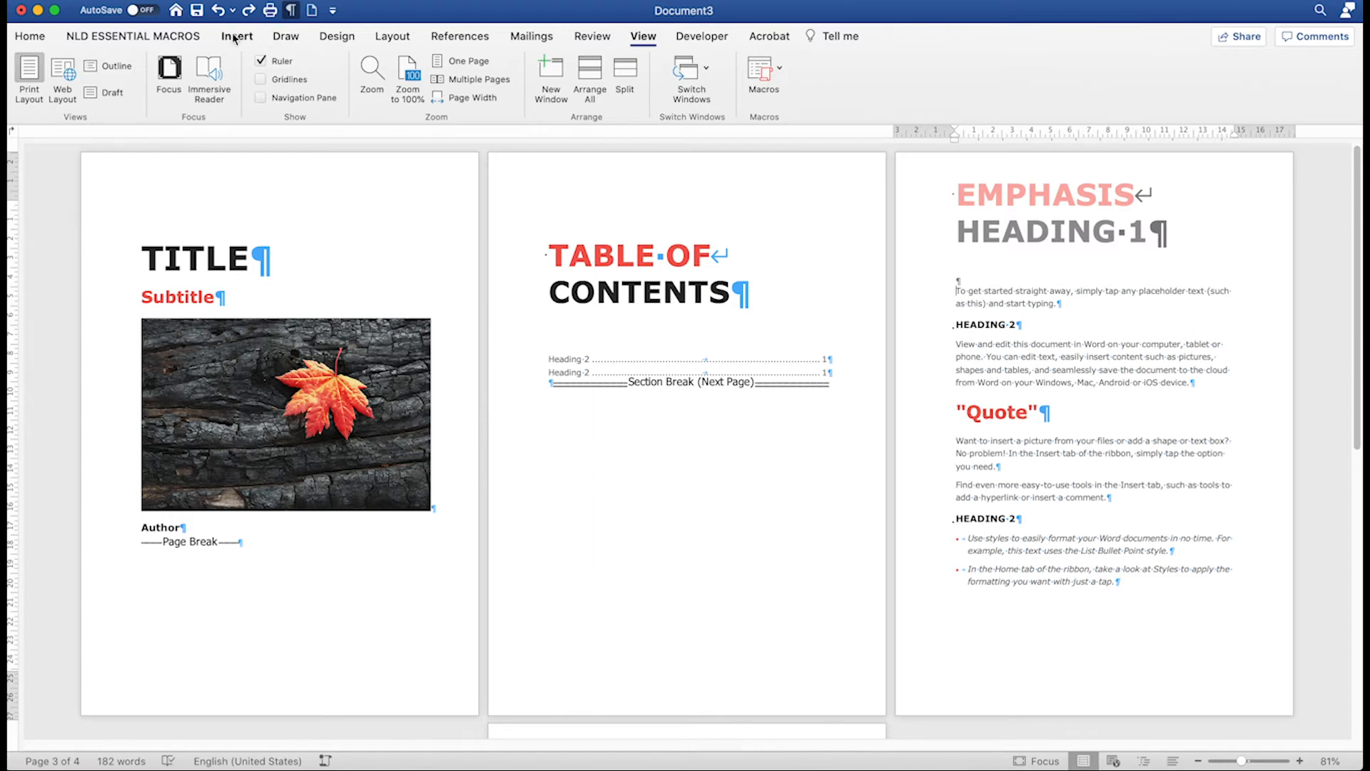
# Start inserting a field and choose the TC table of contents entry type
pyautogui.click(235, 36)
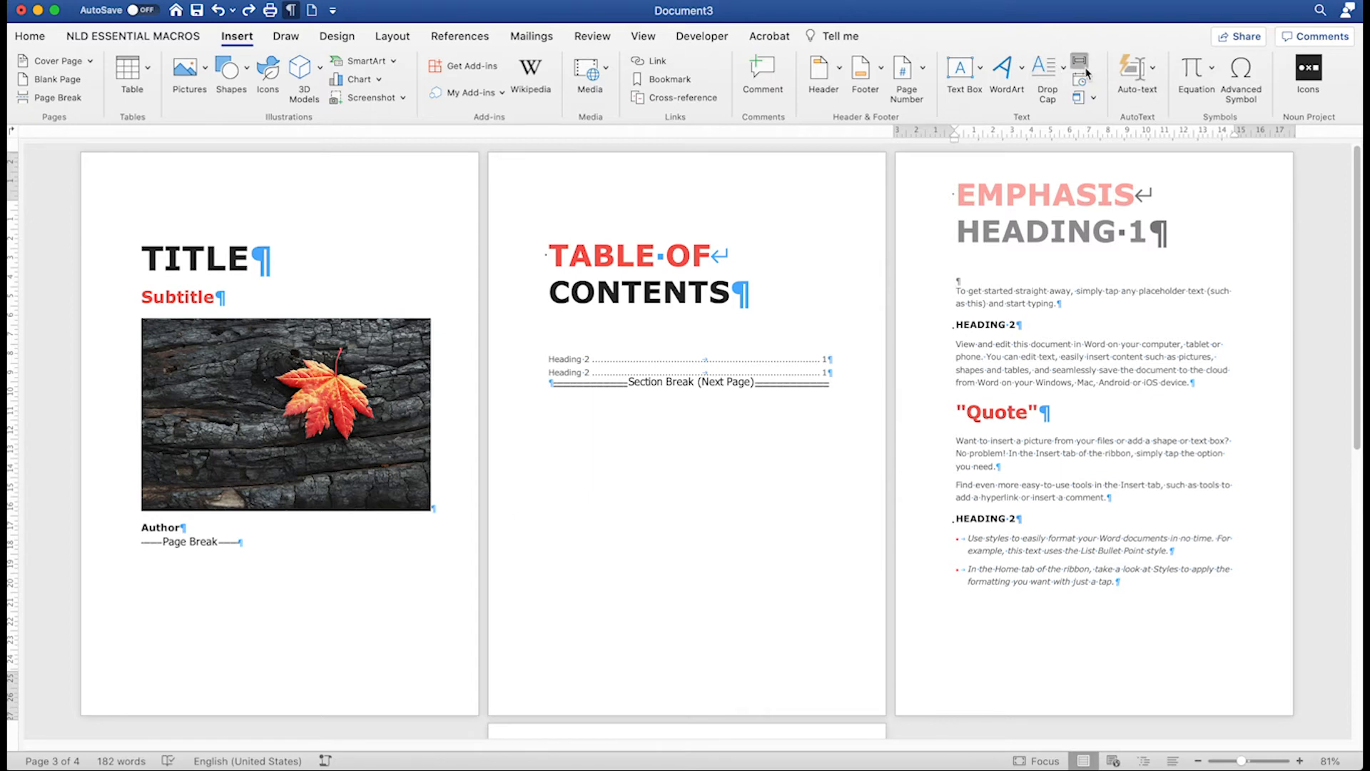
pyautogui.click(1079, 67)
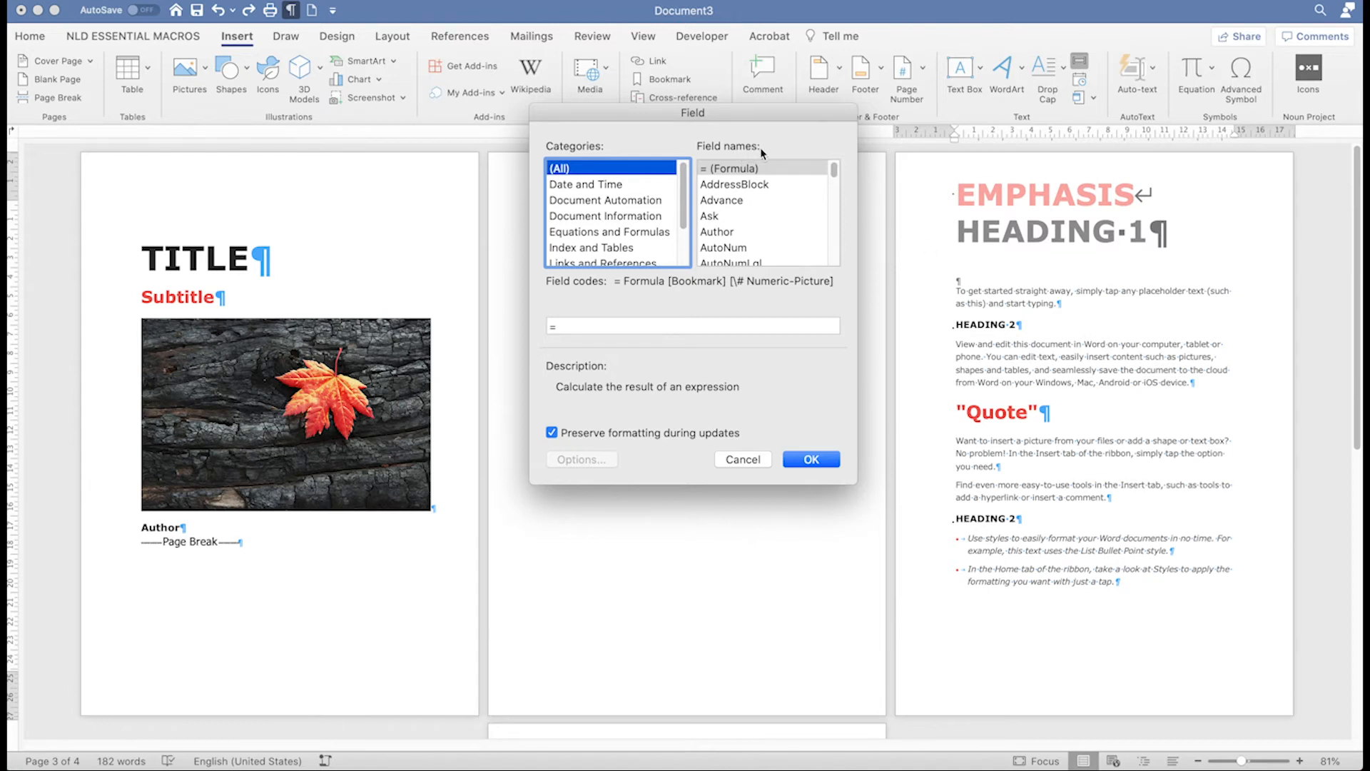
pyautogui.click(731, 168)
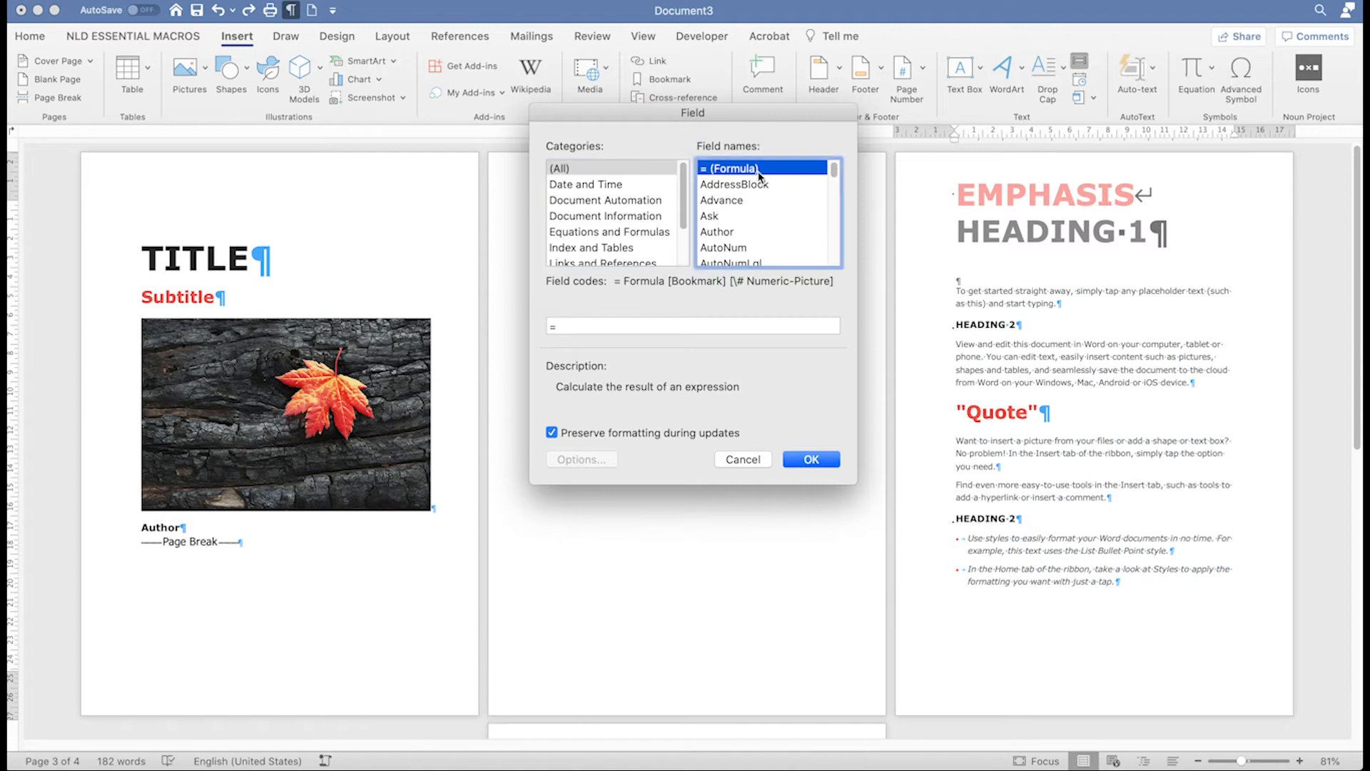
pyautogui.click(708, 259)
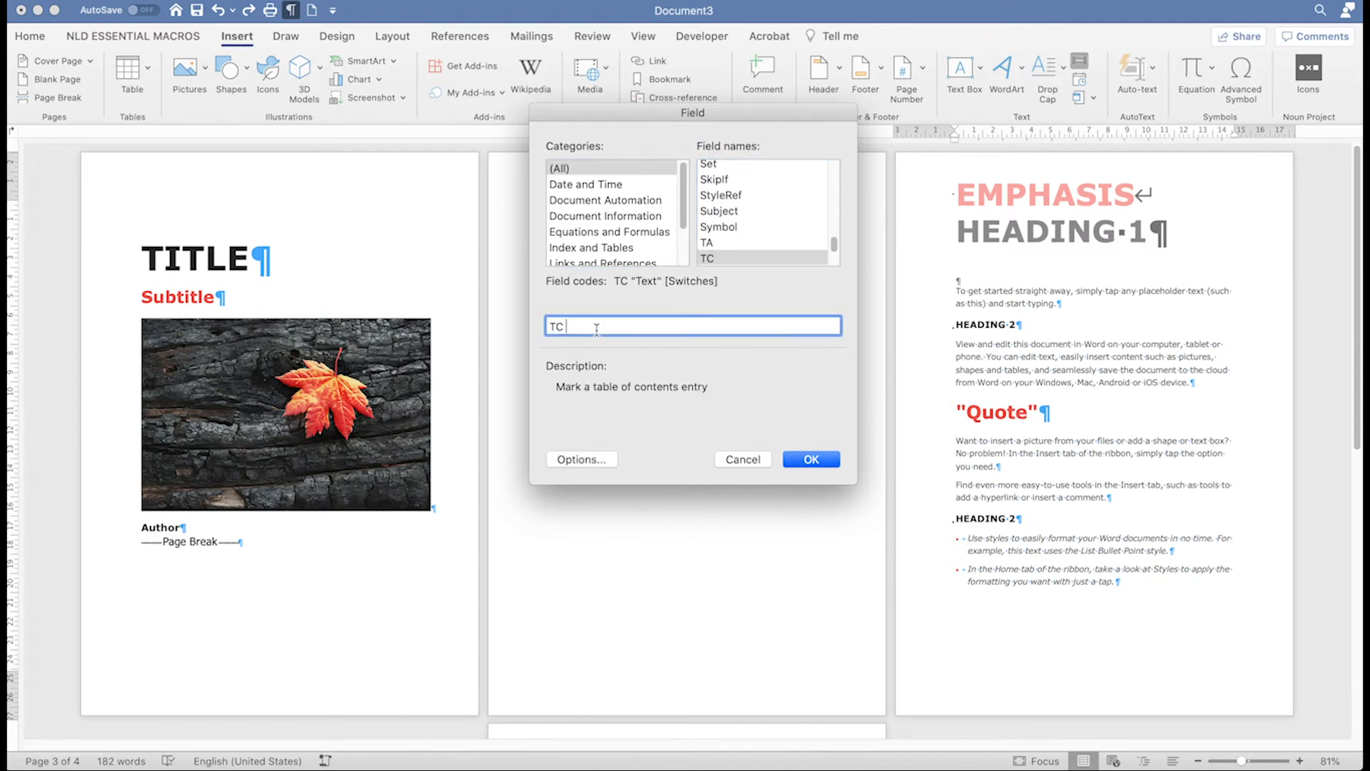
pyautogui.moveTo(822, 377)
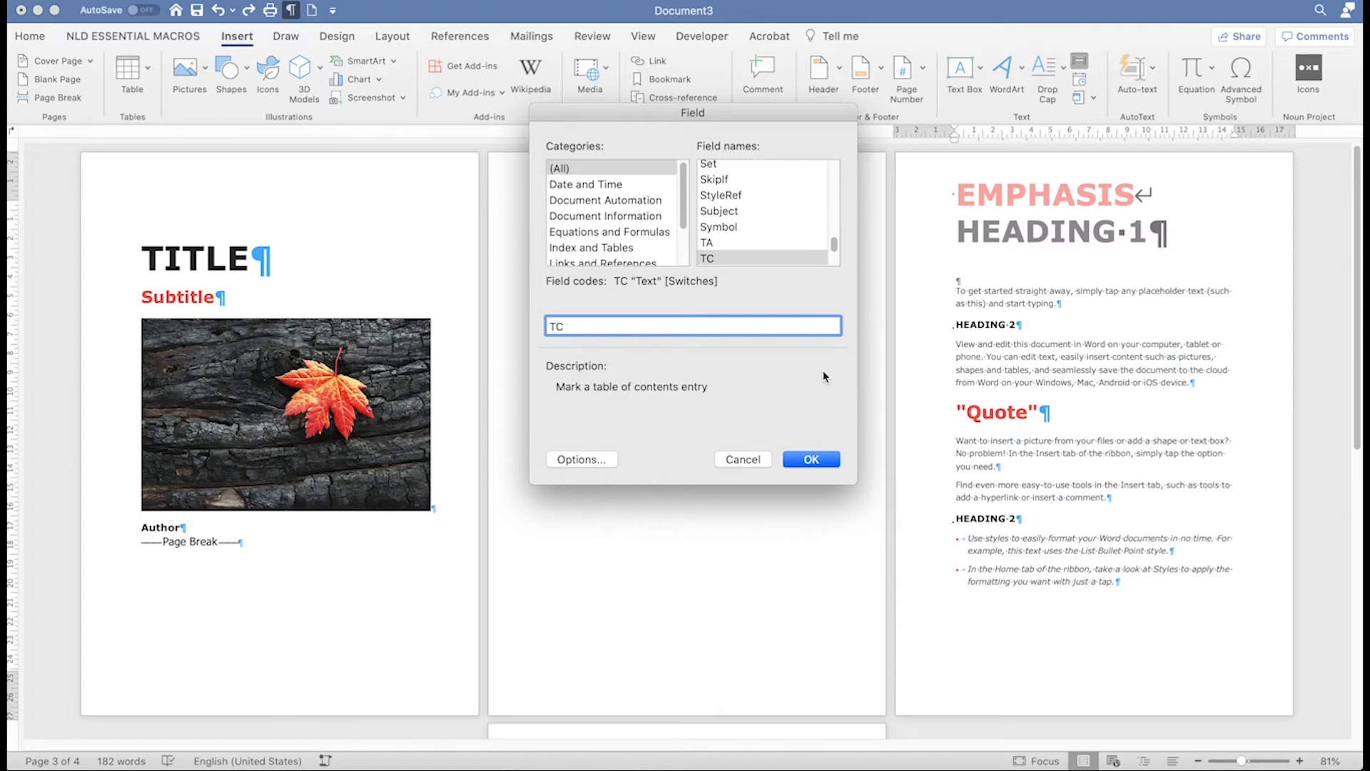
# Enter "EMPHASIS HEADING 1" as the TC field's entry text
pyautogui.write('"EM')
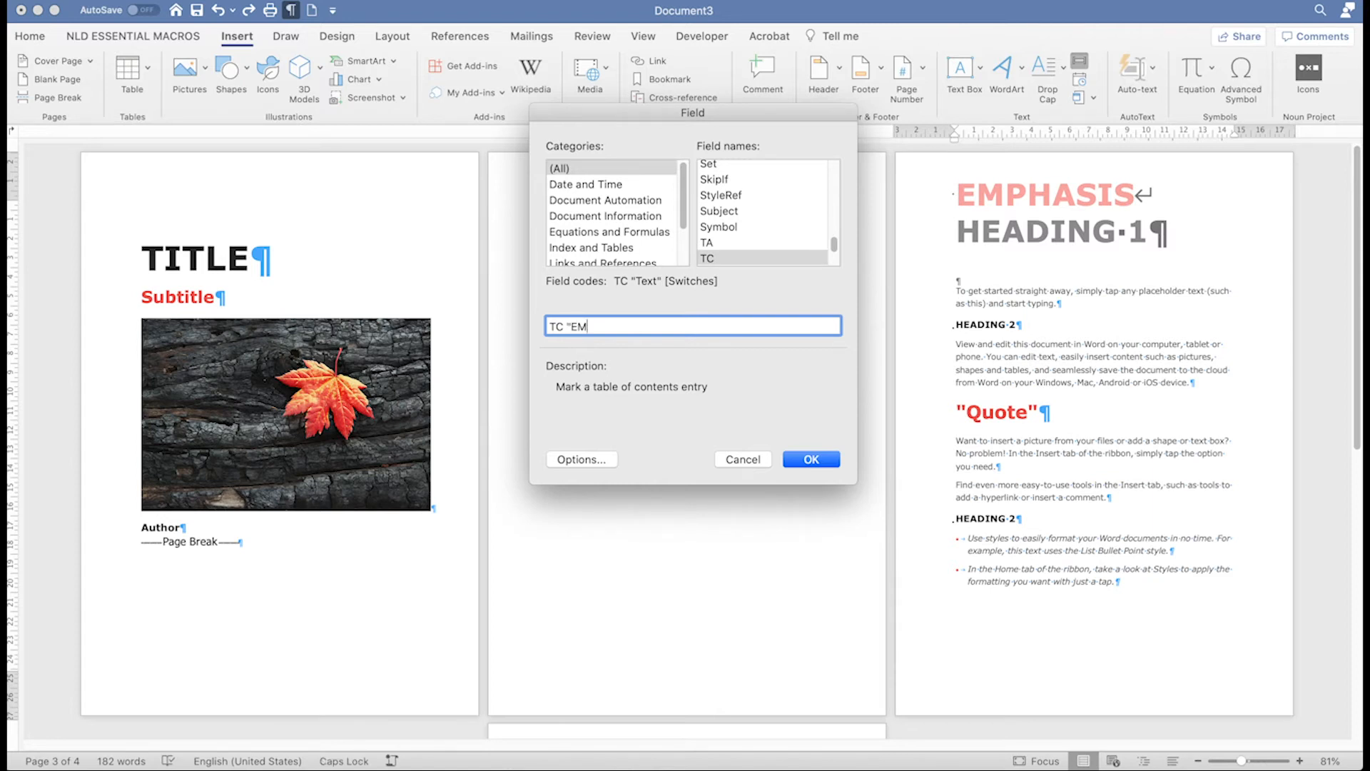
pyautogui.write('PHASIS')
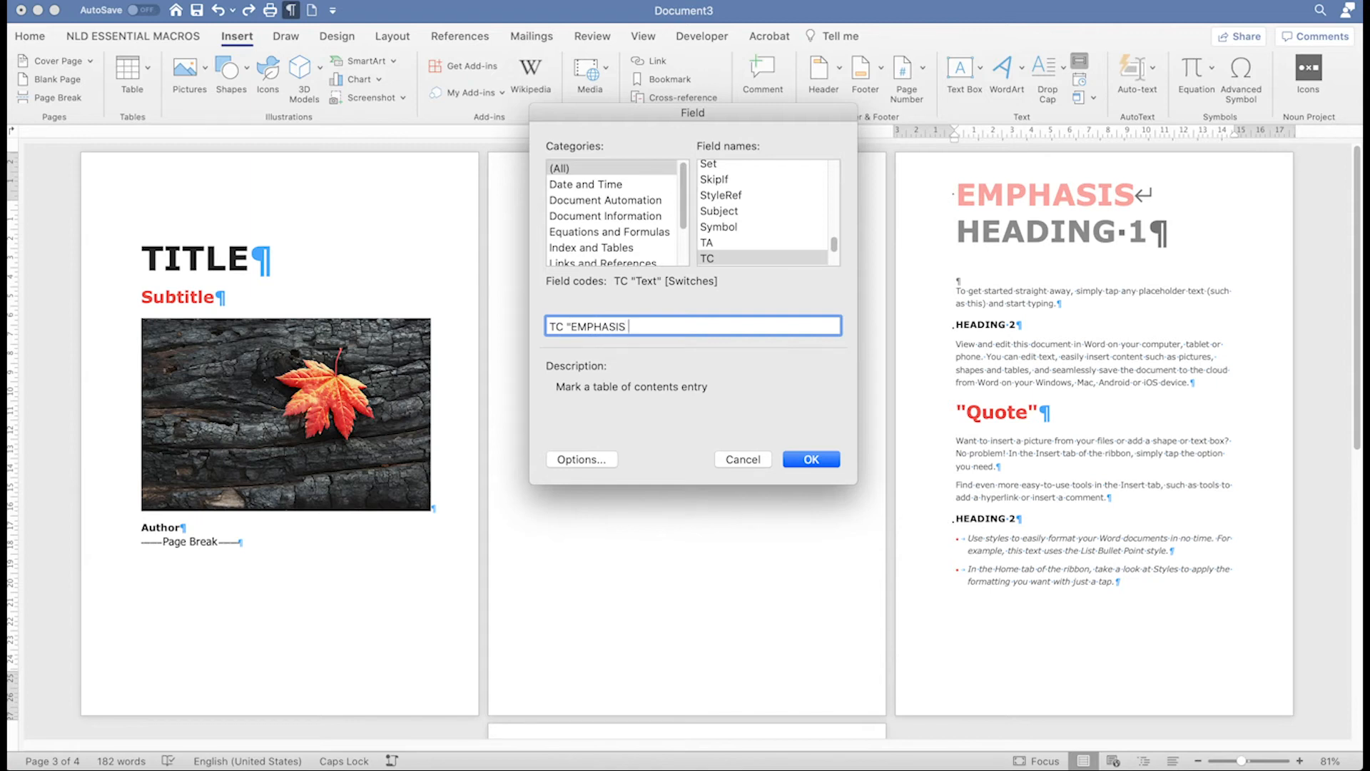
pyautogui.write('HEADING 1')
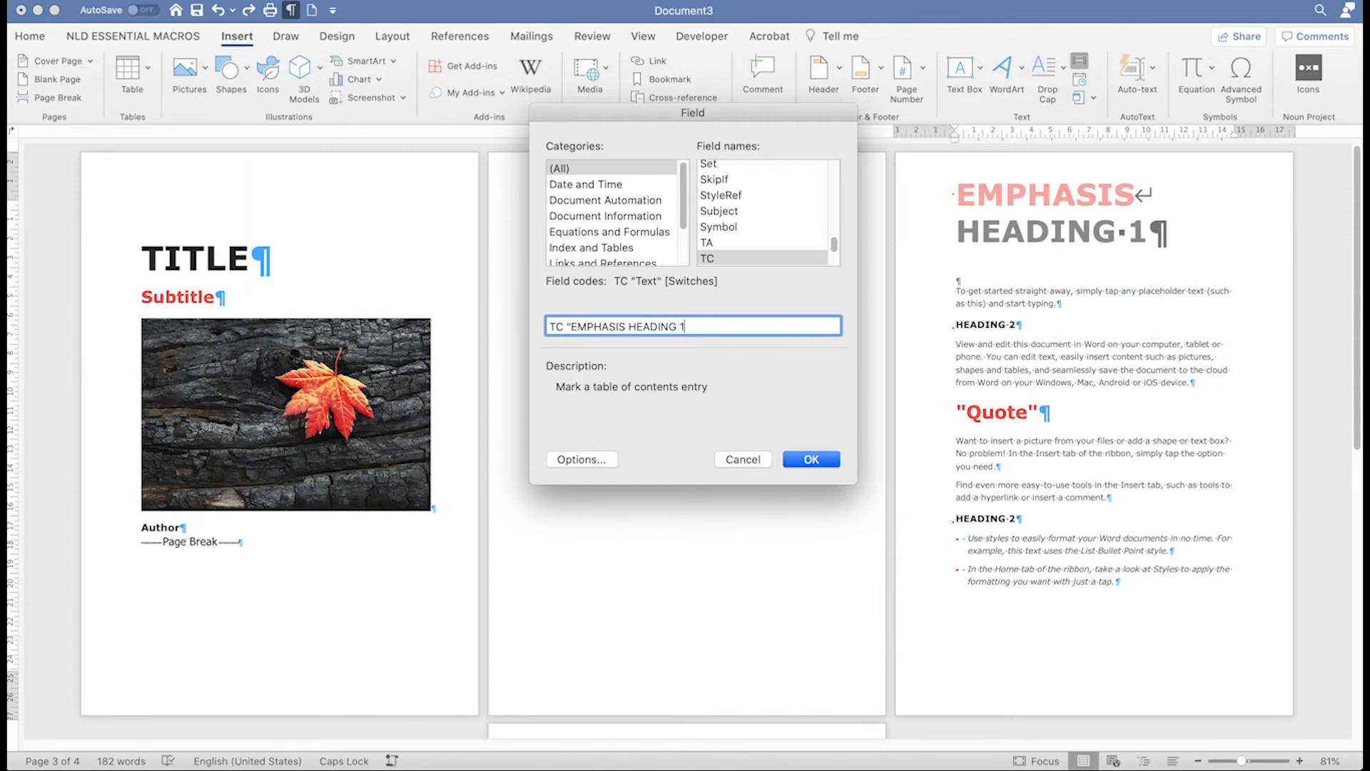
pyautogui.write('"')
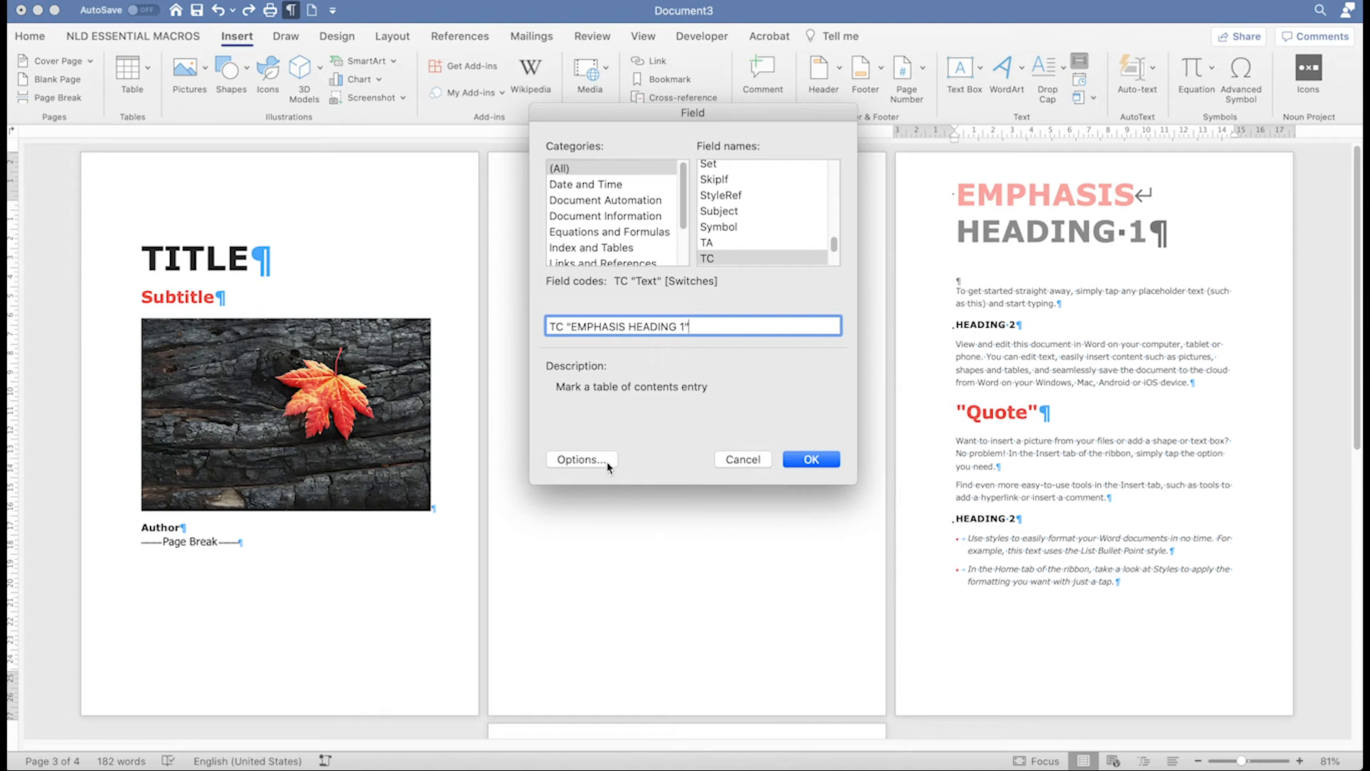
# Build the field code TC "EMPHASIS HEADING 1" with the \l outline level switch set to 1
pyautogui.click(580, 458)
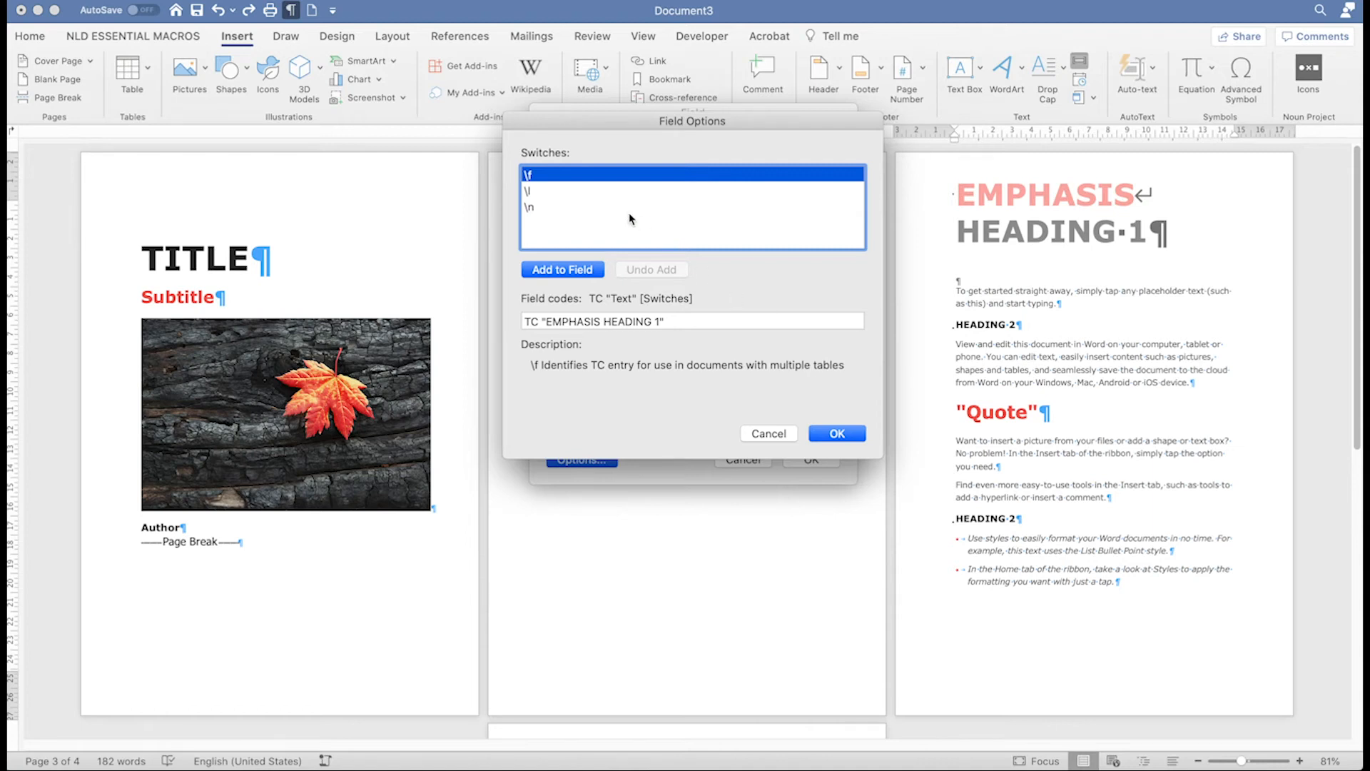
pyautogui.click(528, 190)
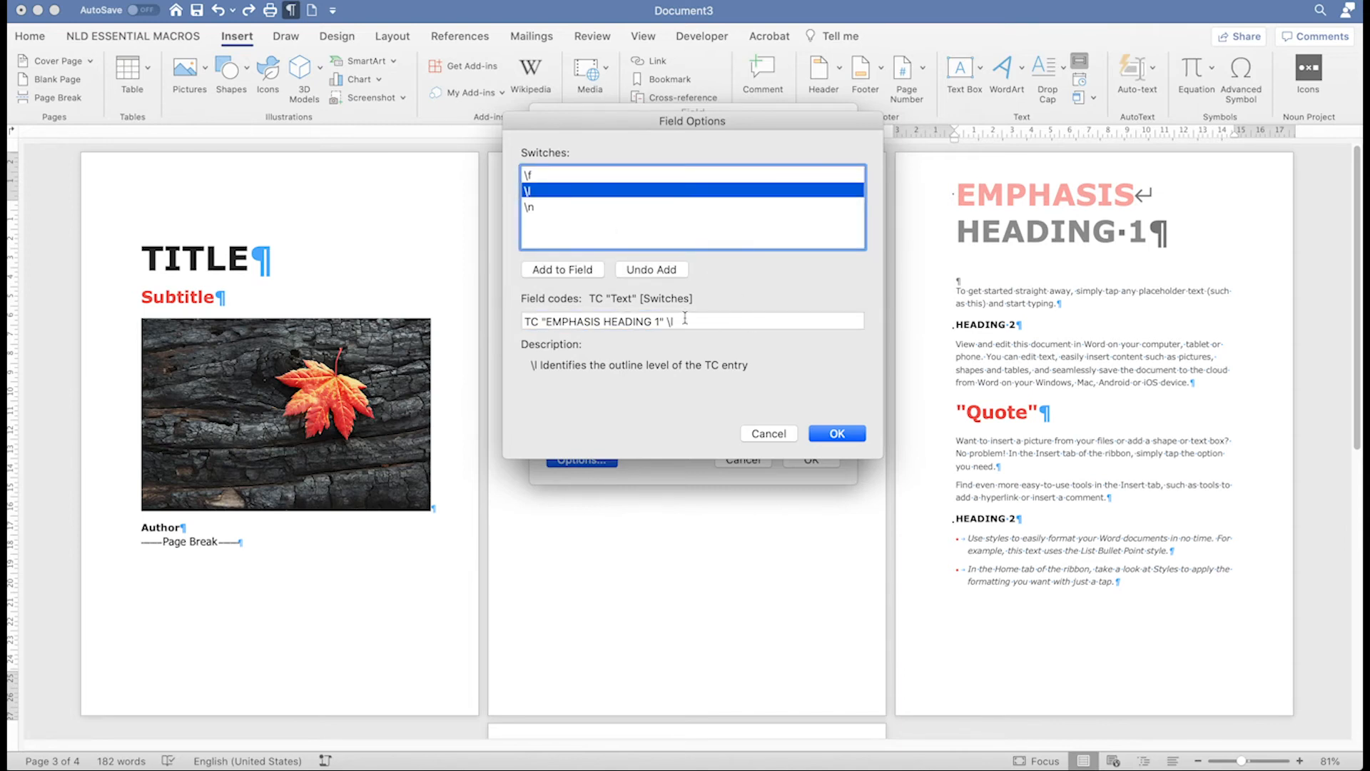
pyautogui.click(691, 321)
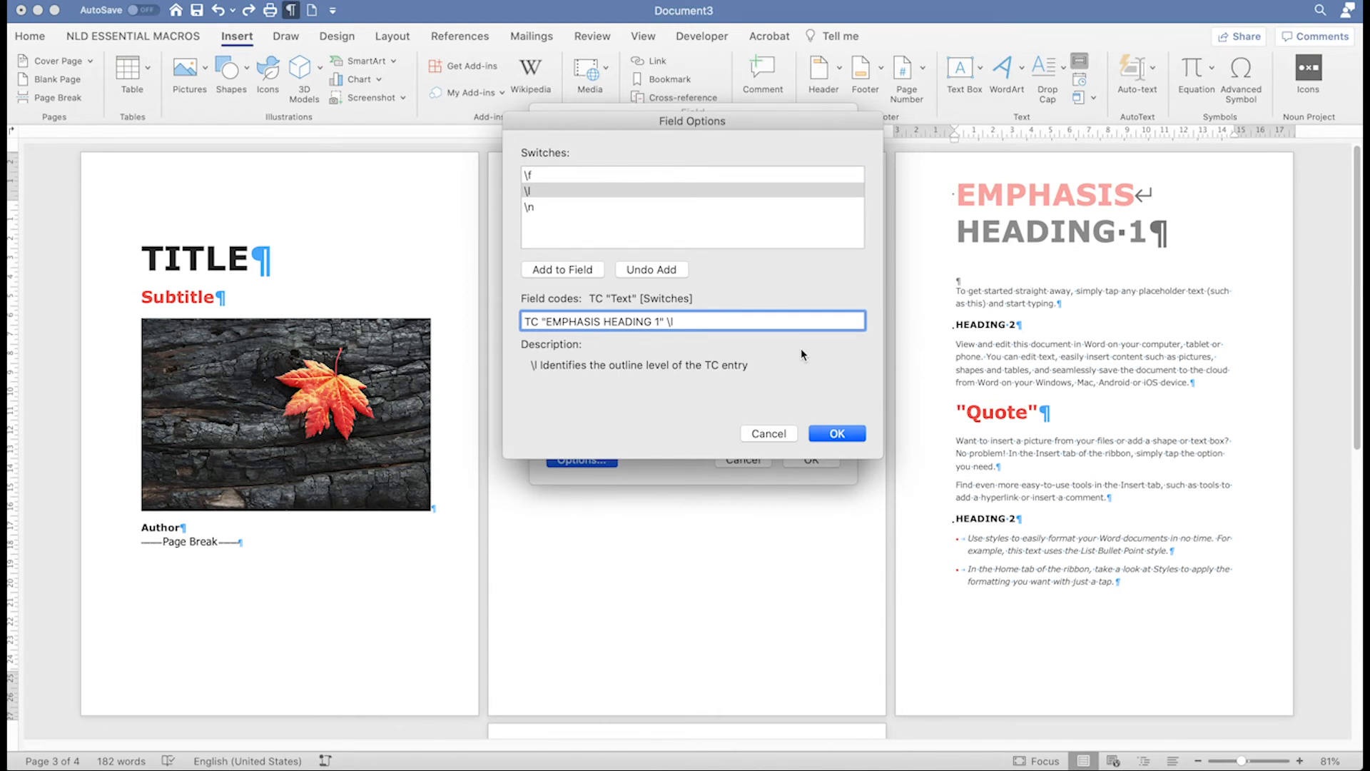
pyautogui.write('1')
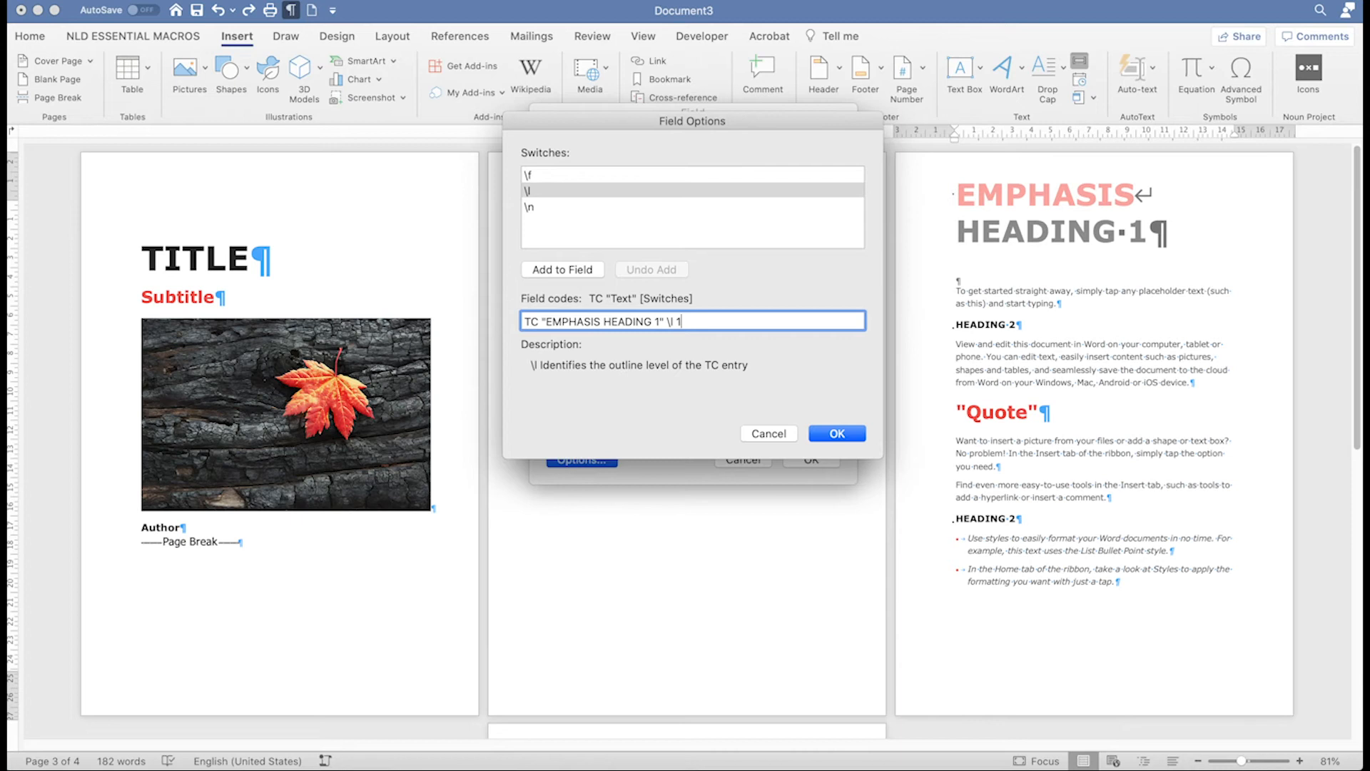
pyautogui.moveTo(803, 356)
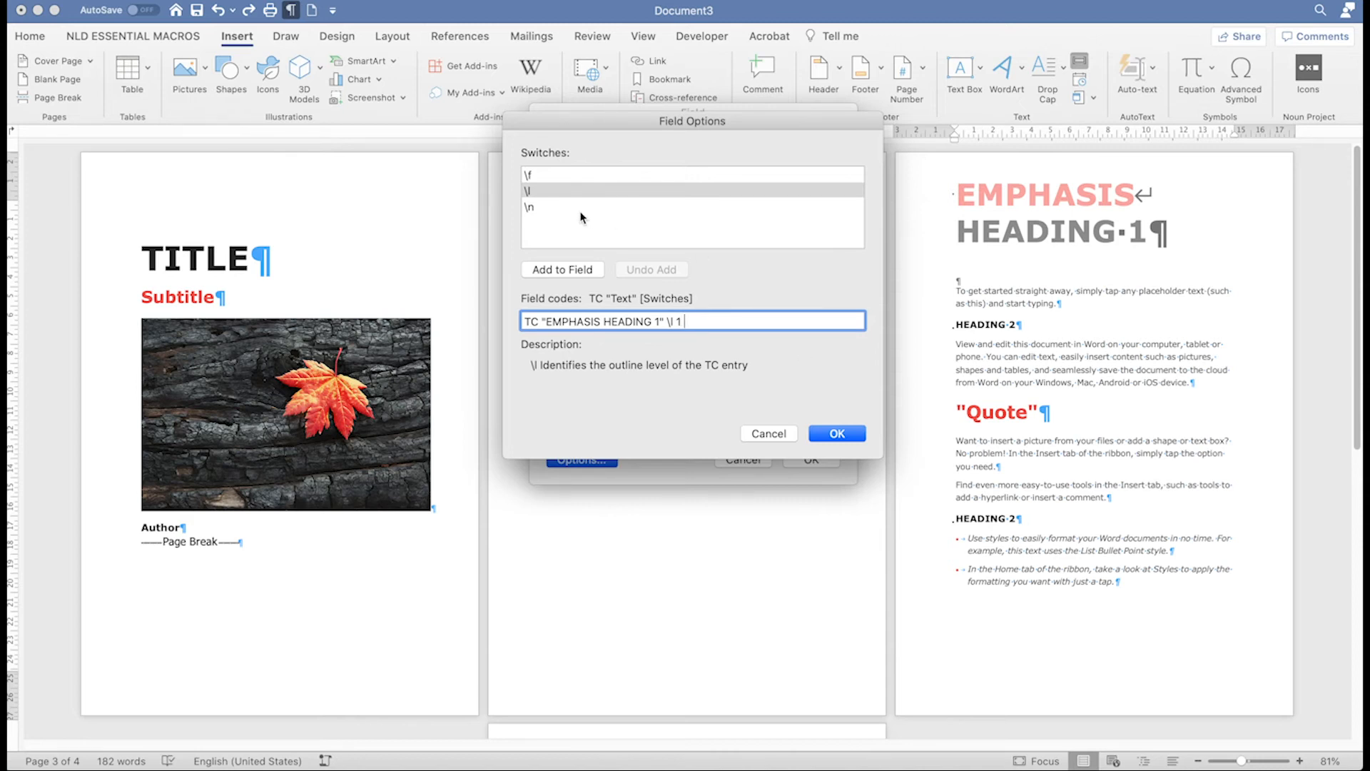
# Add then remove the \f switch, confirm the options and insert the TC field
pyautogui.click(531, 207)
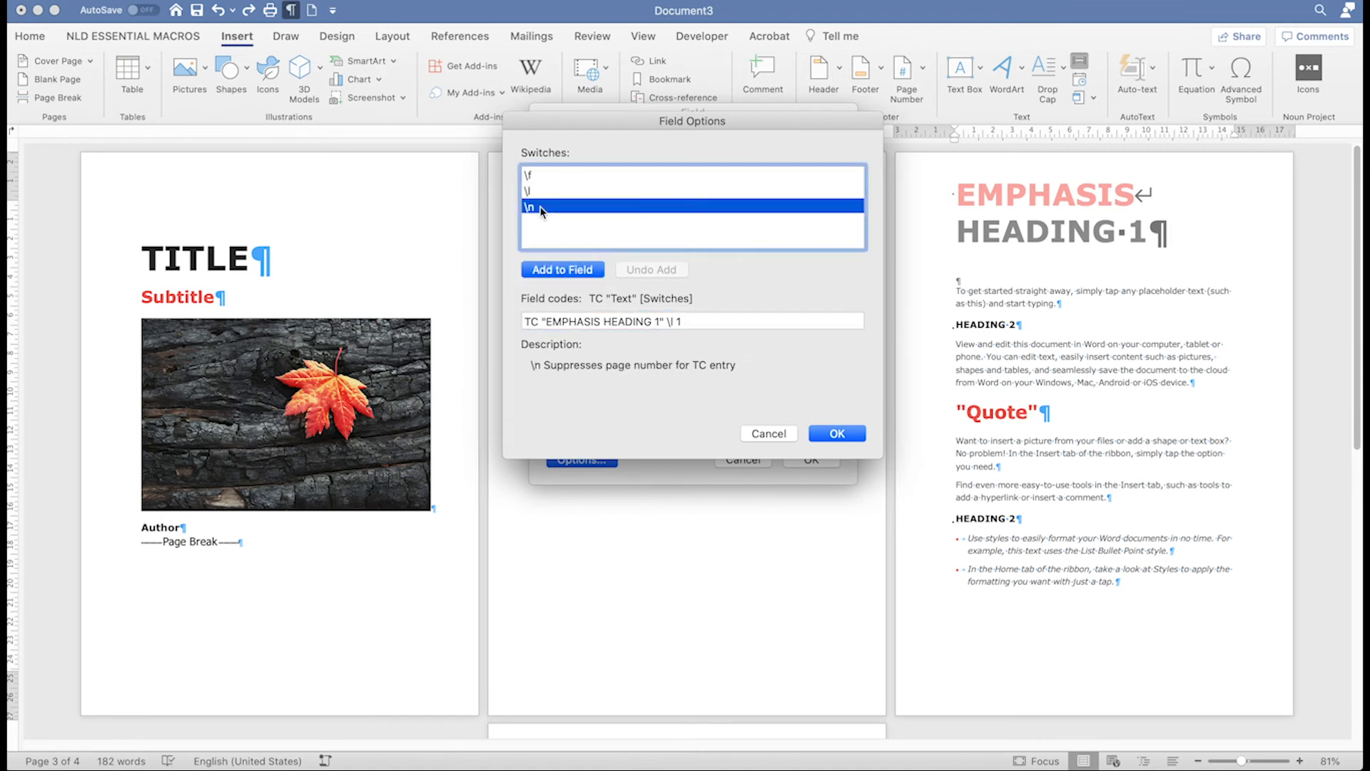
pyautogui.click(563, 270)
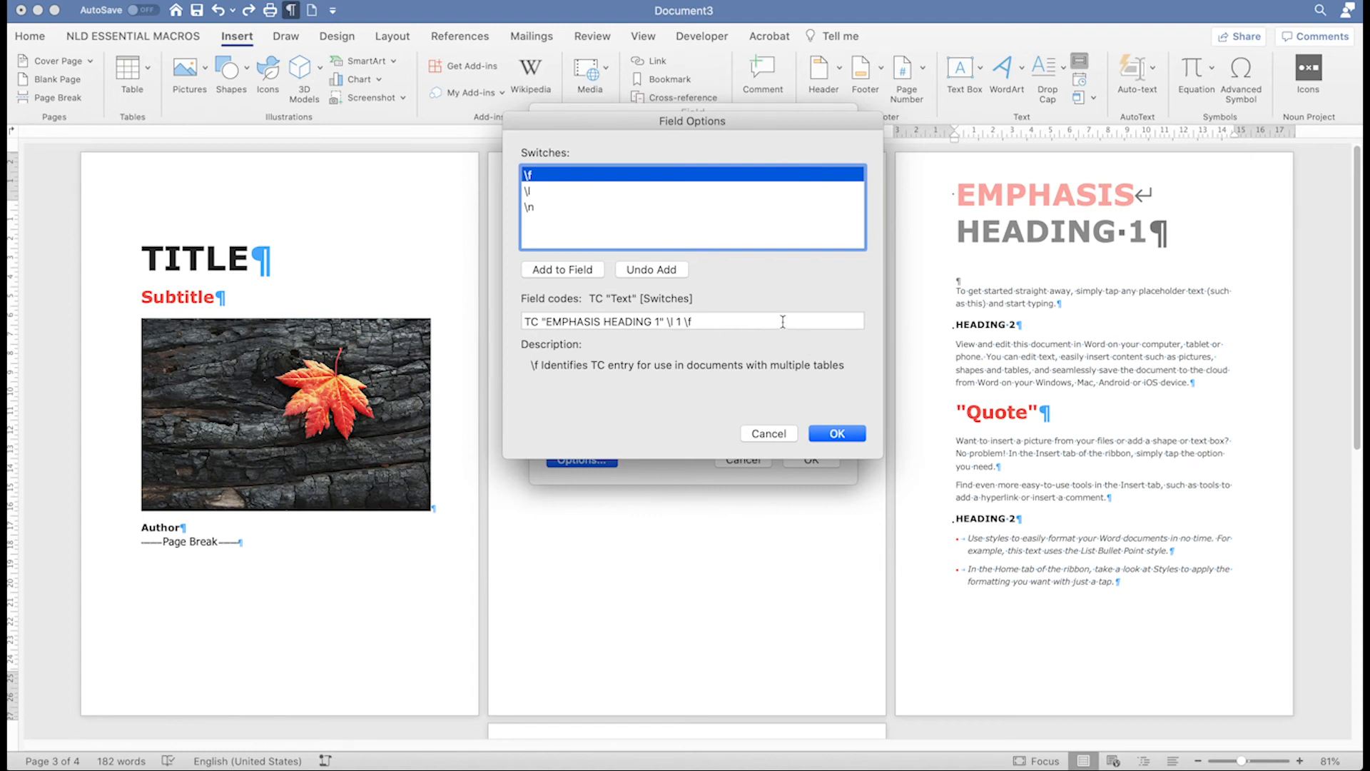
pyautogui.click(651, 269)
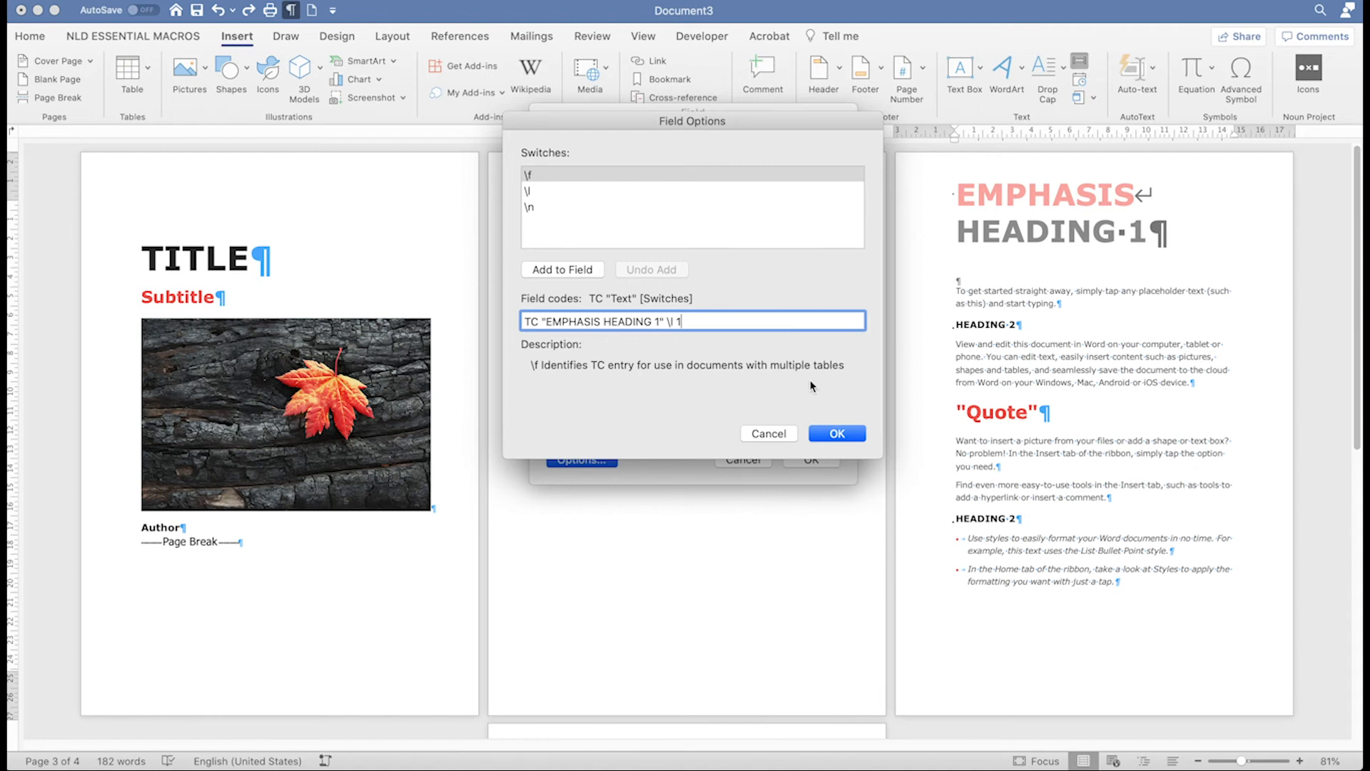
pyautogui.click(835, 434)
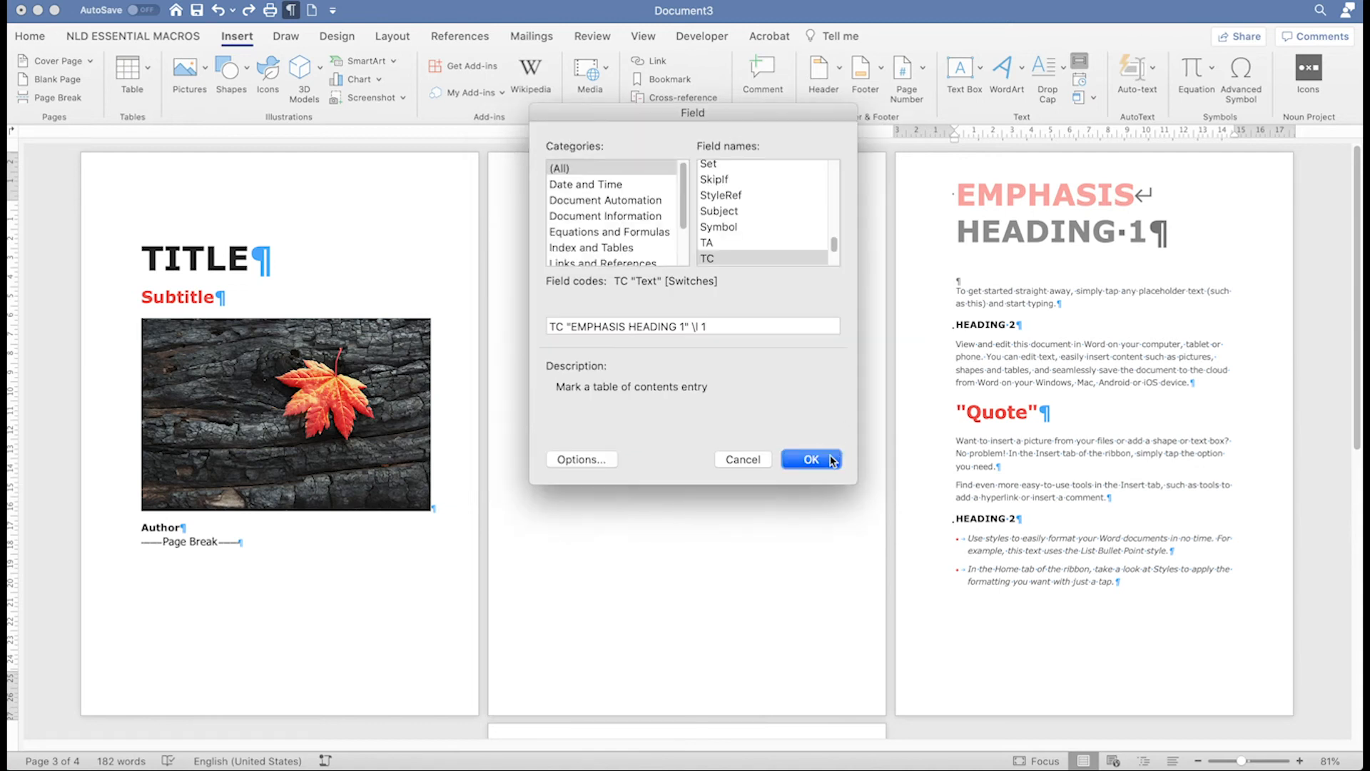
pyautogui.click(811, 458)
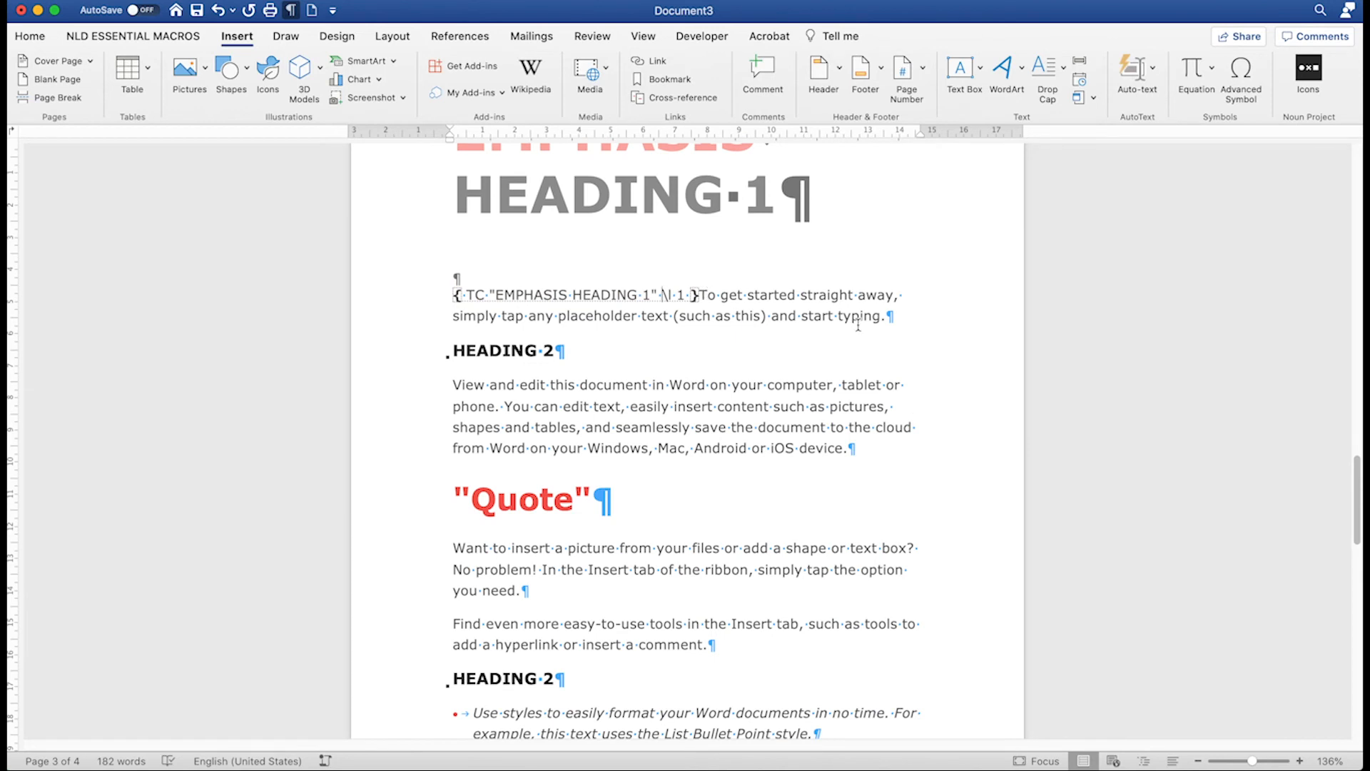
pyautogui.moveTo(699, 280)
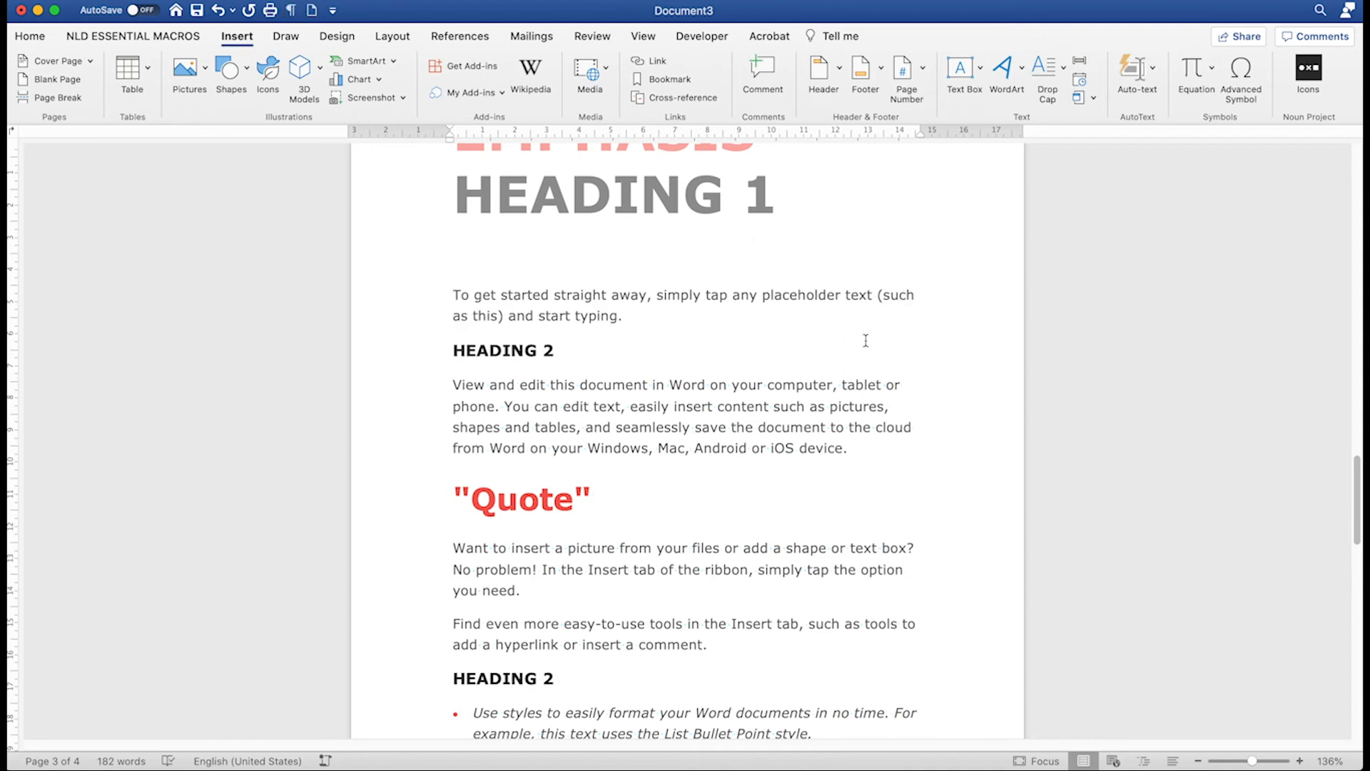
# Hide the formatting marks and field code, then bring up Word Preferences
pyautogui.click(454, 294)
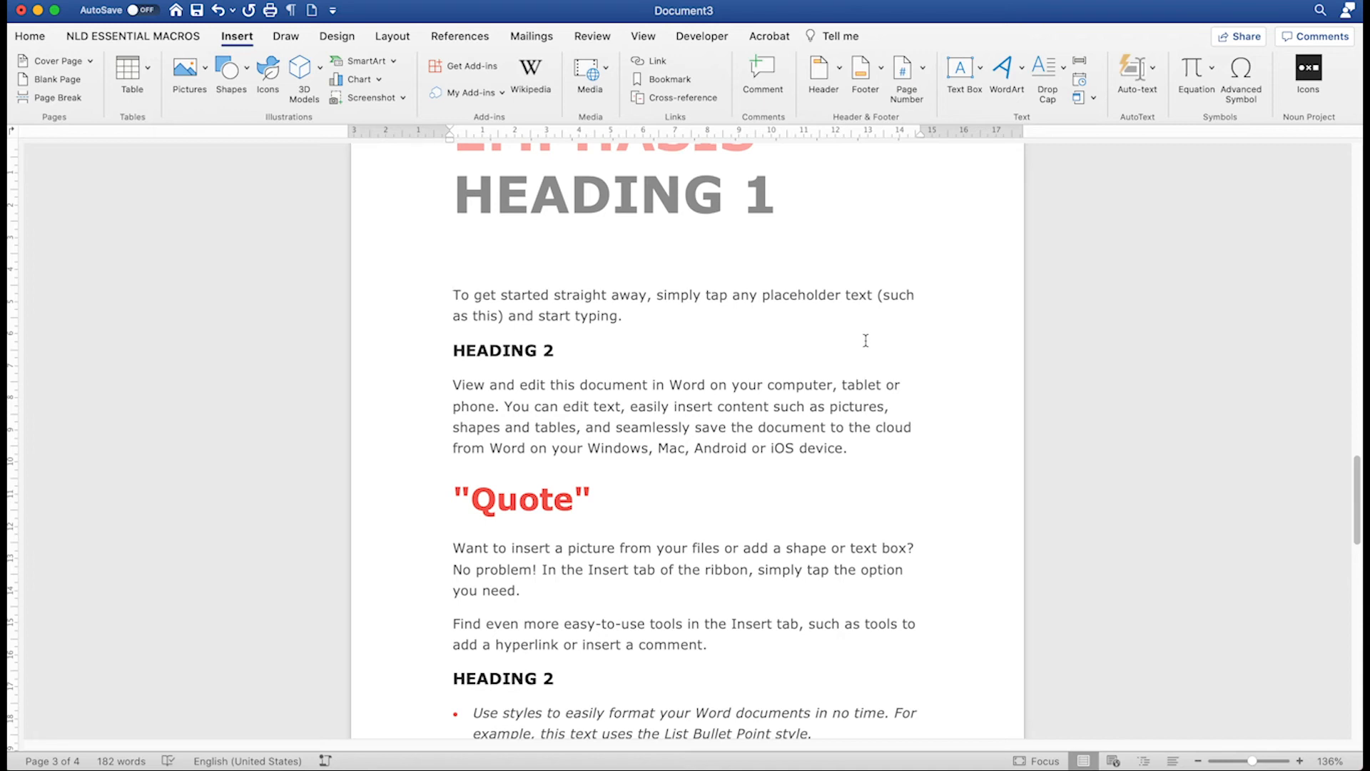
pyautogui.click(454, 294)
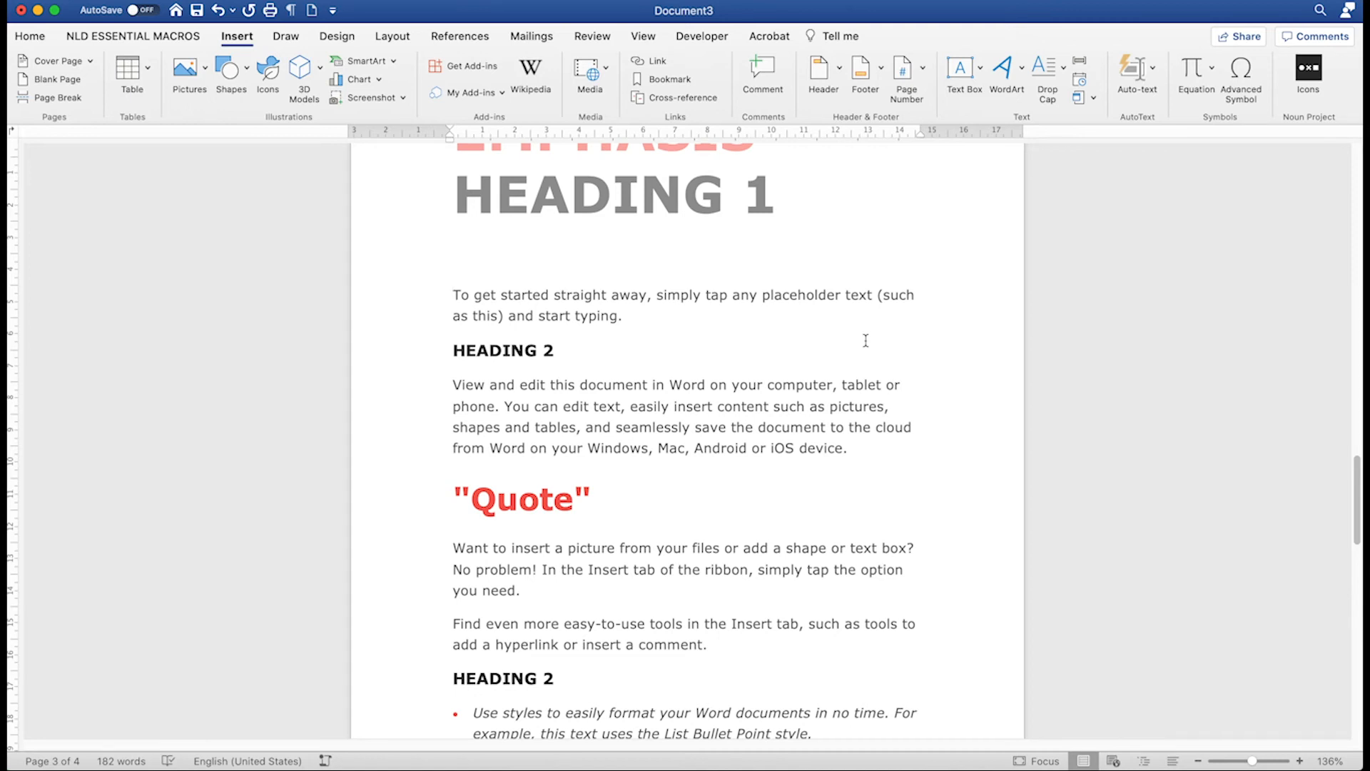
pyautogui.click(454, 294)
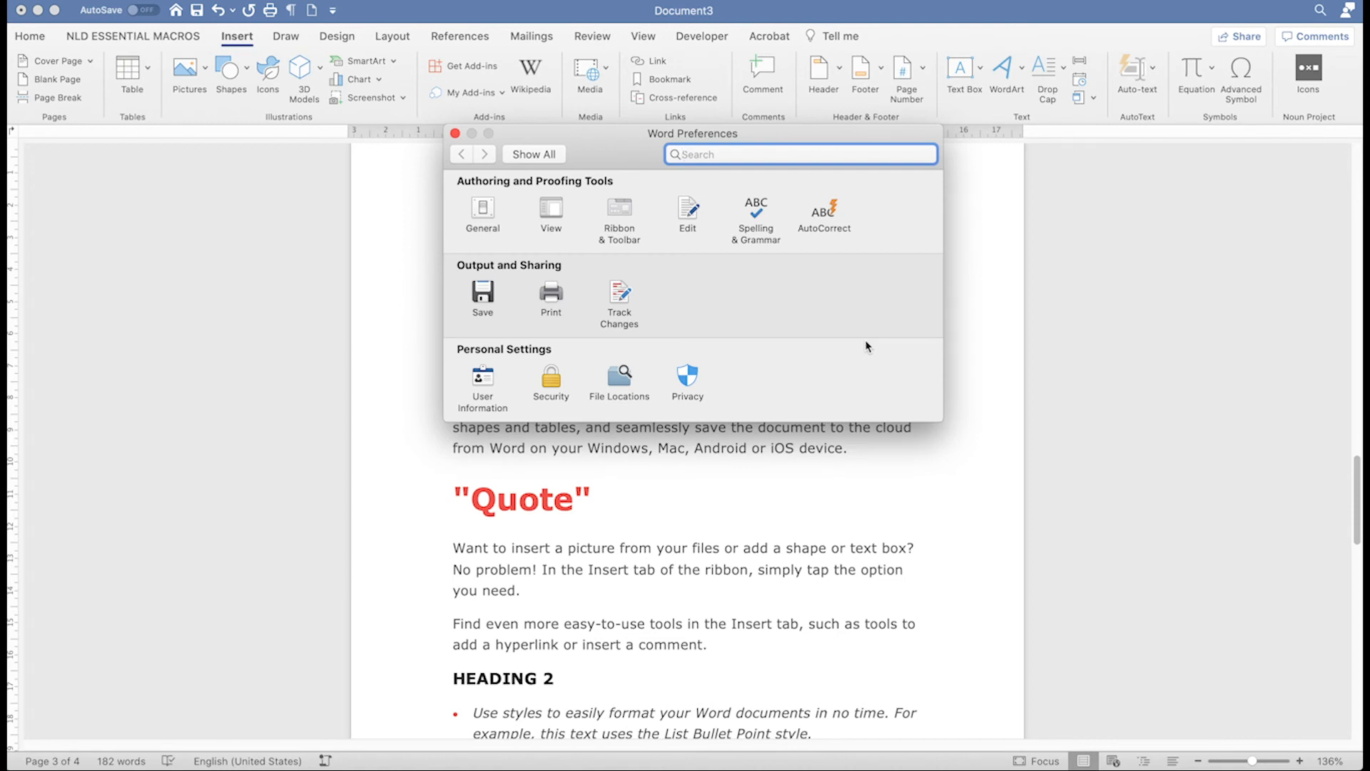
# Review the Print preferences confirming Field codes and Hidden text stay unchecked, then close
pyautogui.click(551, 215)
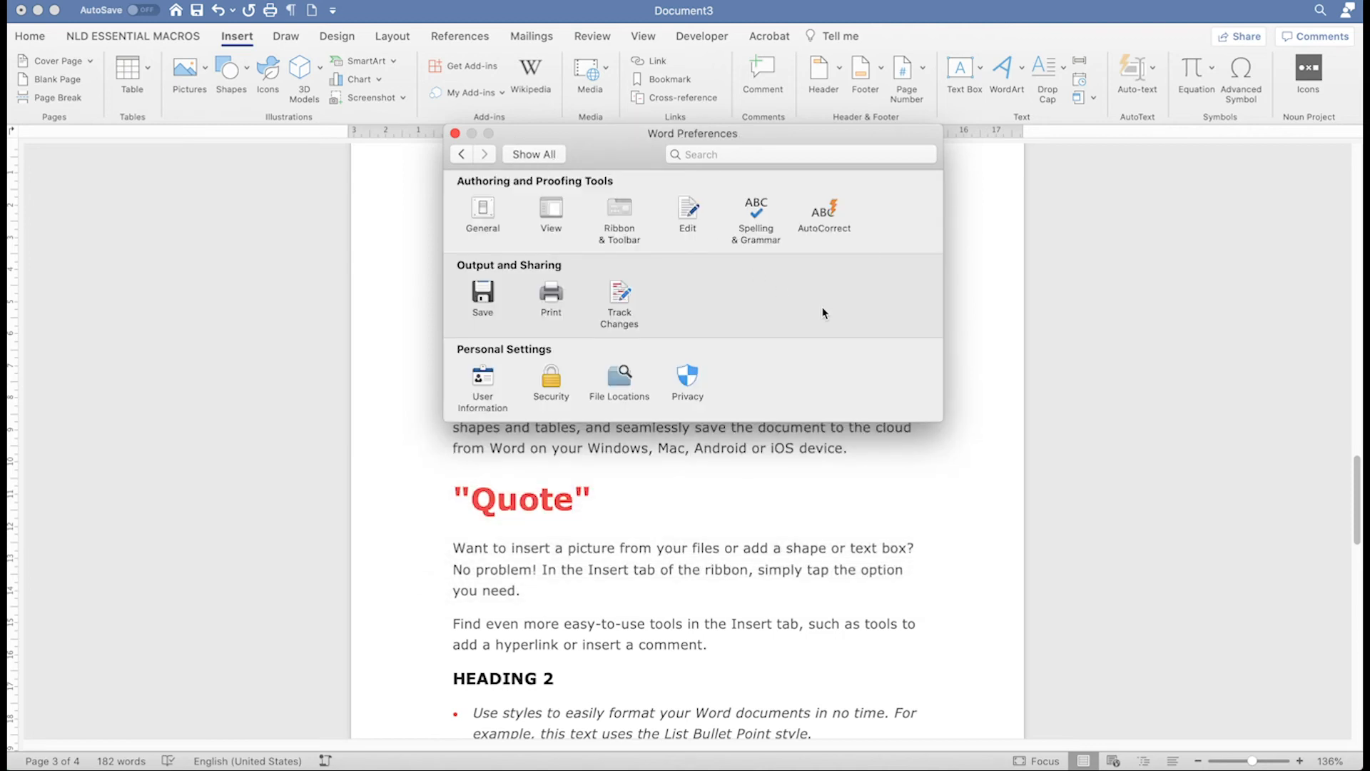
pyautogui.click(551, 297)
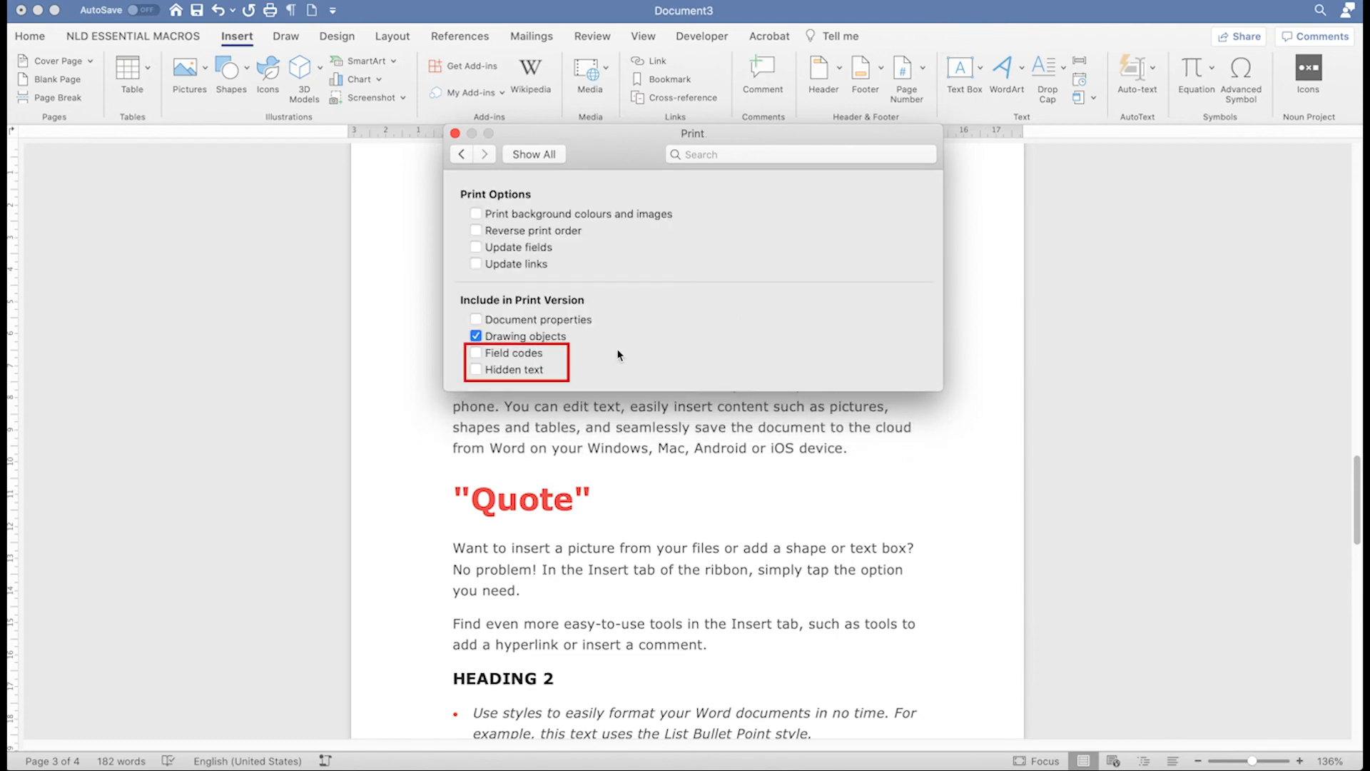
pyautogui.moveTo(532, 354)
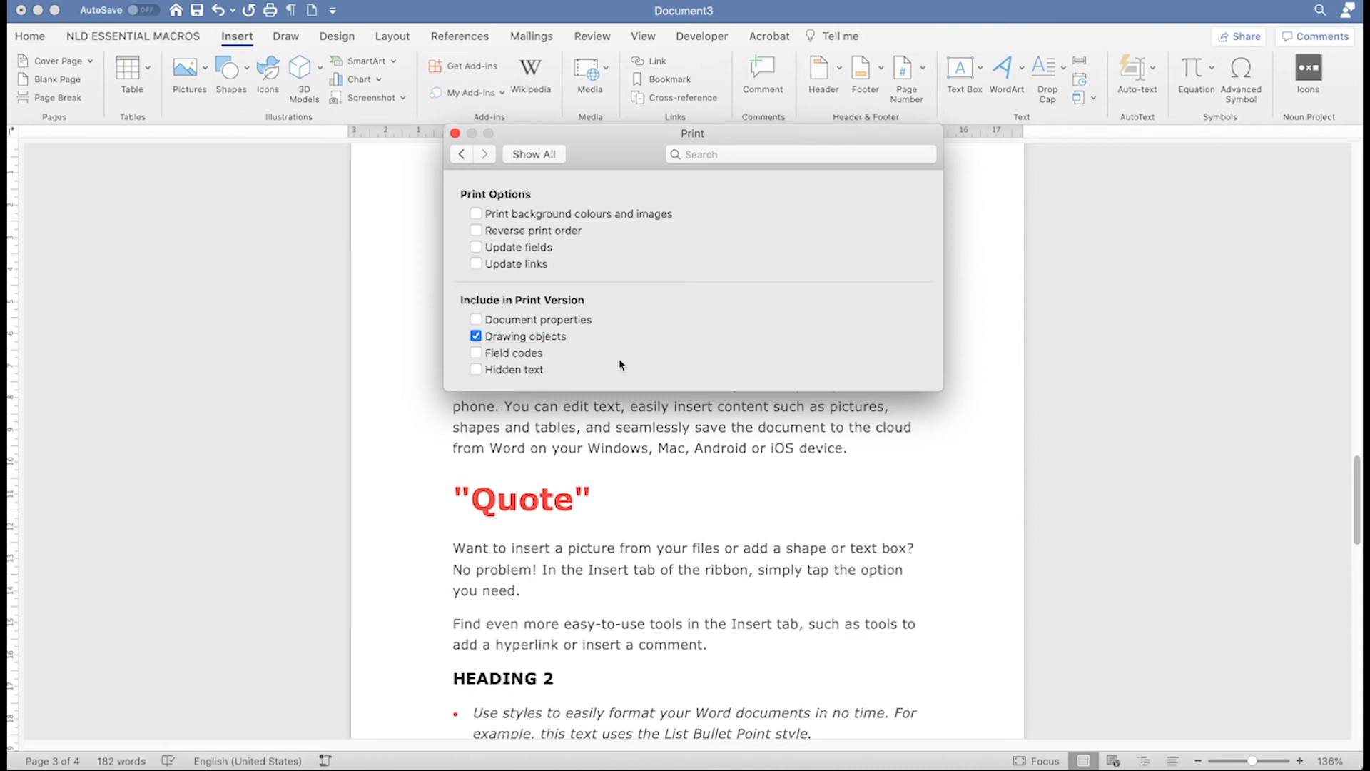
pyautogui.click(454, 133)
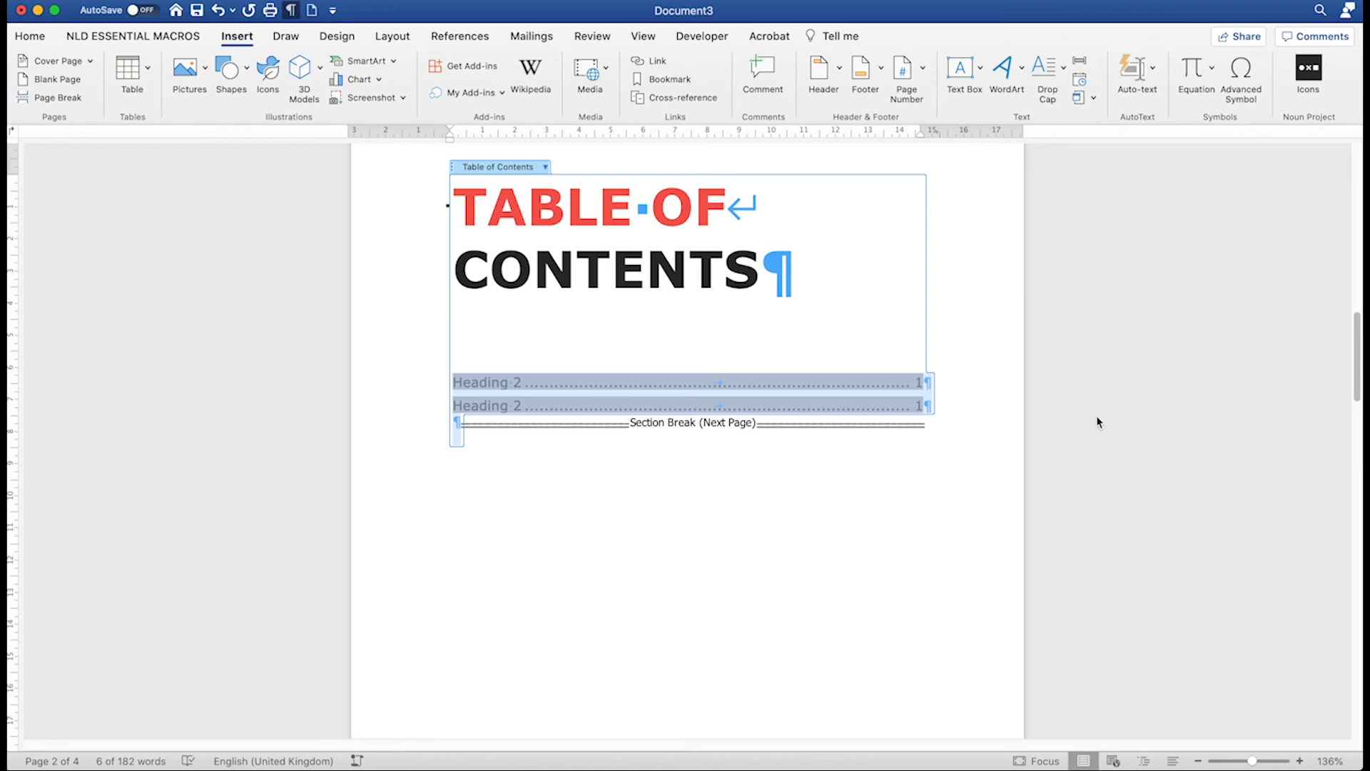
pyautogui.moveTo(1048, 409)
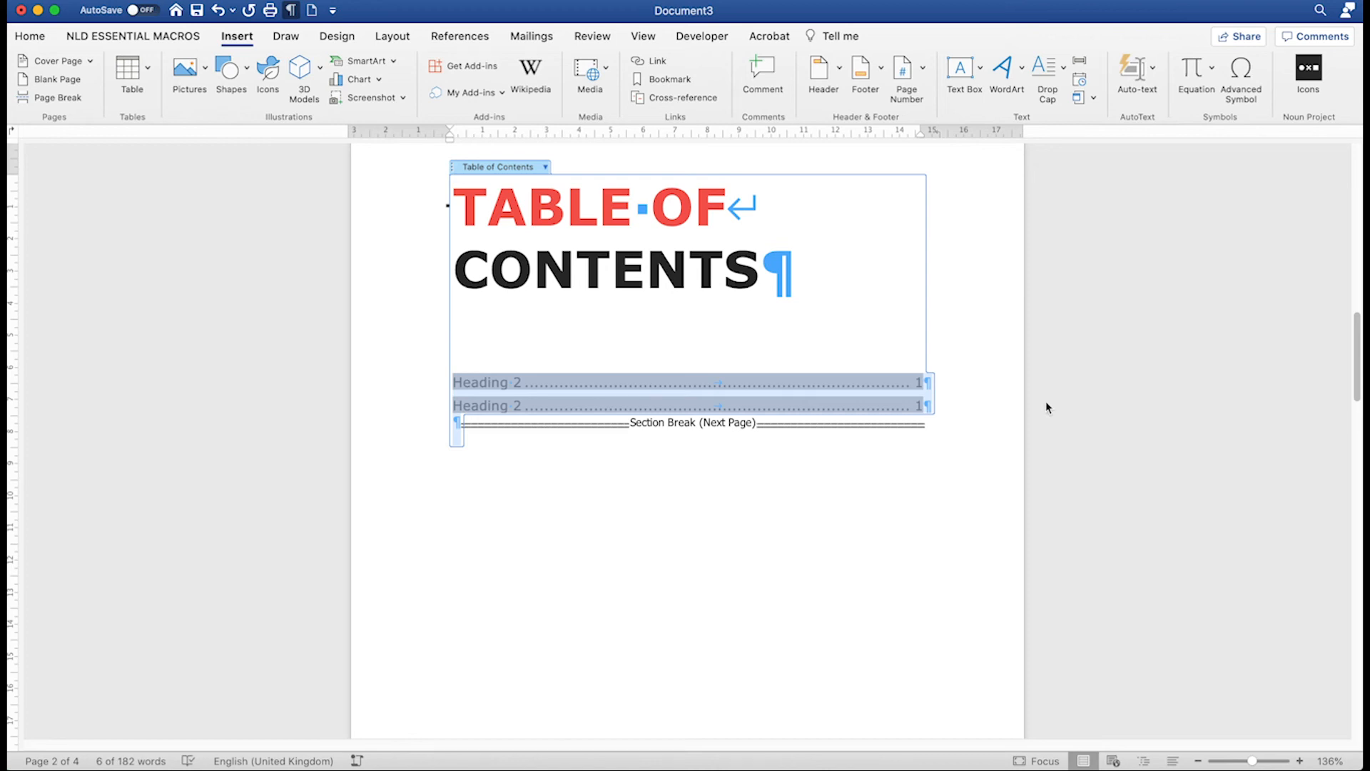
# Show the References tools above the table of contents page
pyautogui.click(458, 36)
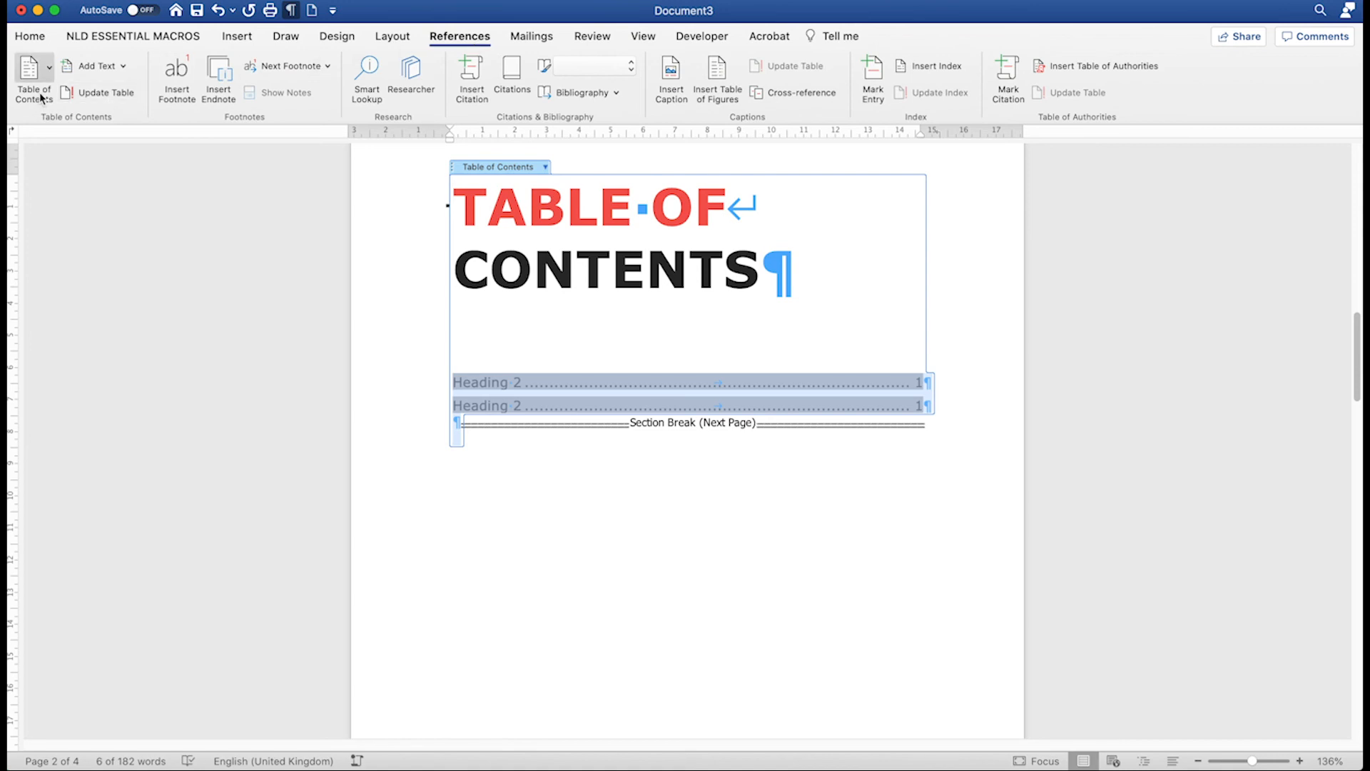
# Rebuild the custom table of contents with Table entry fields ticked, replacing the existing one
pyautogui.click(32, 78)
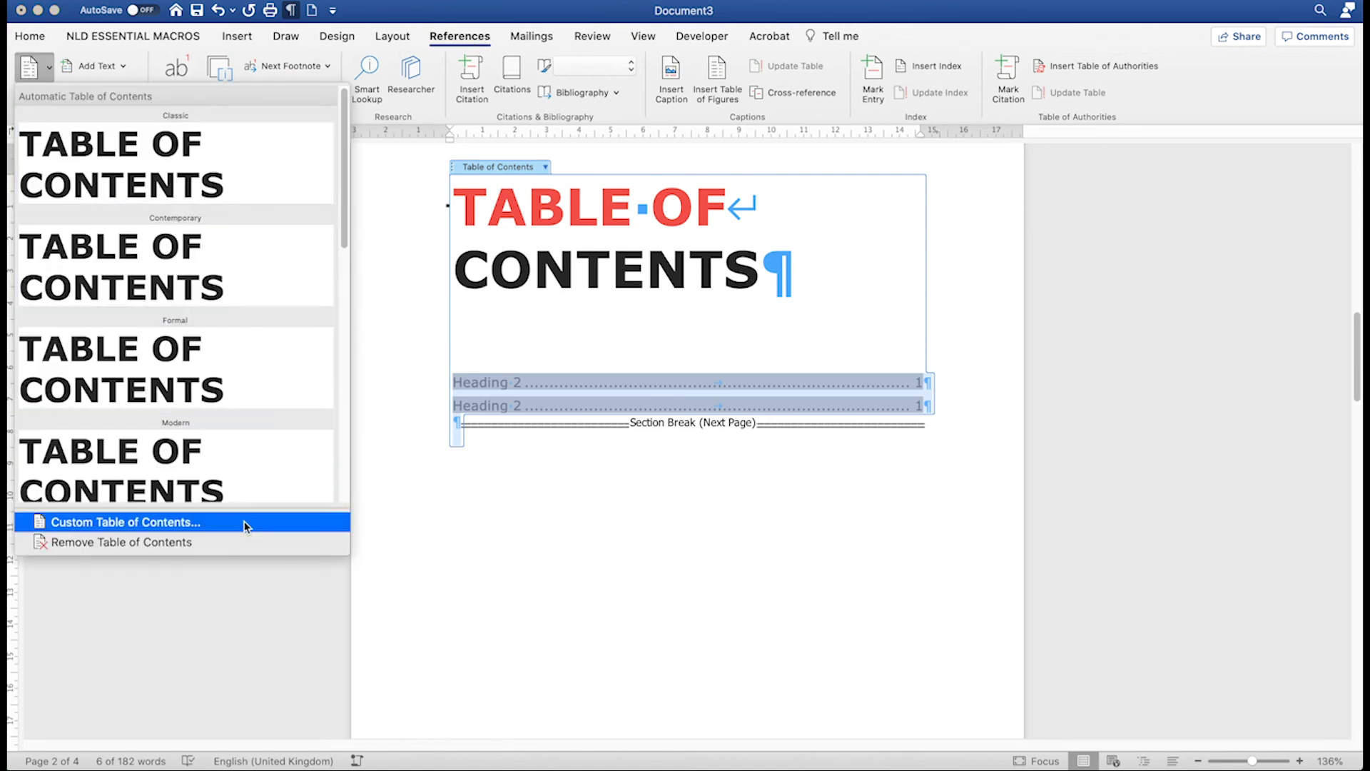
pyautogui.click(124, 523)
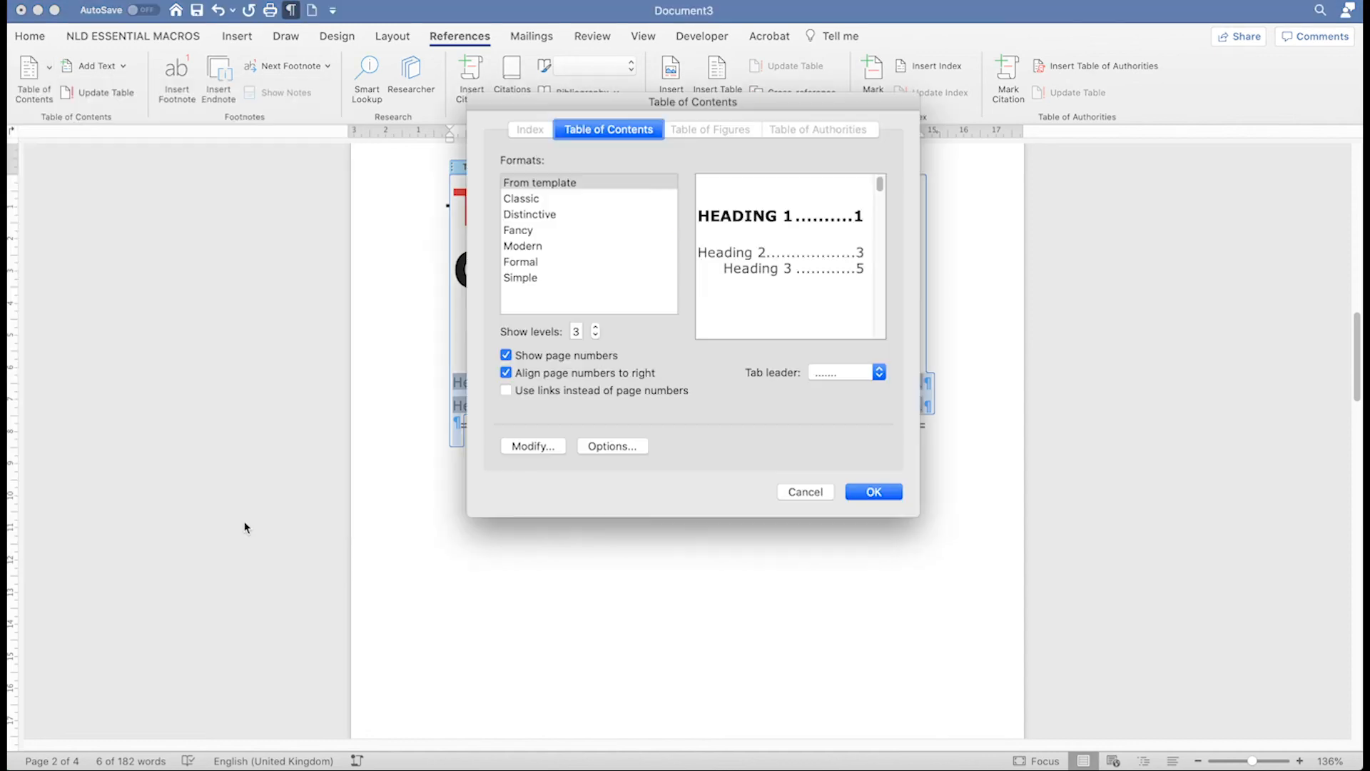
pyautogui.click(612, 445)
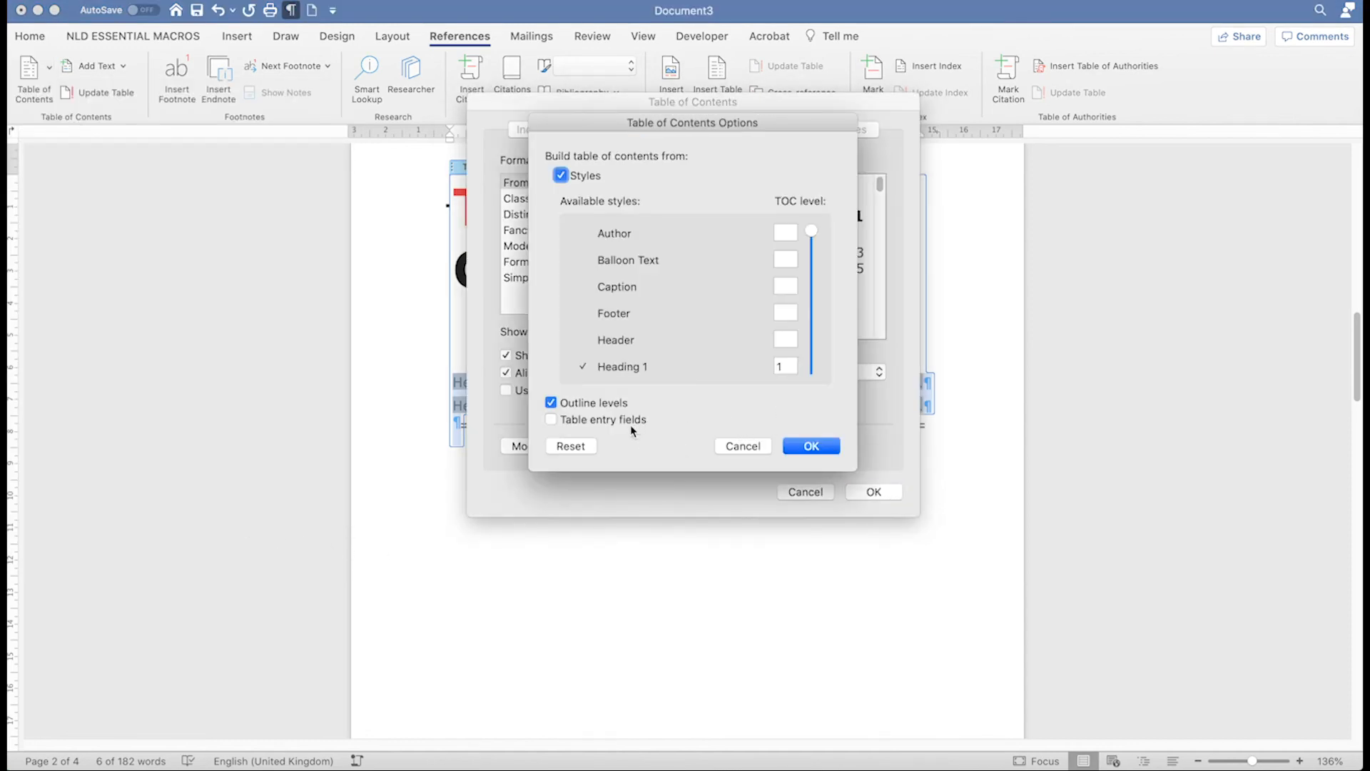
pyautogui.click(551, 418)
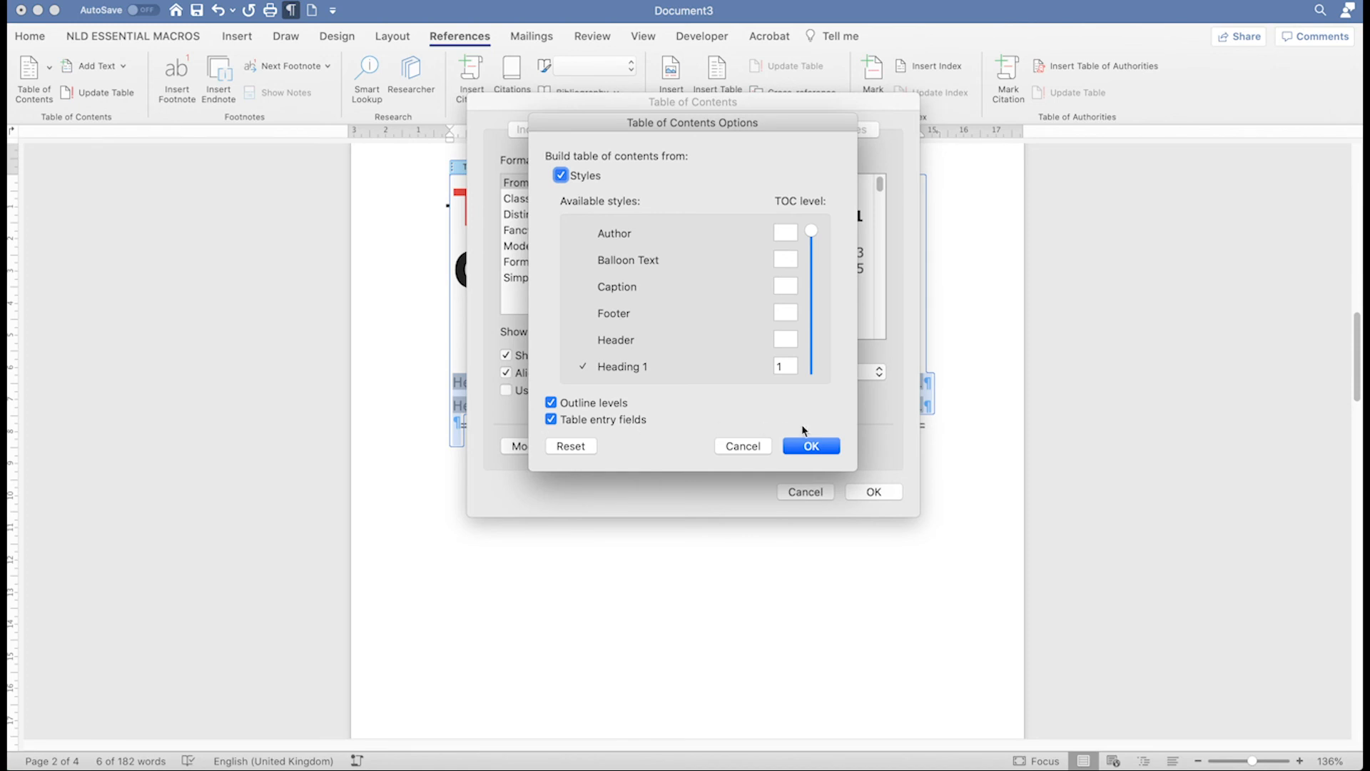
pyautogui.click(811, 446)
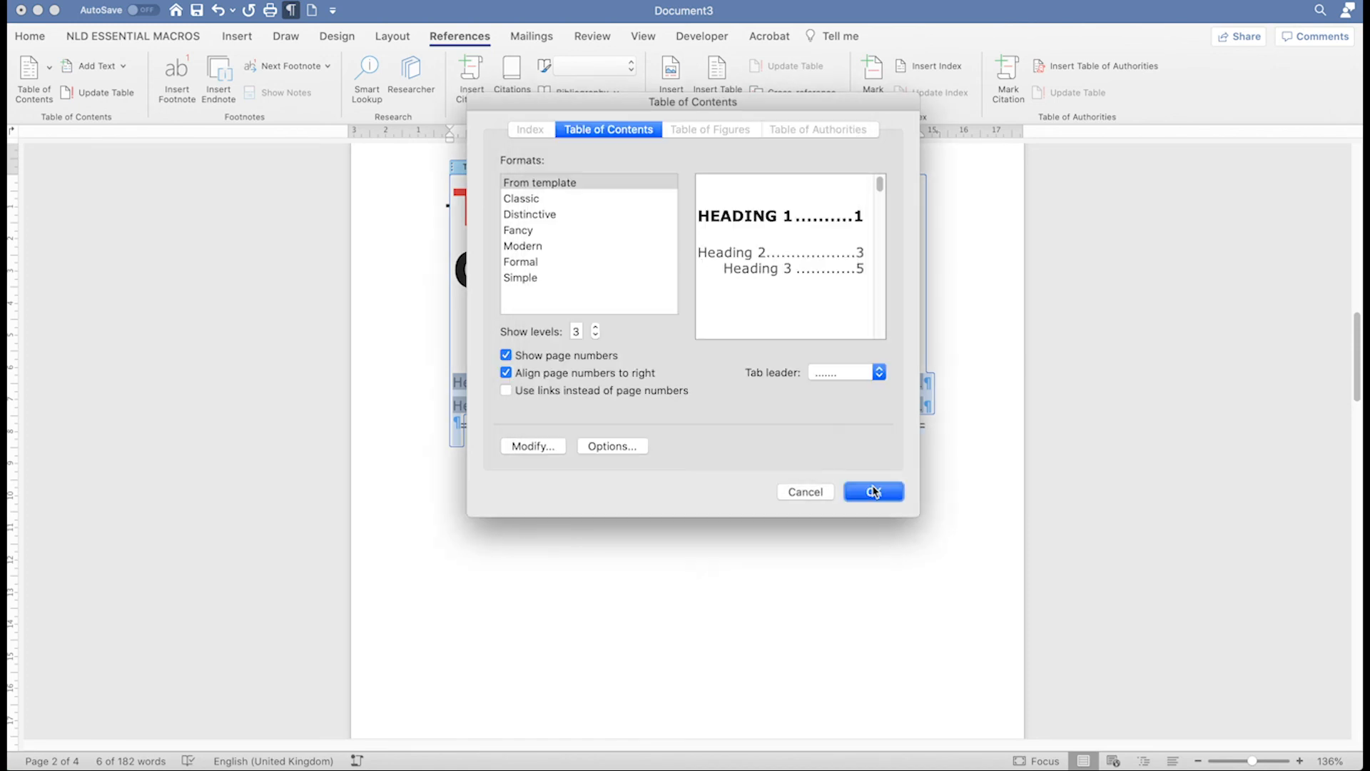
pyautogui.click(872, 491)
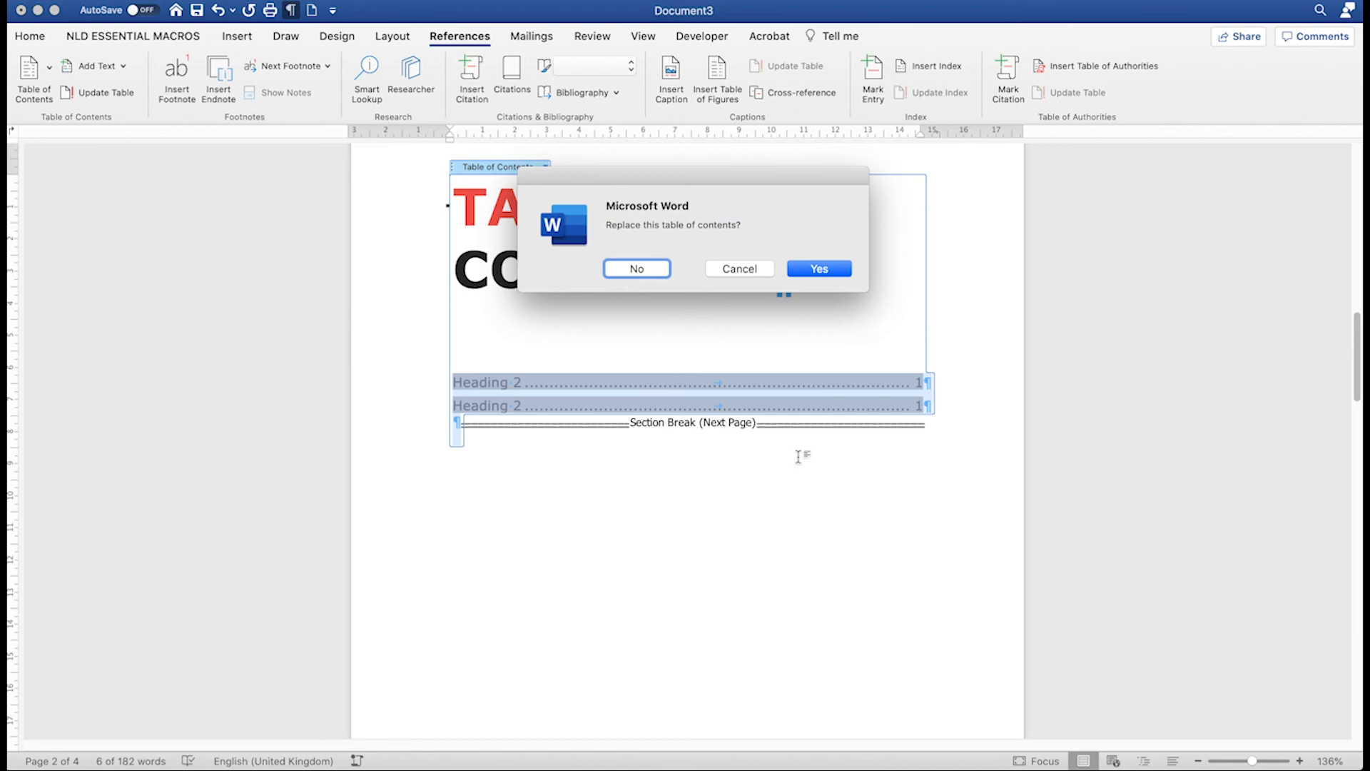
pyautogui.moveTo(823, 465)
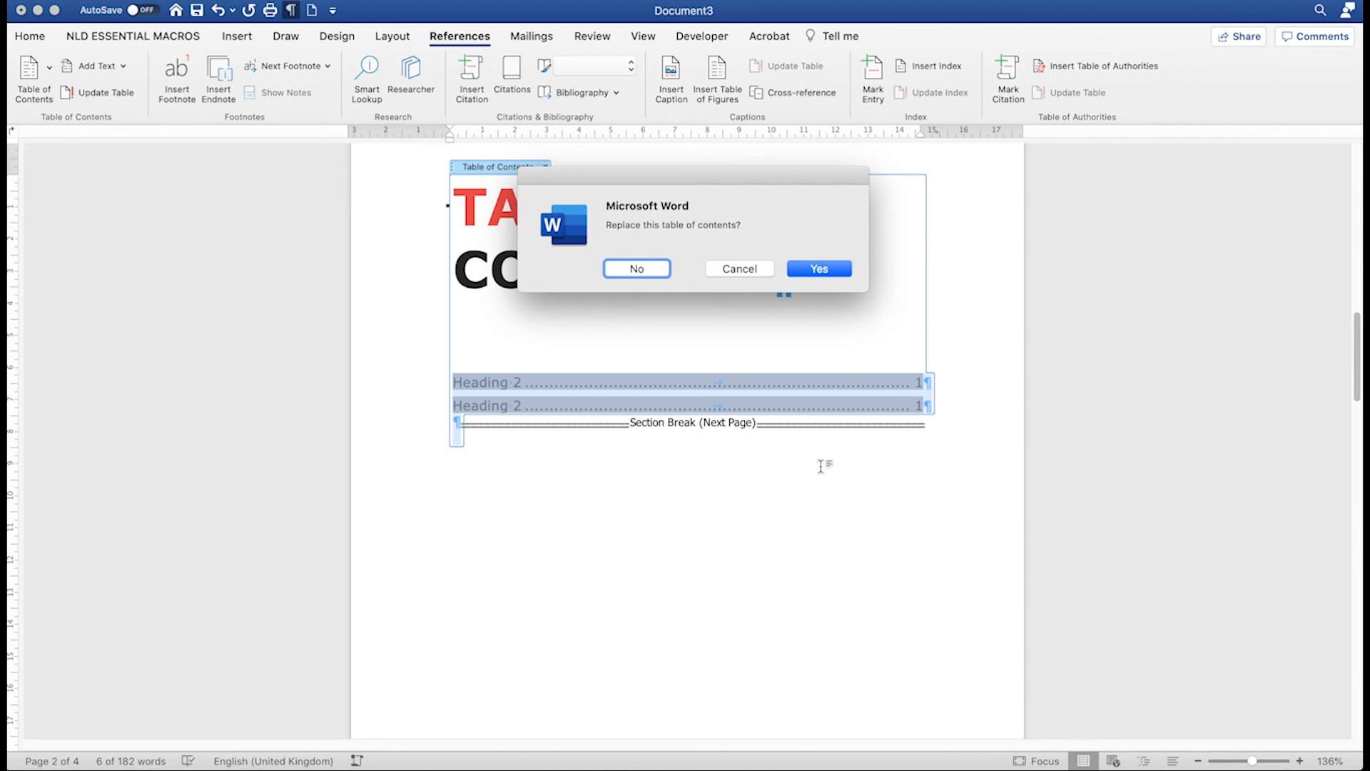
pyautogui.click(816, 269)
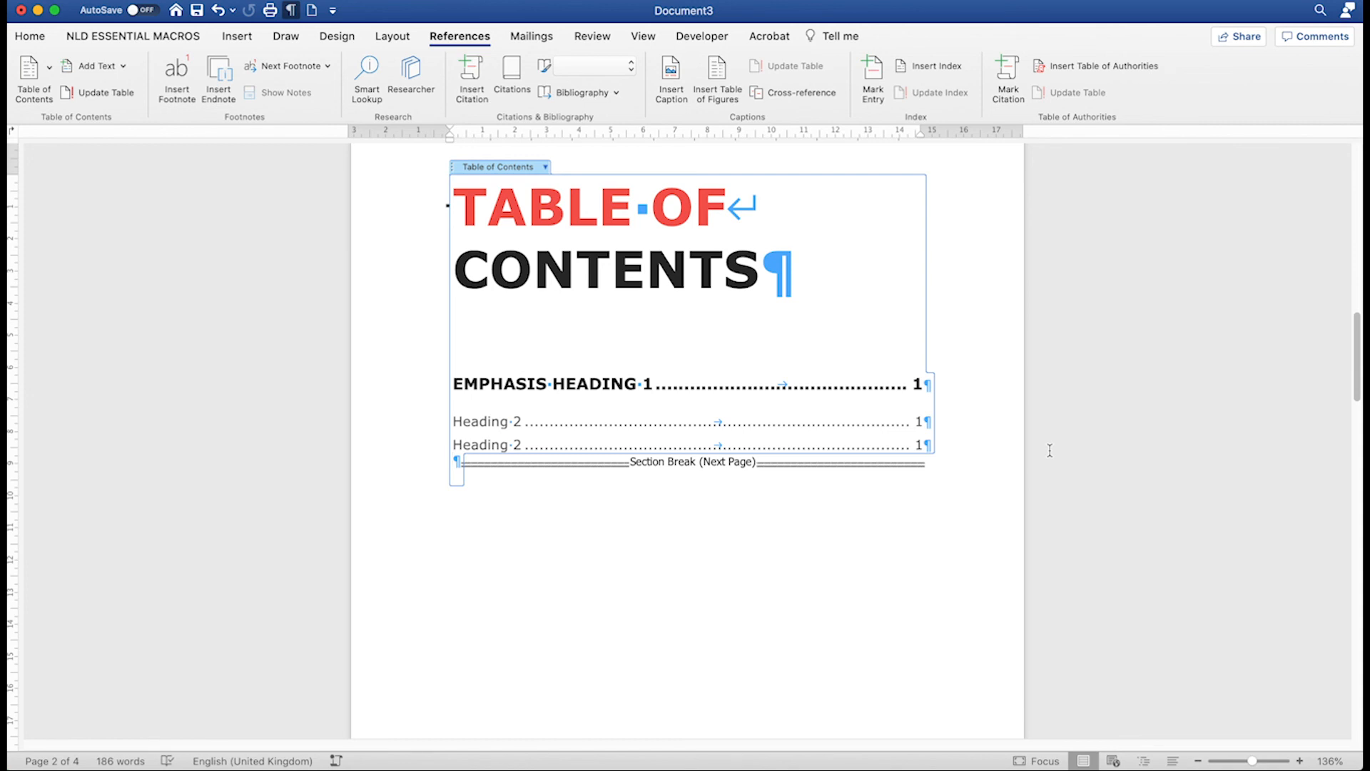
pyautogui.moveTo(1046, 445)
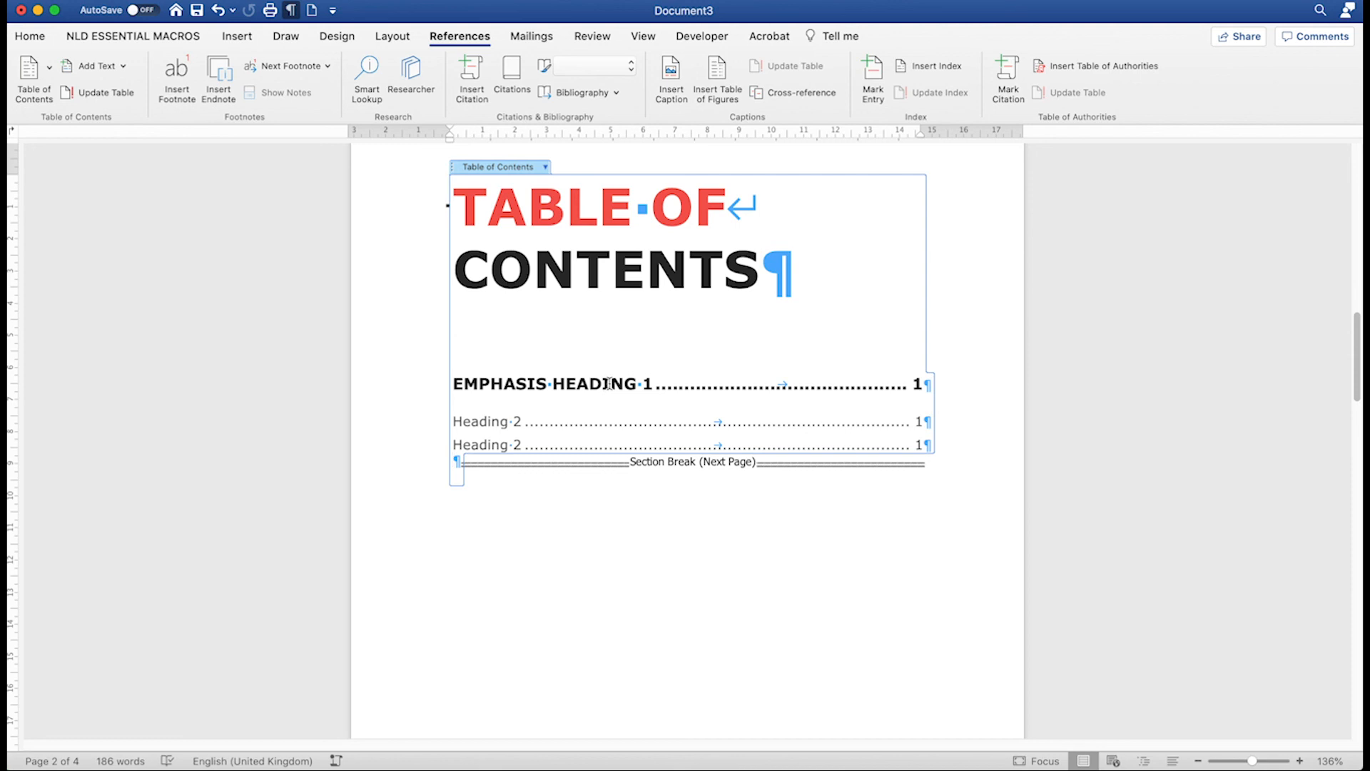
pyautogui.rightClick(613, 383)
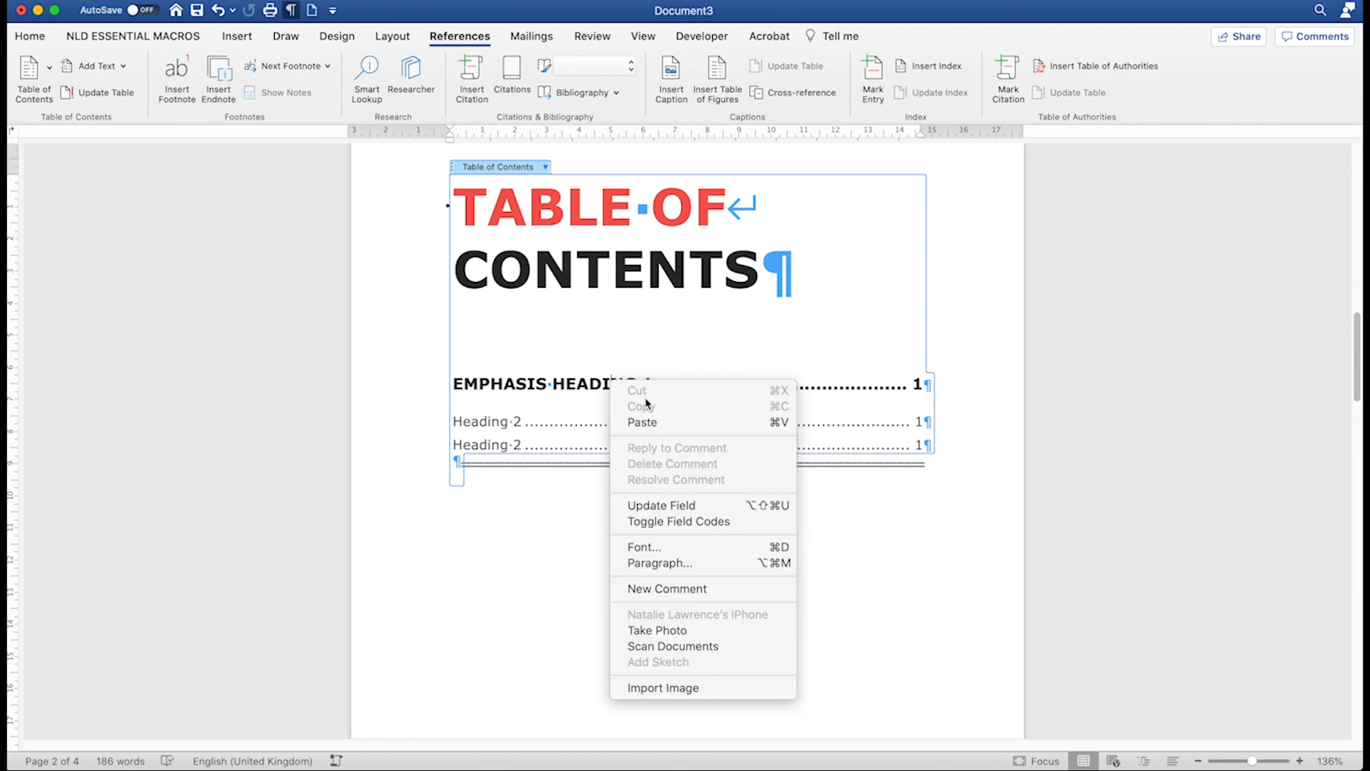
pyautogui.moveTo(703, 505)
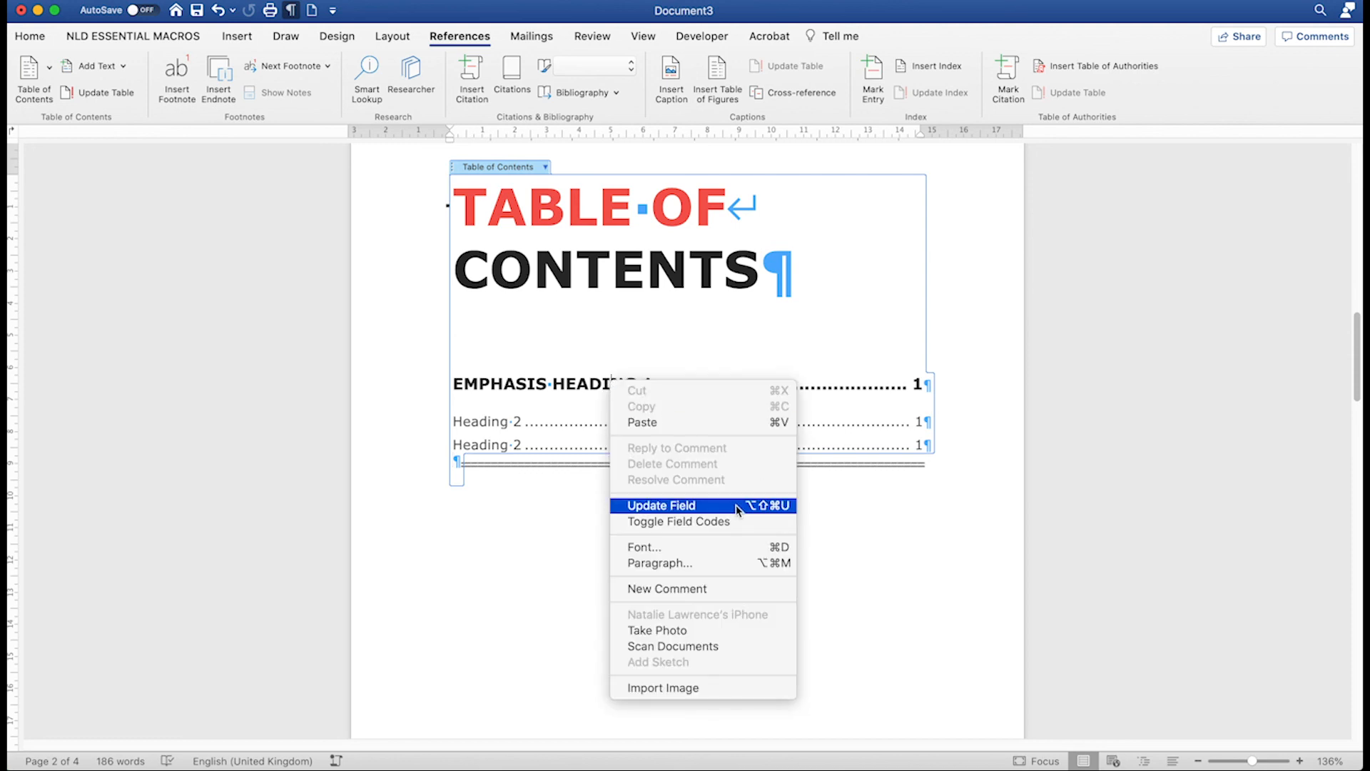
pyautogui.click(659, 506)
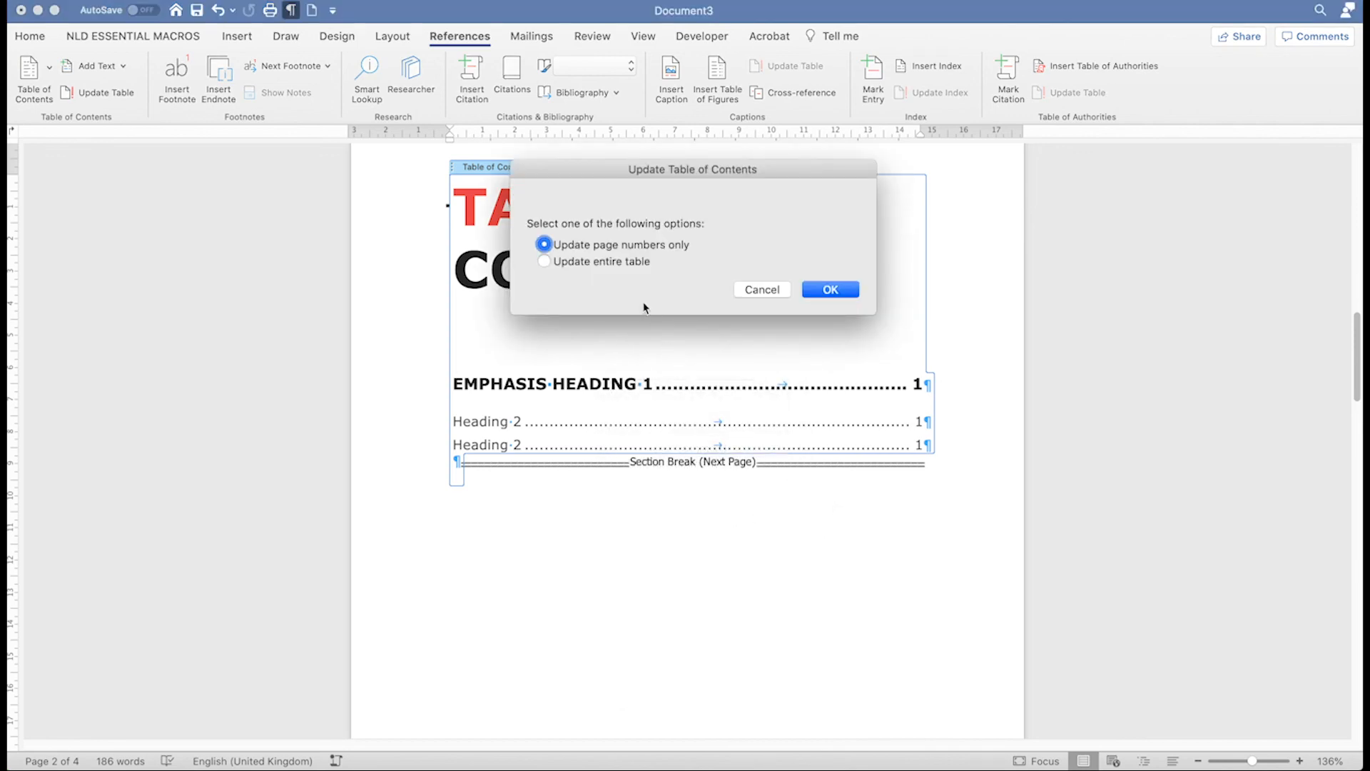
pyautogui.click(544, 261)
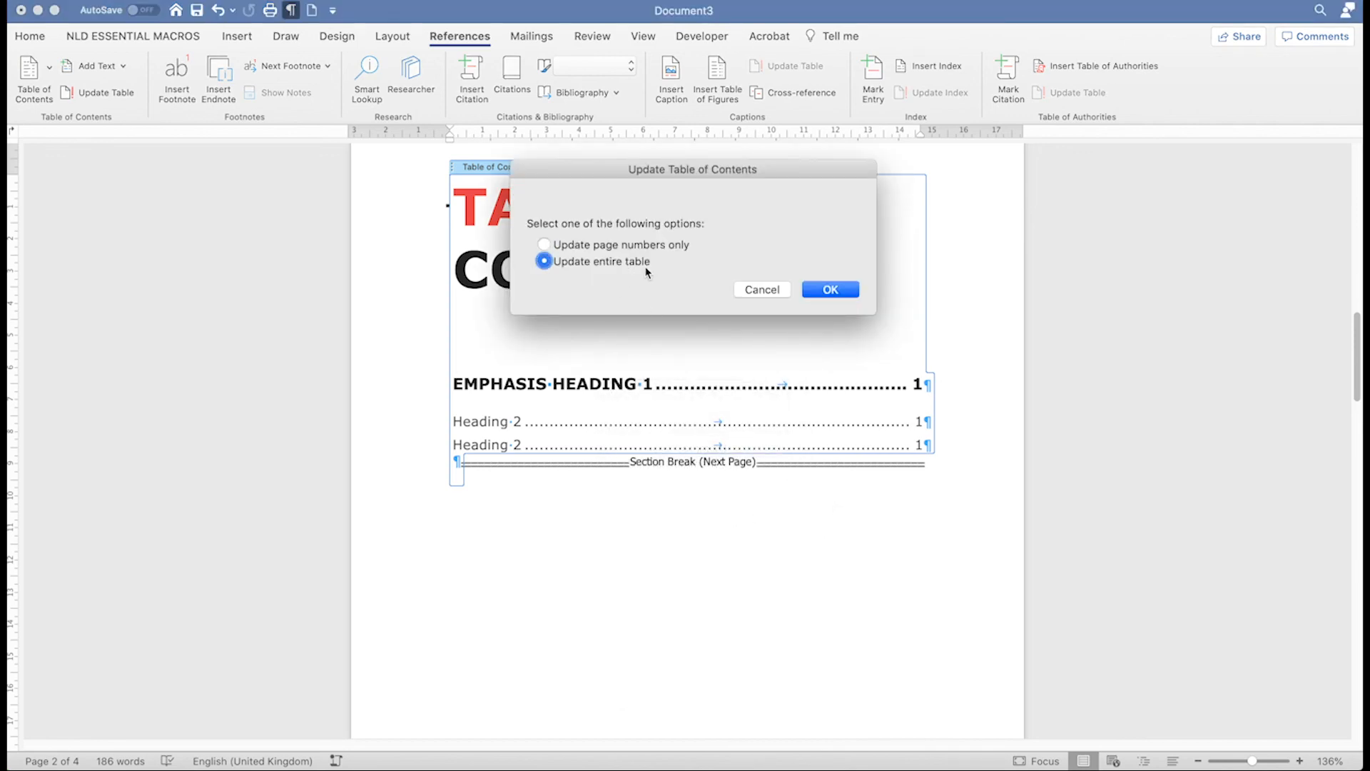
pyautogui.moveTo(661, 297)
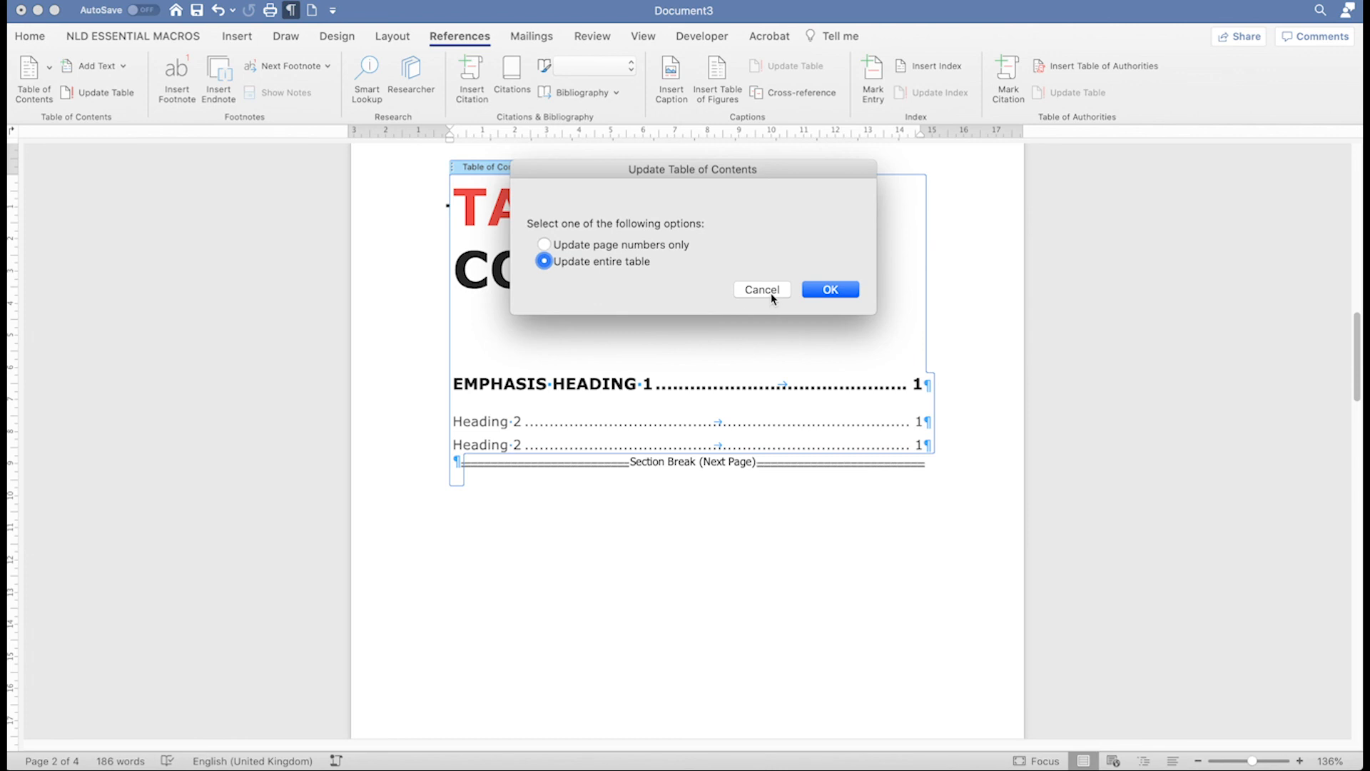
pyautogui.click(829, 290)
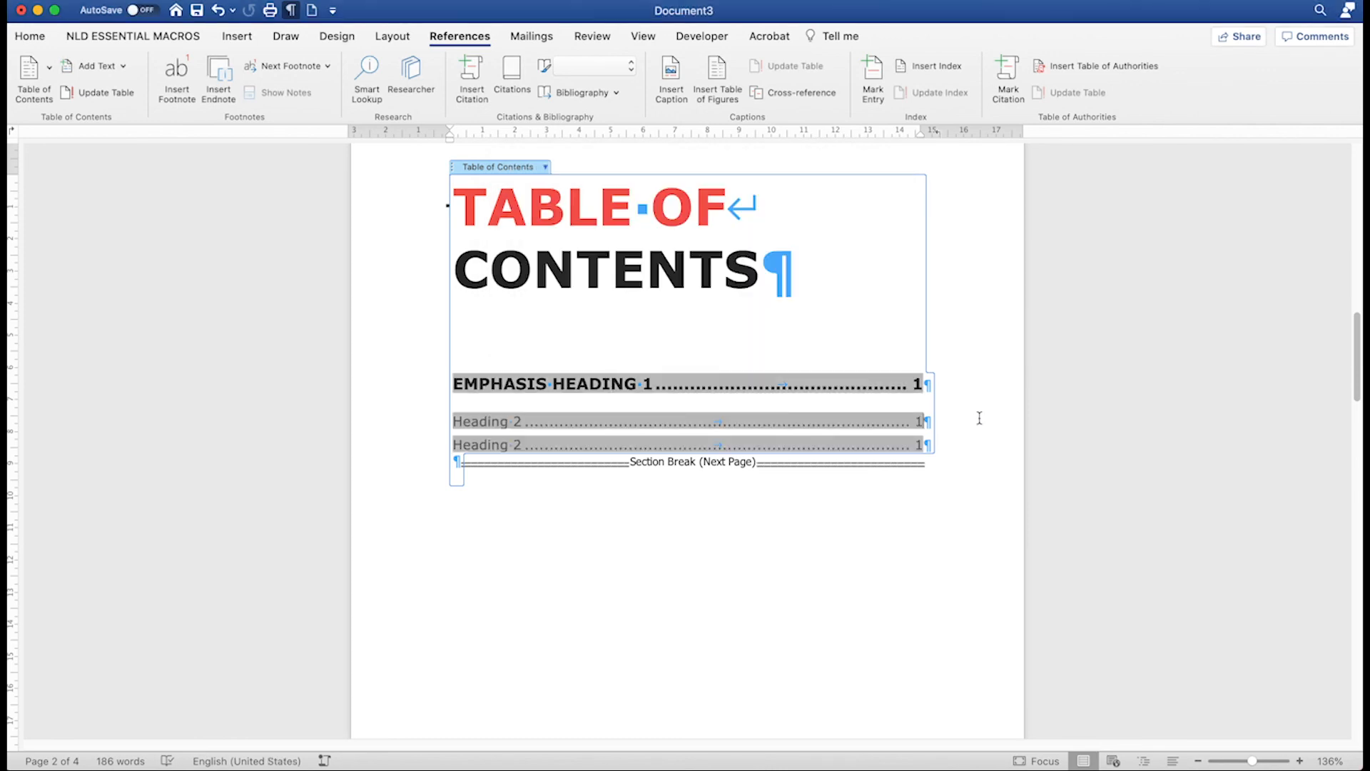